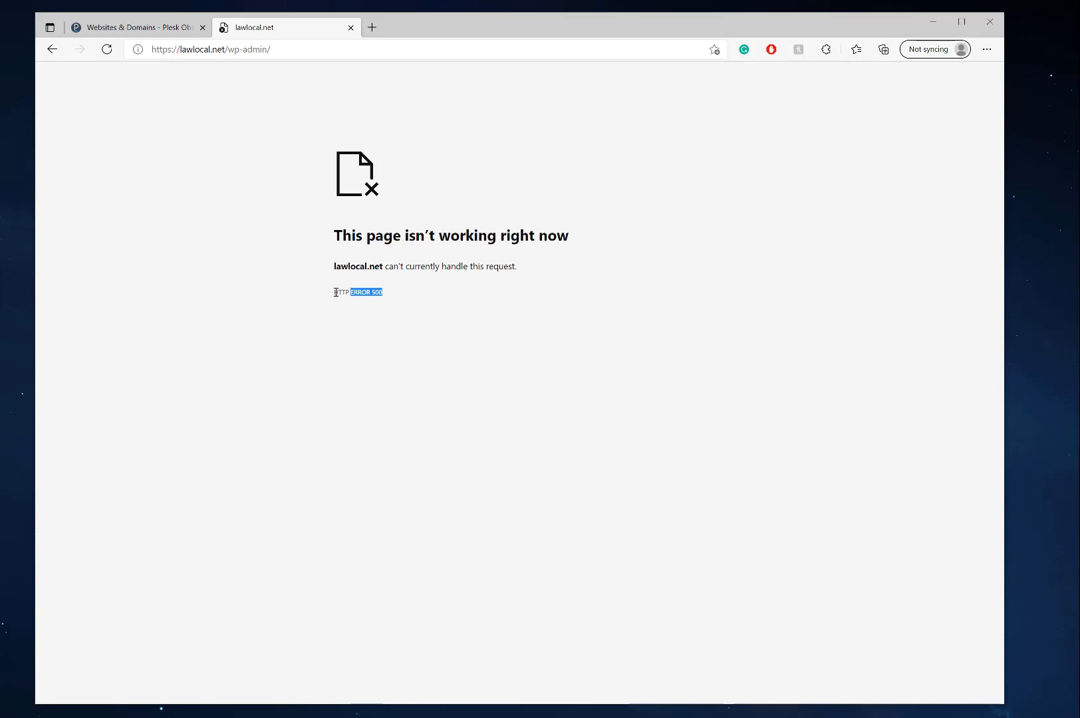
- Confirm lawlocal.net/wp-admin shows HTTP ERROR 500, then review the Plesk domain dashboard
left_click(402, 298)
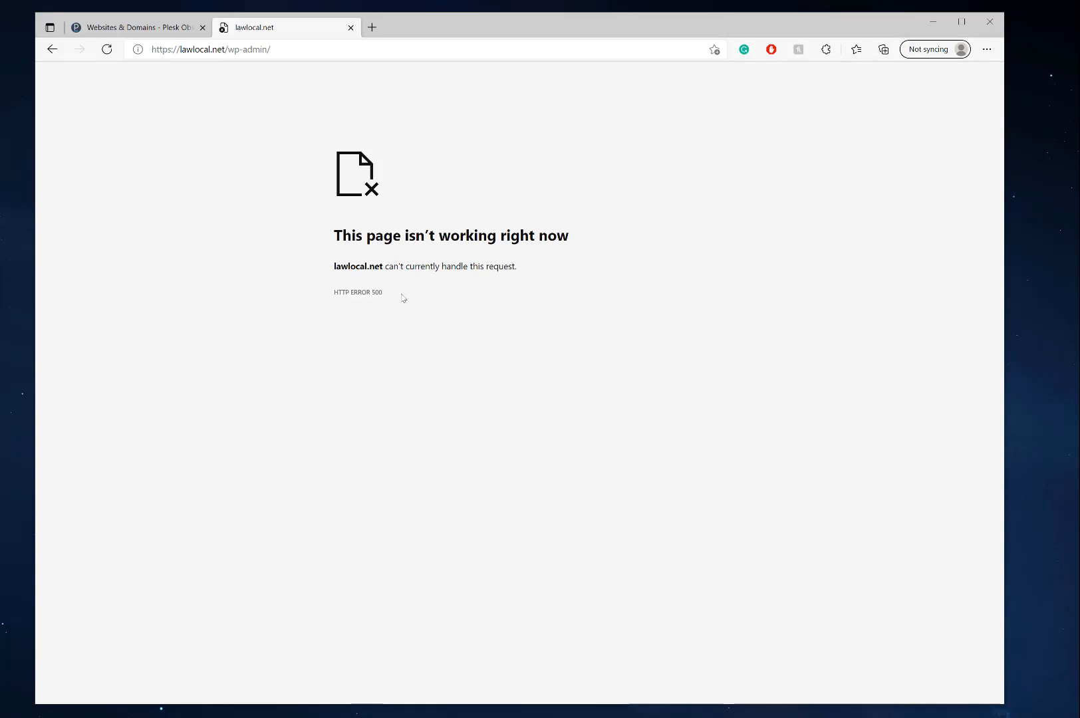
mouse_move(432, 318)
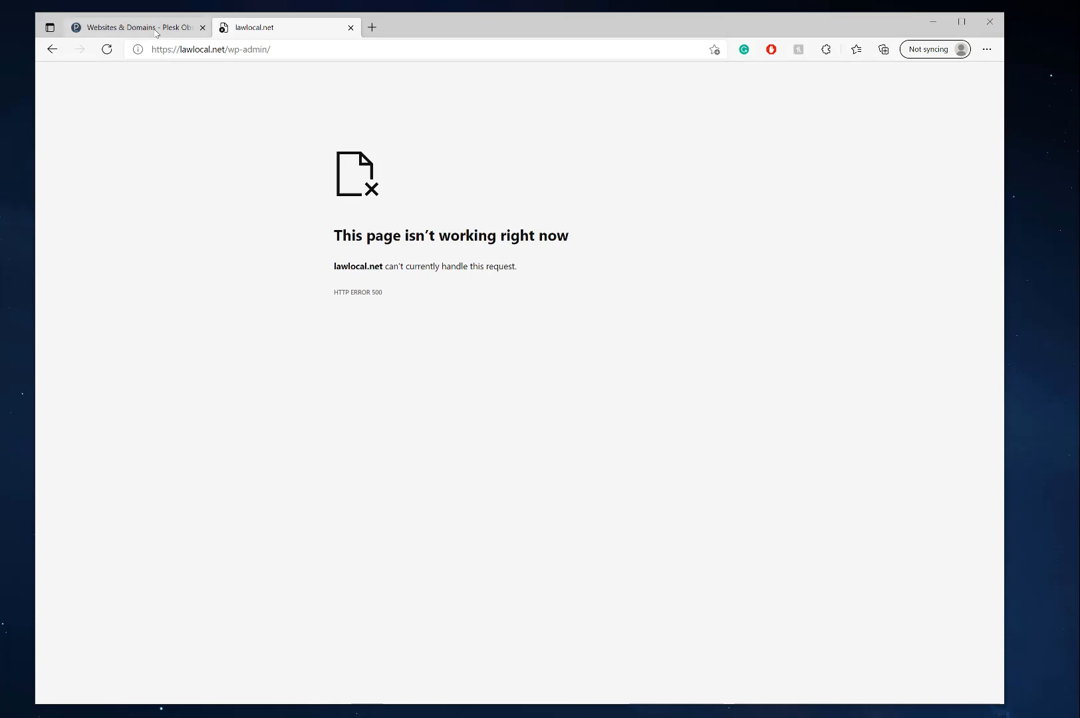
left_click(140, 26)
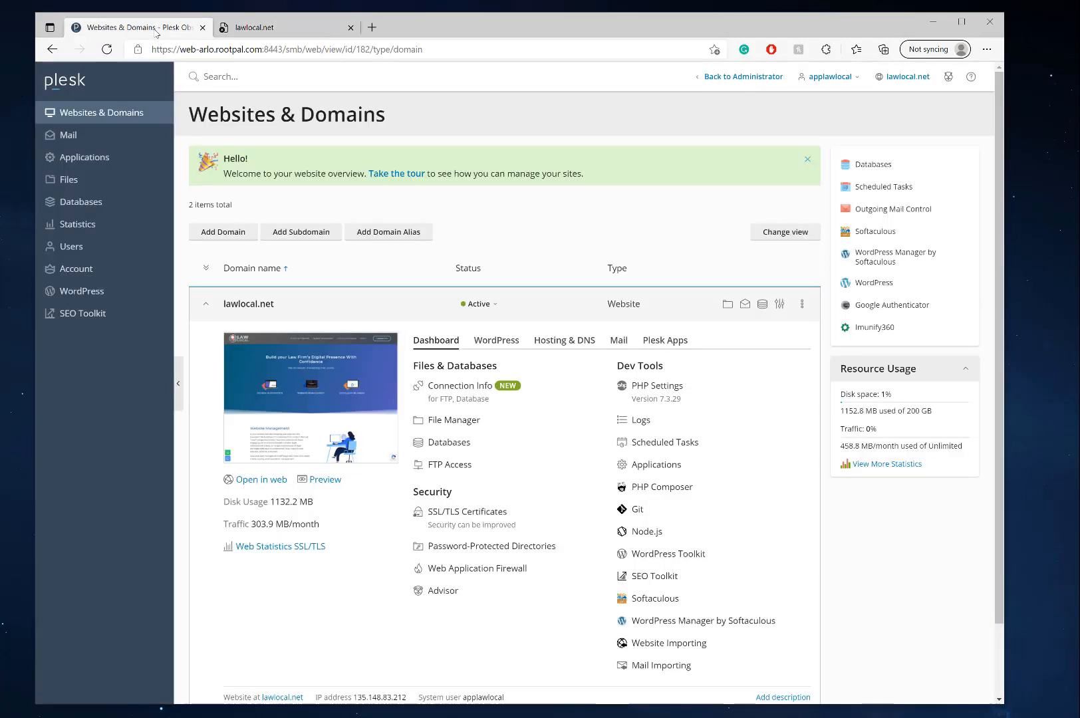
mouse_move(749, 407)
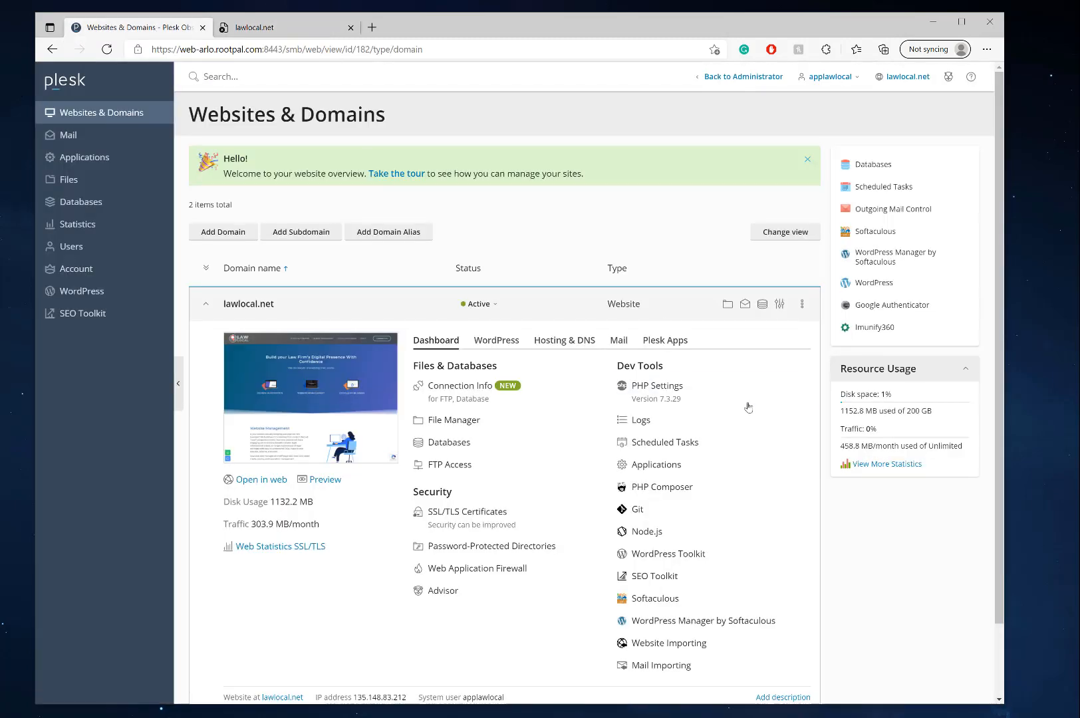
left_click(282, 26)
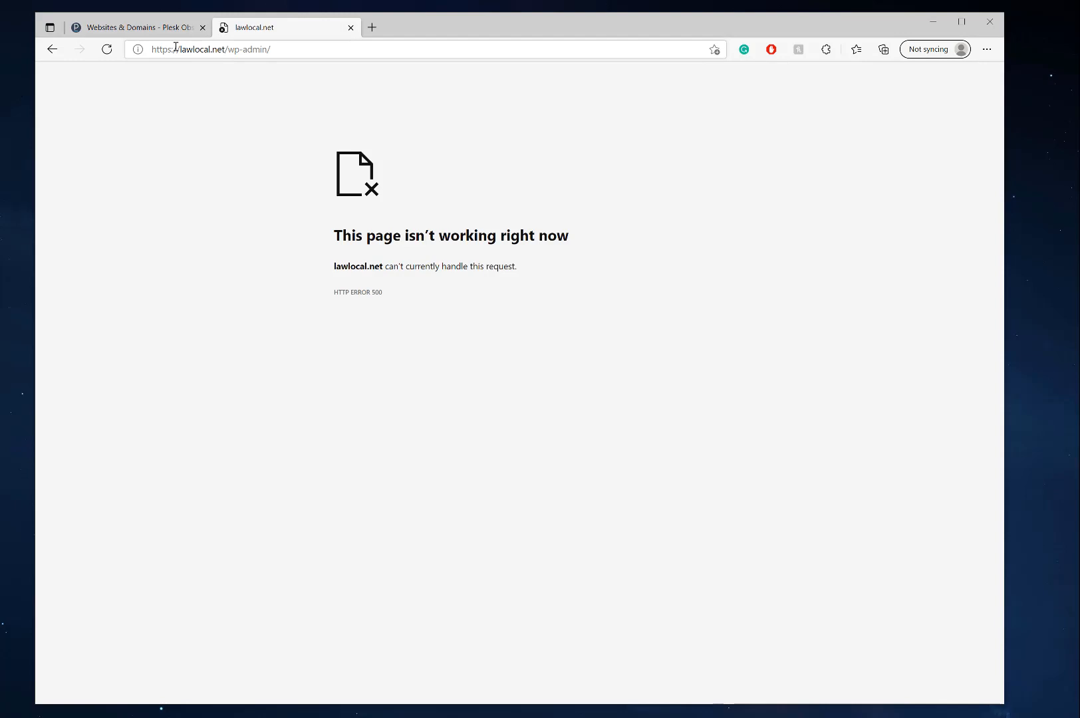
left_click(139, 26)
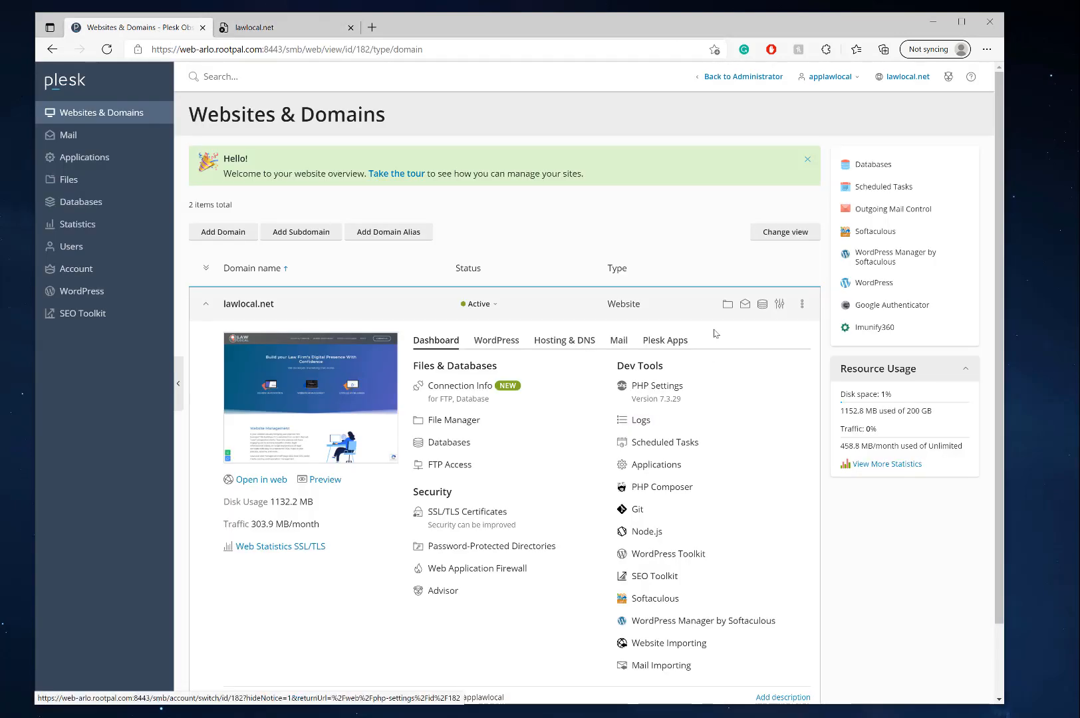
scroll("down", 3)
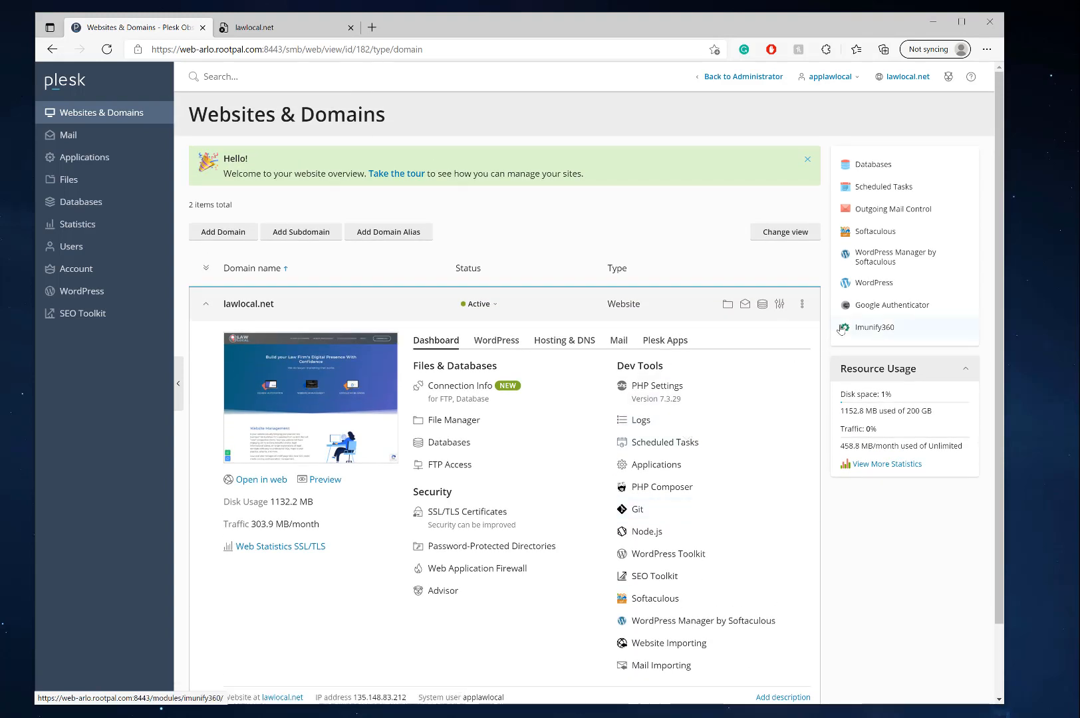
mouse_move(883, 334)
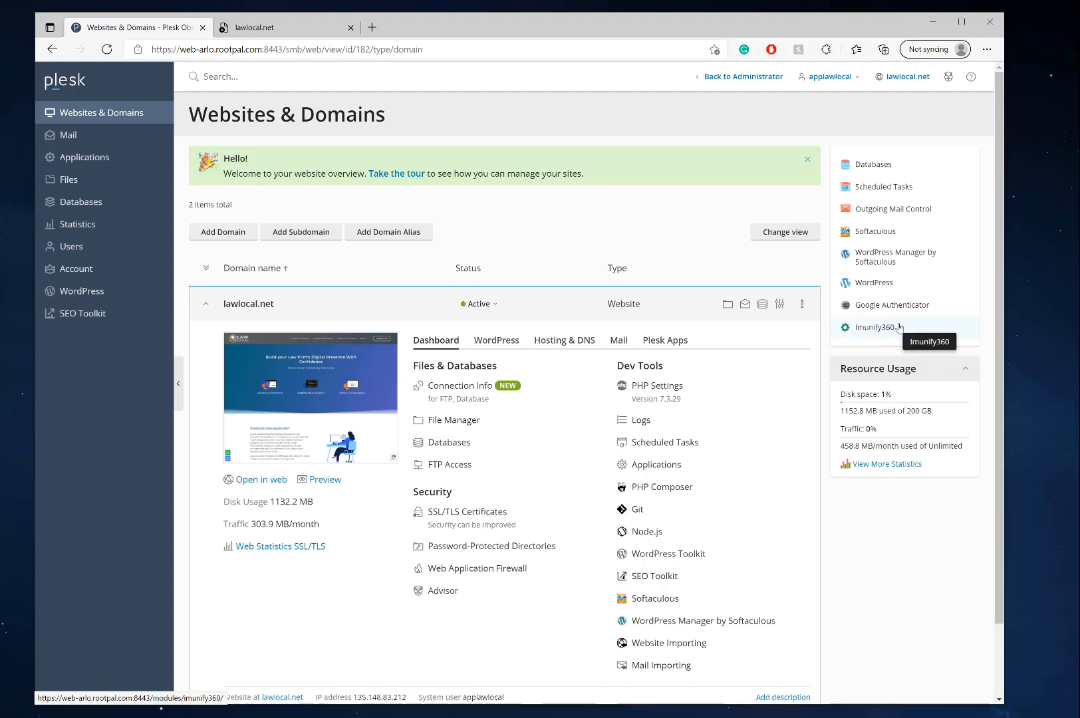
scroll("down", 3)
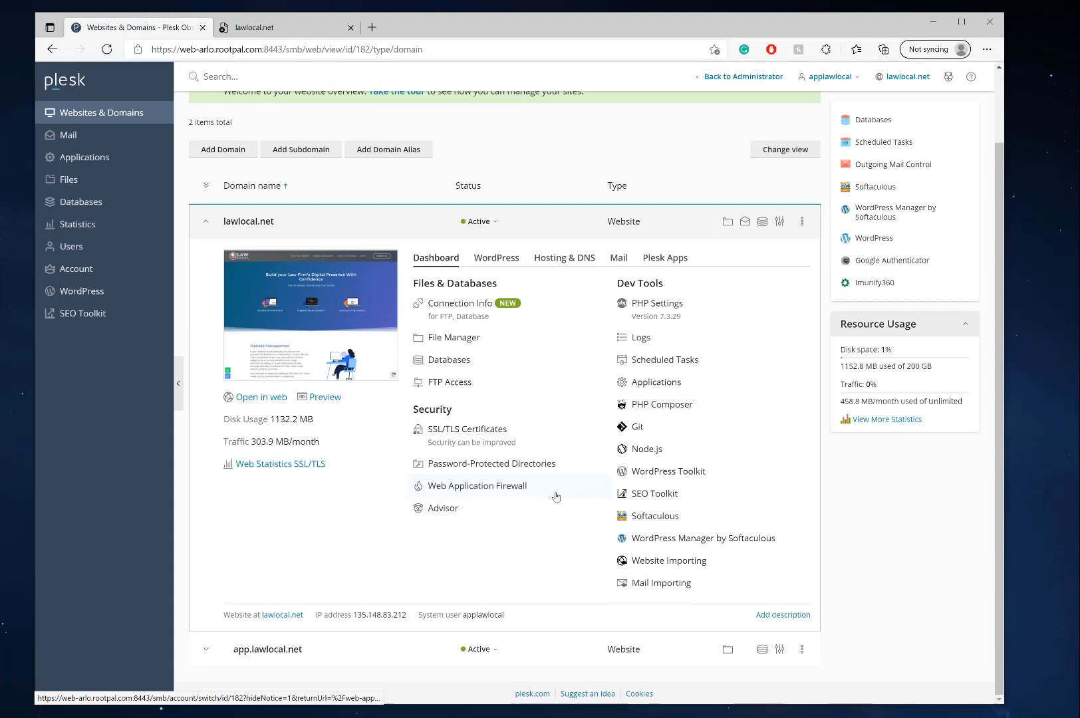
- Review the Web Application Firewall page for lawlocal.net, currently in mode On
left_click(476, 486)
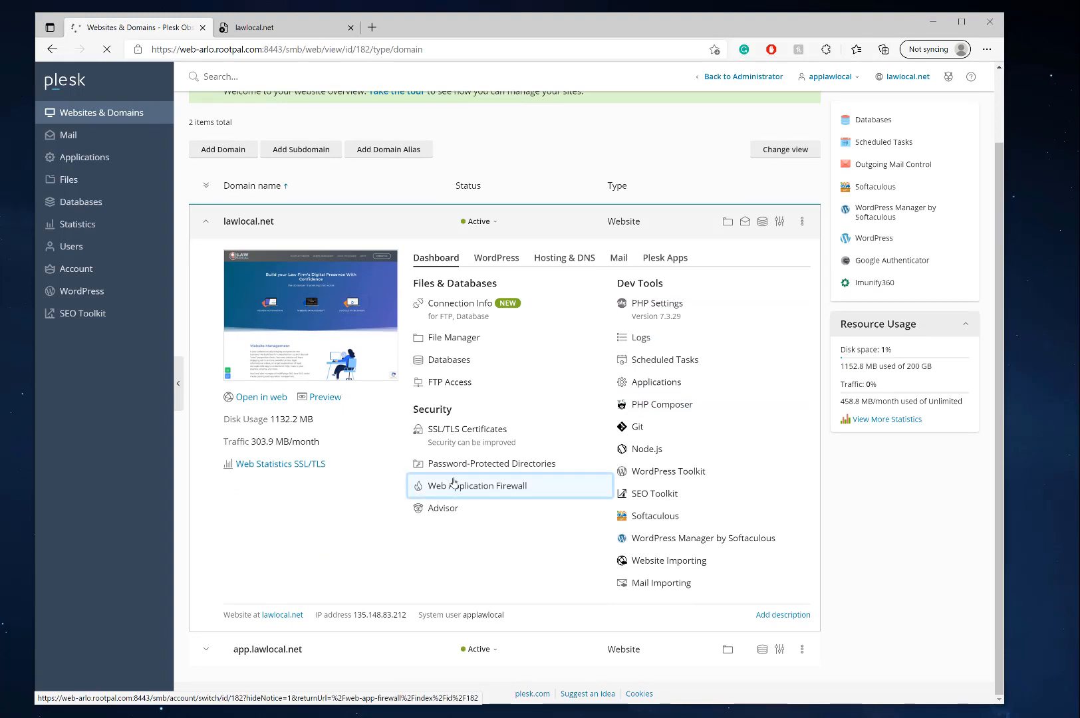
left_click(476, 485)
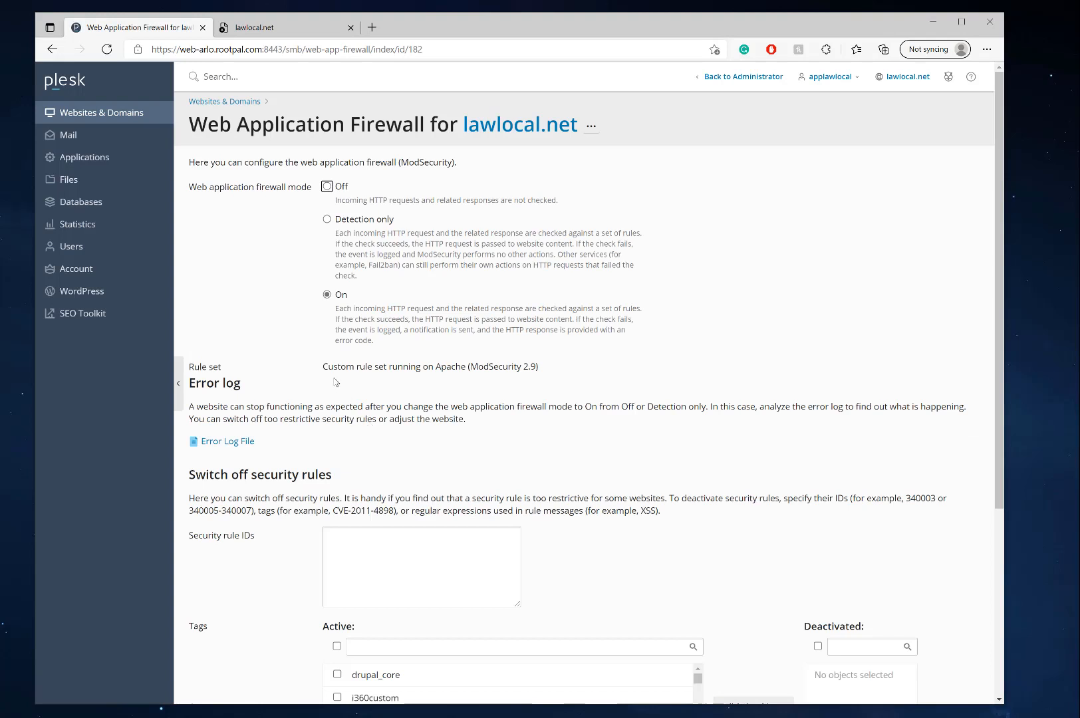
mouse_move(502, 422)
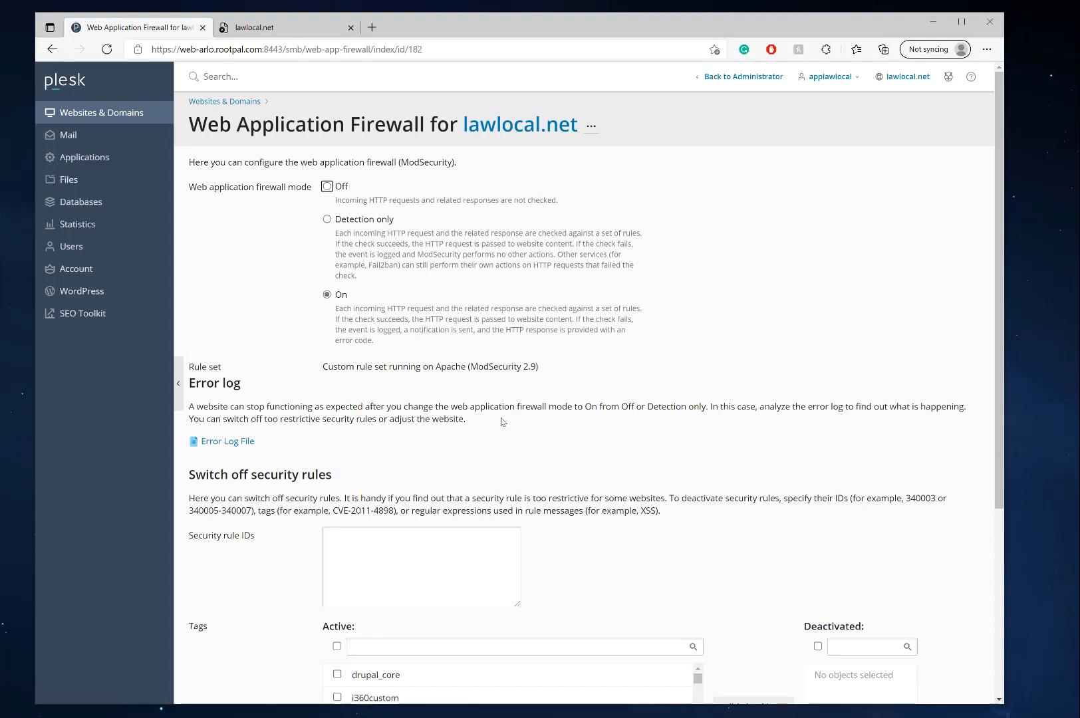
mouse_move(602, 449)
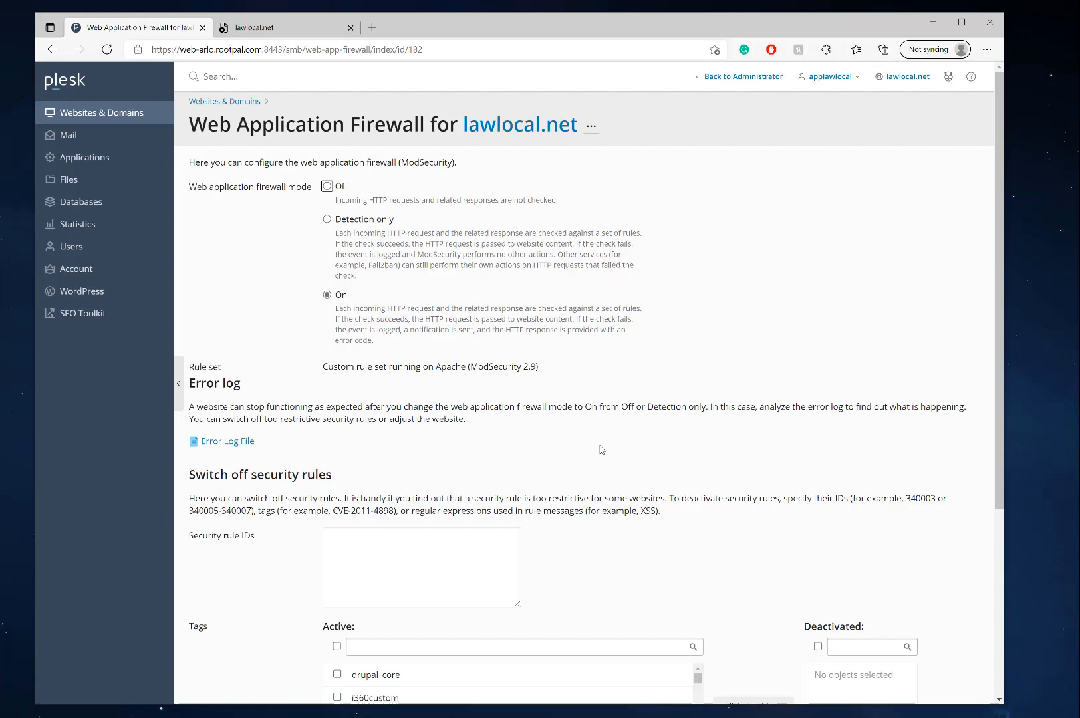
scroll("down", 3)
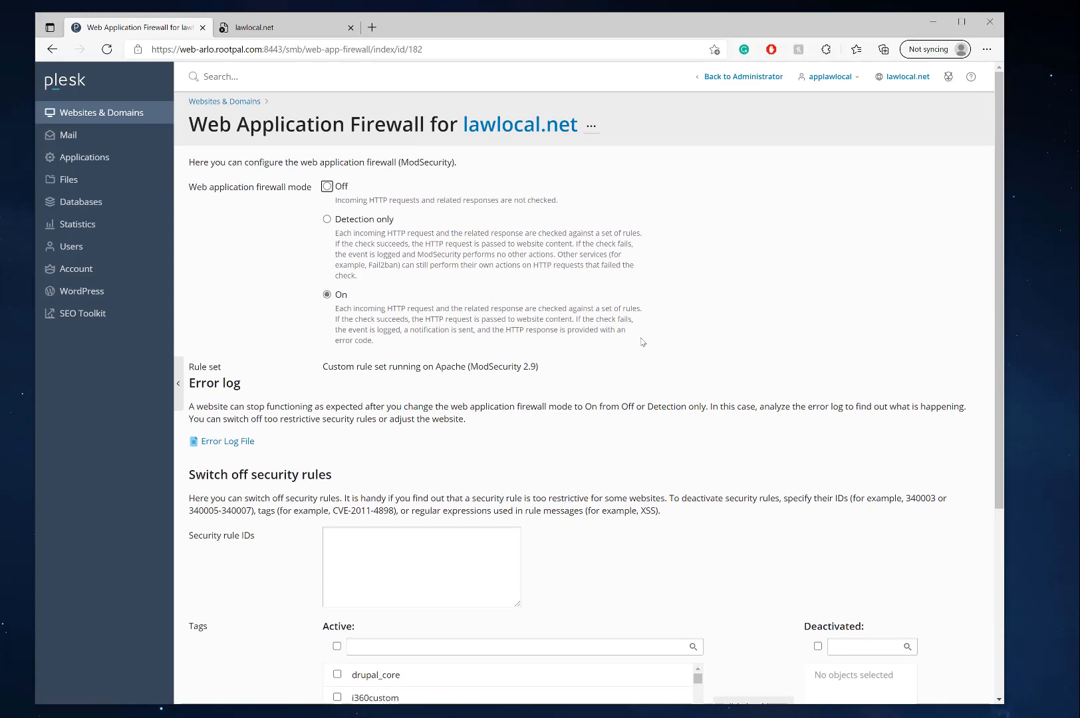
mouse_move(629, 353)
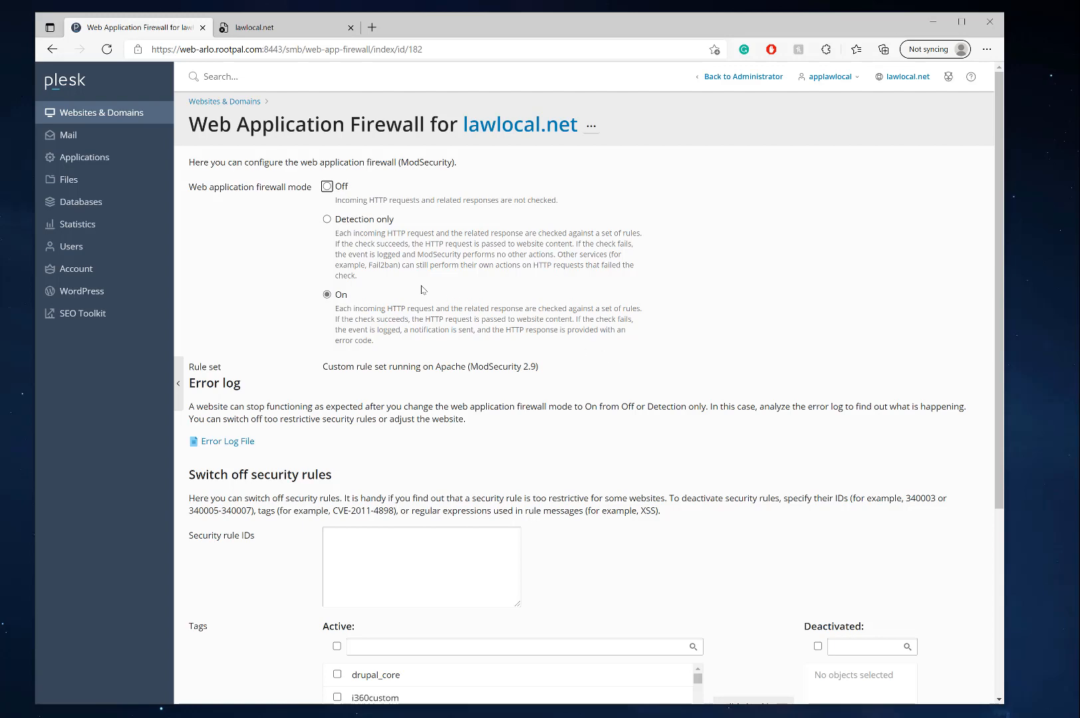
mouse_move(659, 484)
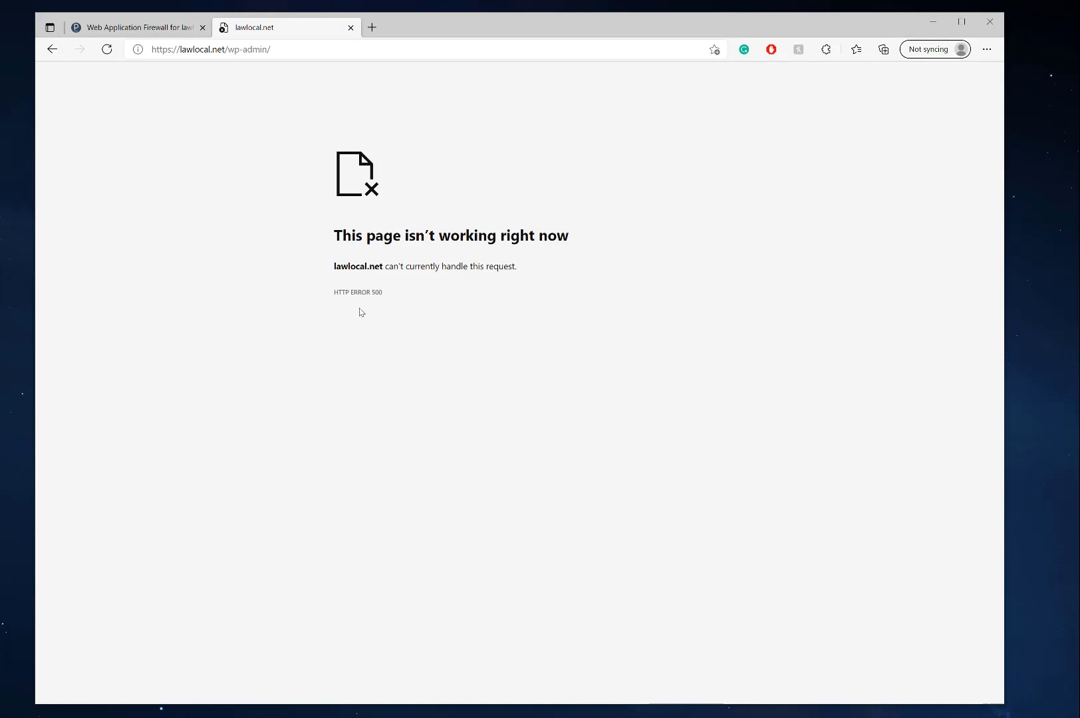
mouse_move(209, 85)
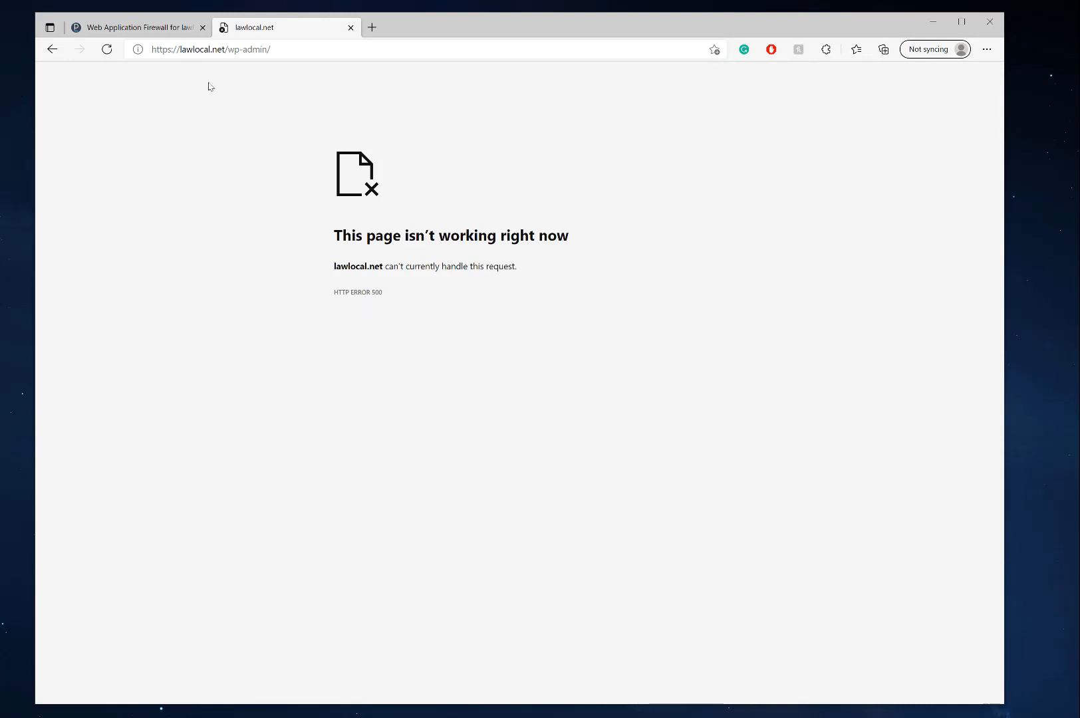
- Browse the Active tags list of security rules, including the WordPress plugin tags
left_click(133, 27)
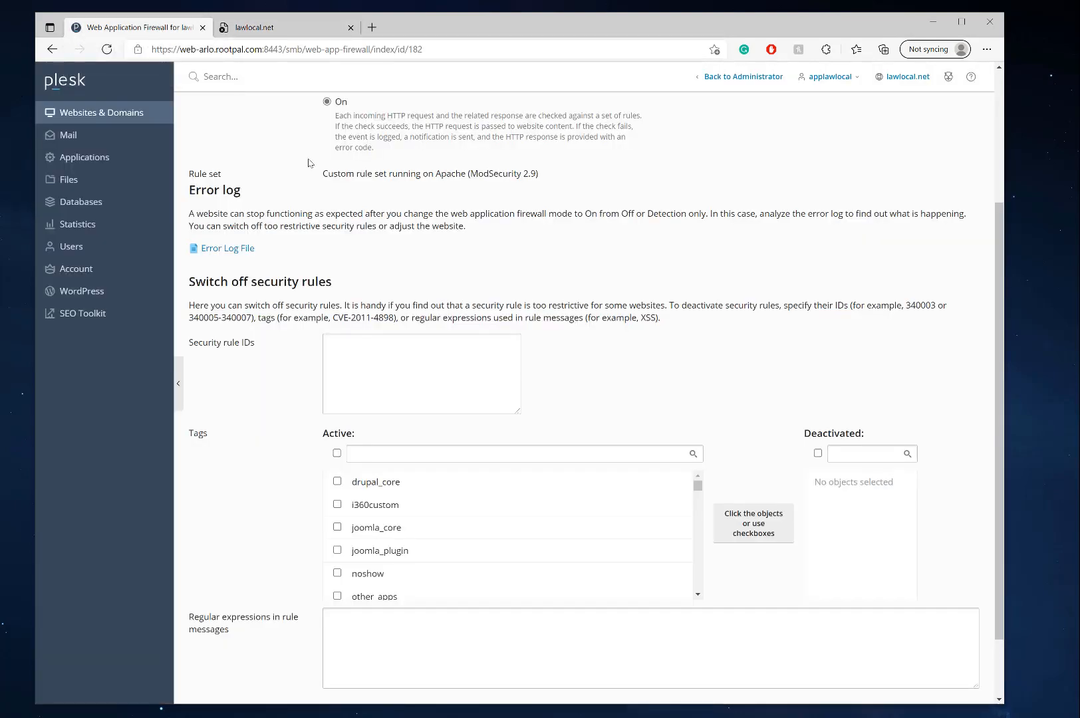
scroll("down", 3)
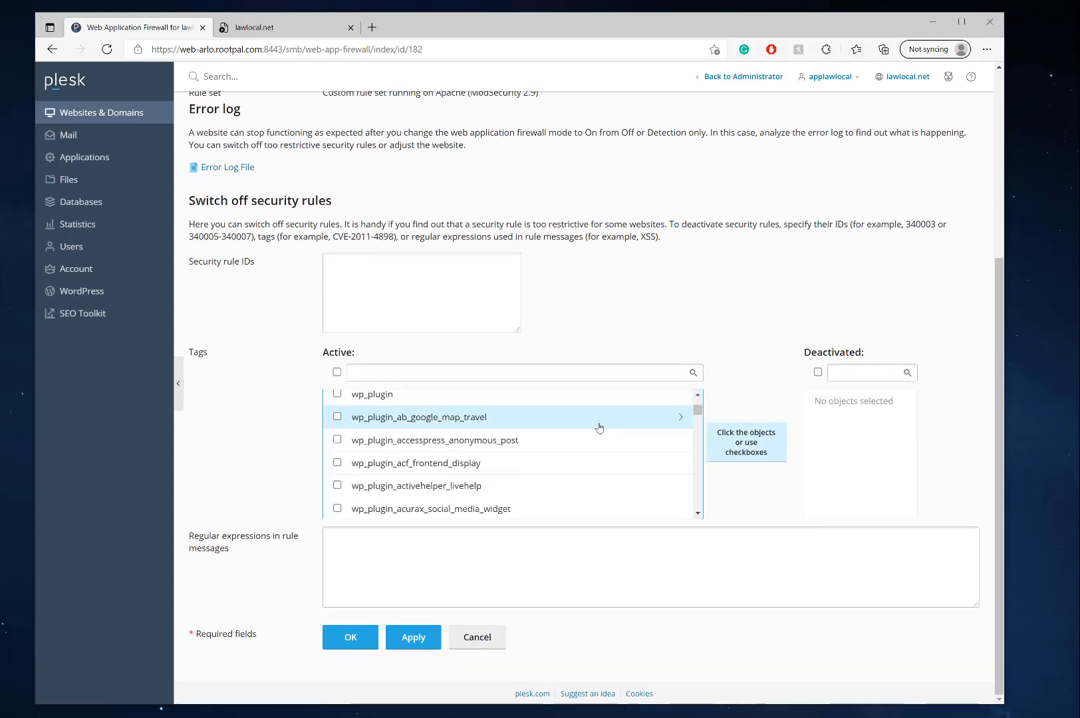
scroll("down", 3)
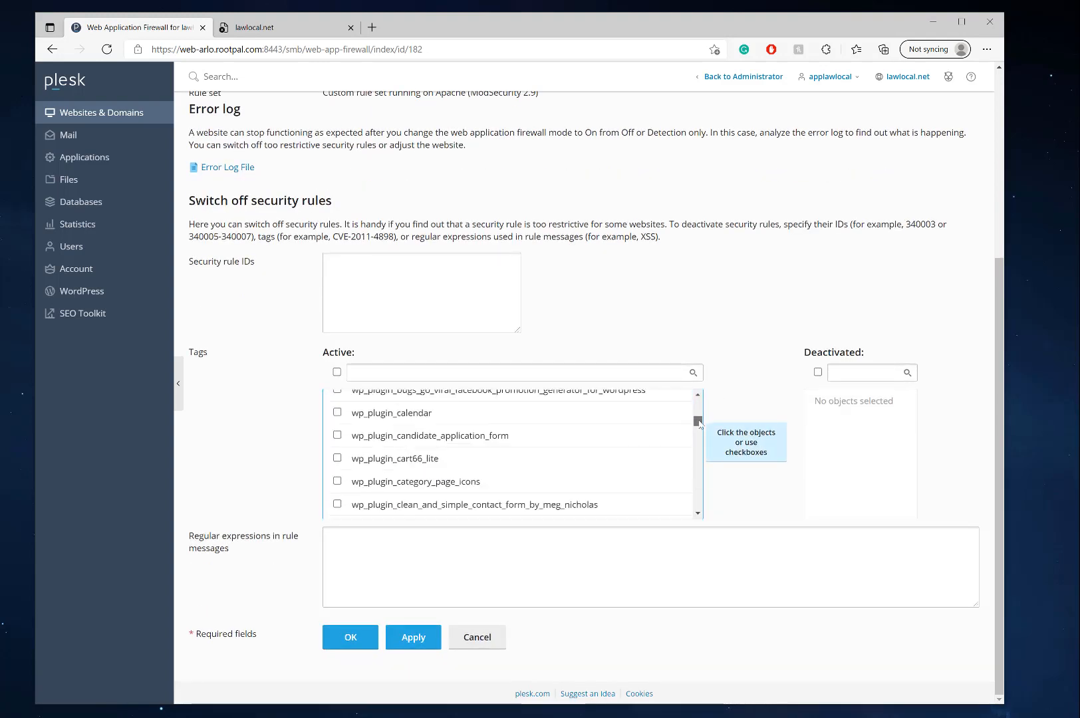
scroll("down", 3)
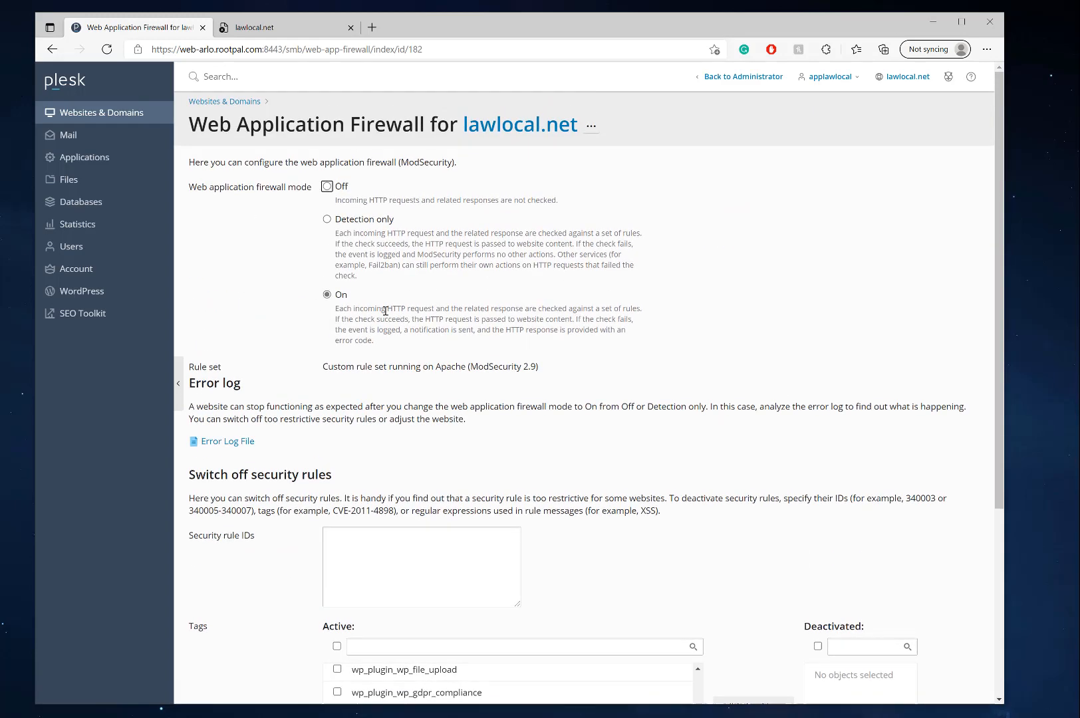
mouse_move(518, 393)
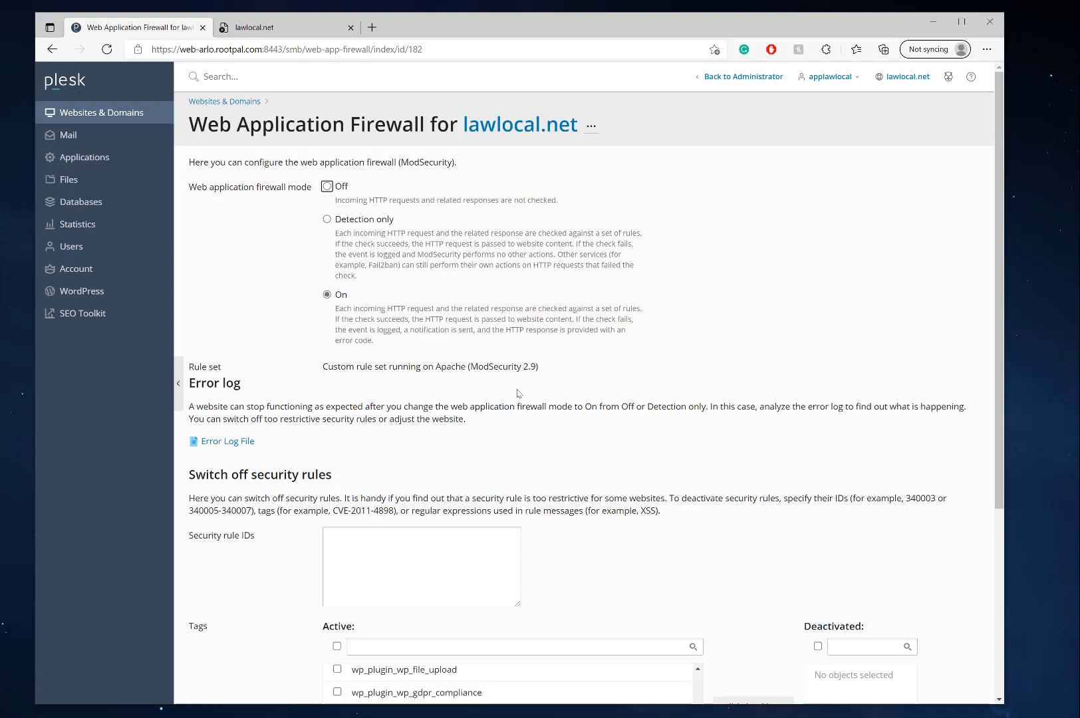
mouse_move(517, 423)
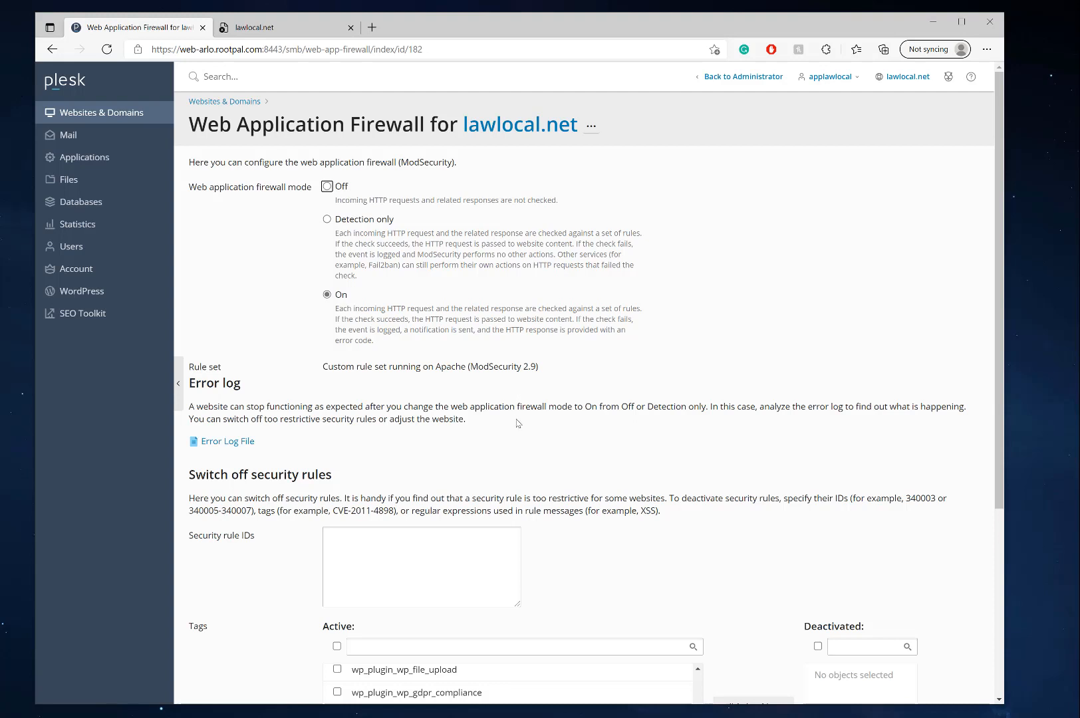
mouse_move(504, 432)
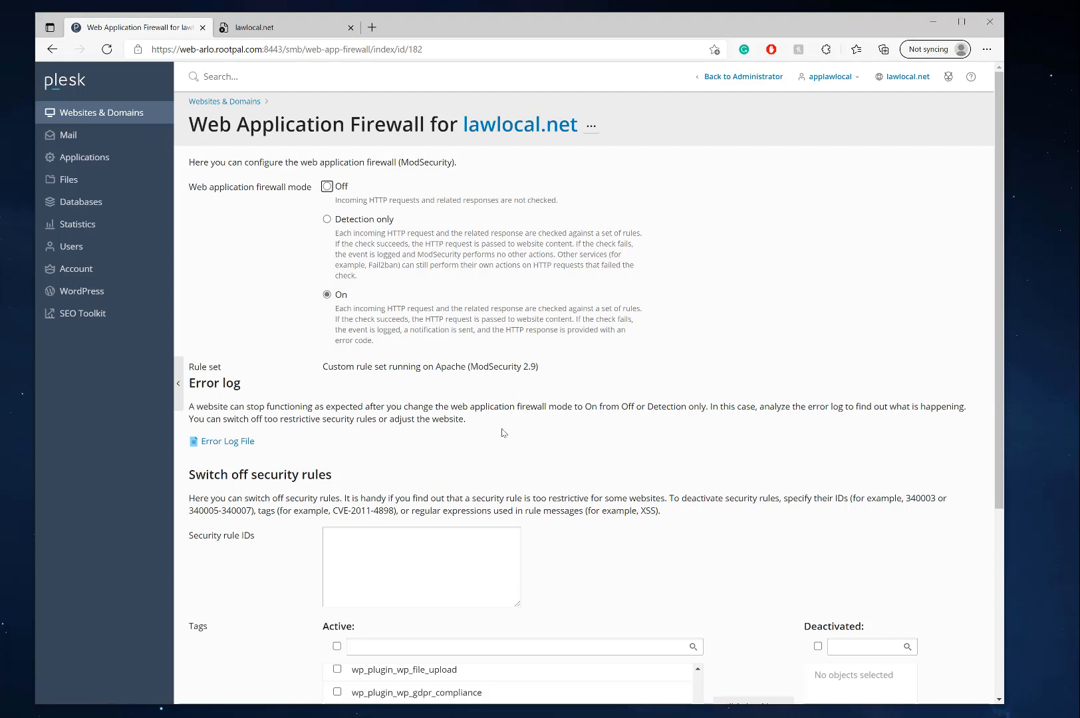
mouse_move(501, 428)
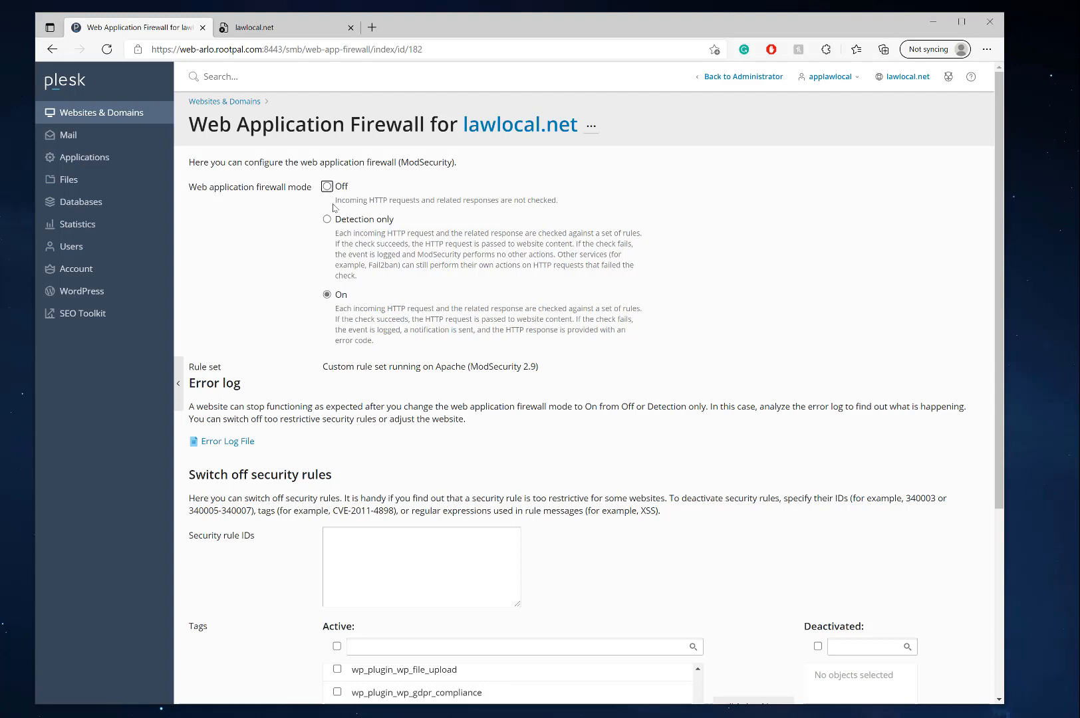
- Set the firewall mode to Off and save; wp-admin still returns HTTP 500
left_click(327, 184)
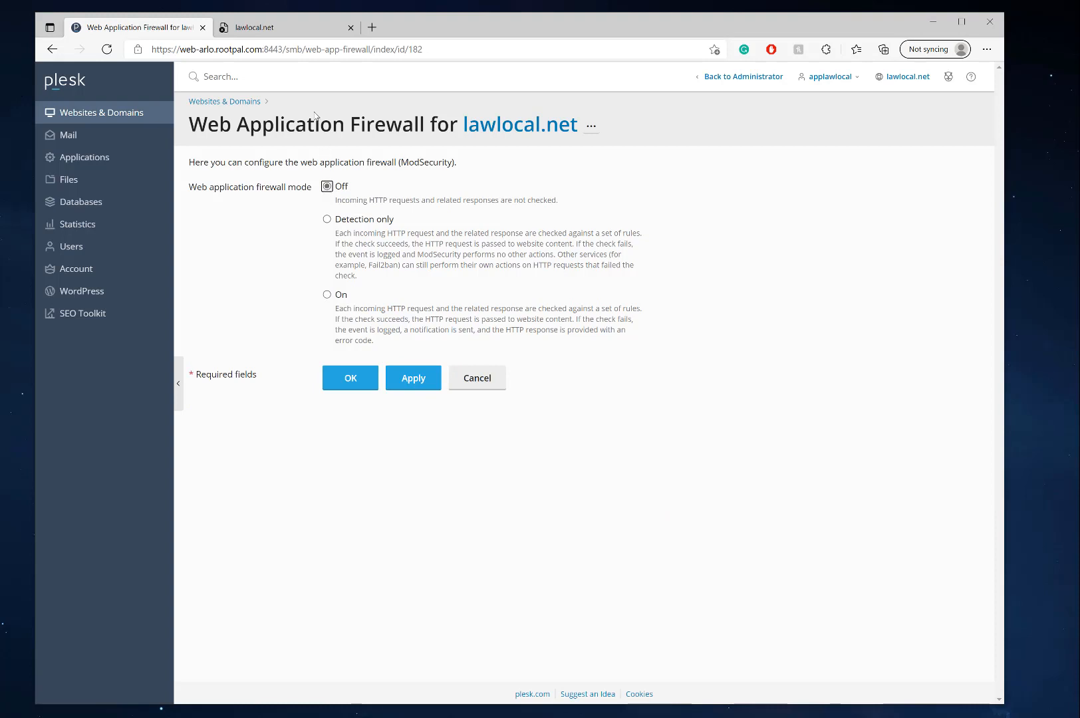
left_click(281, 27)
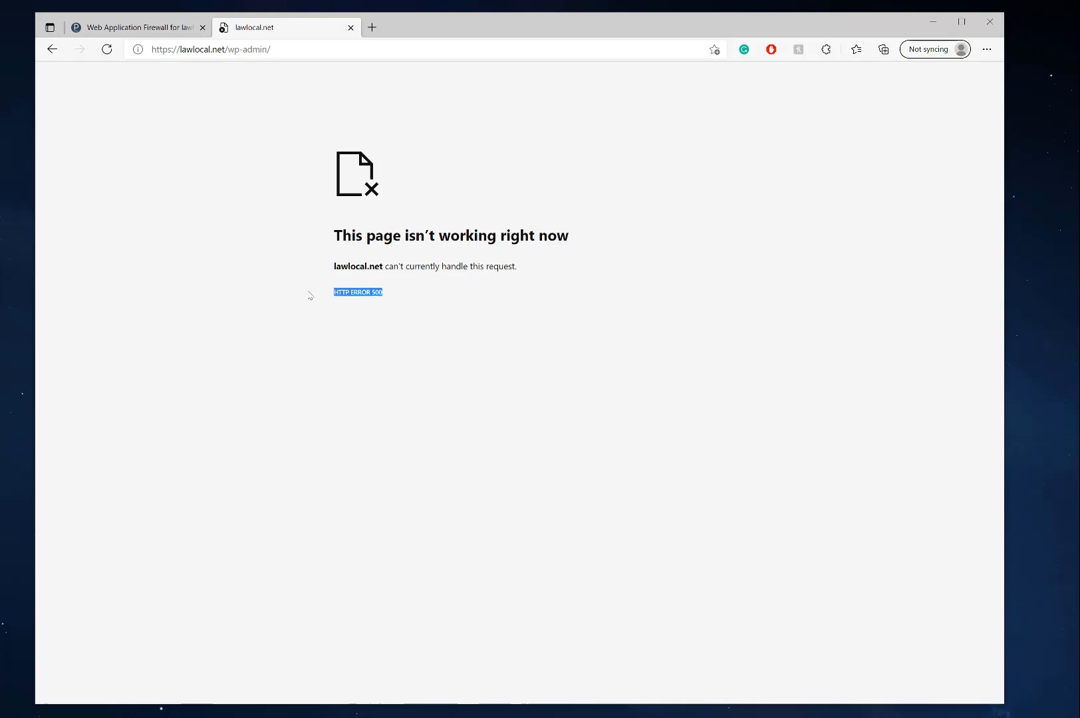
left_click(140, 26)
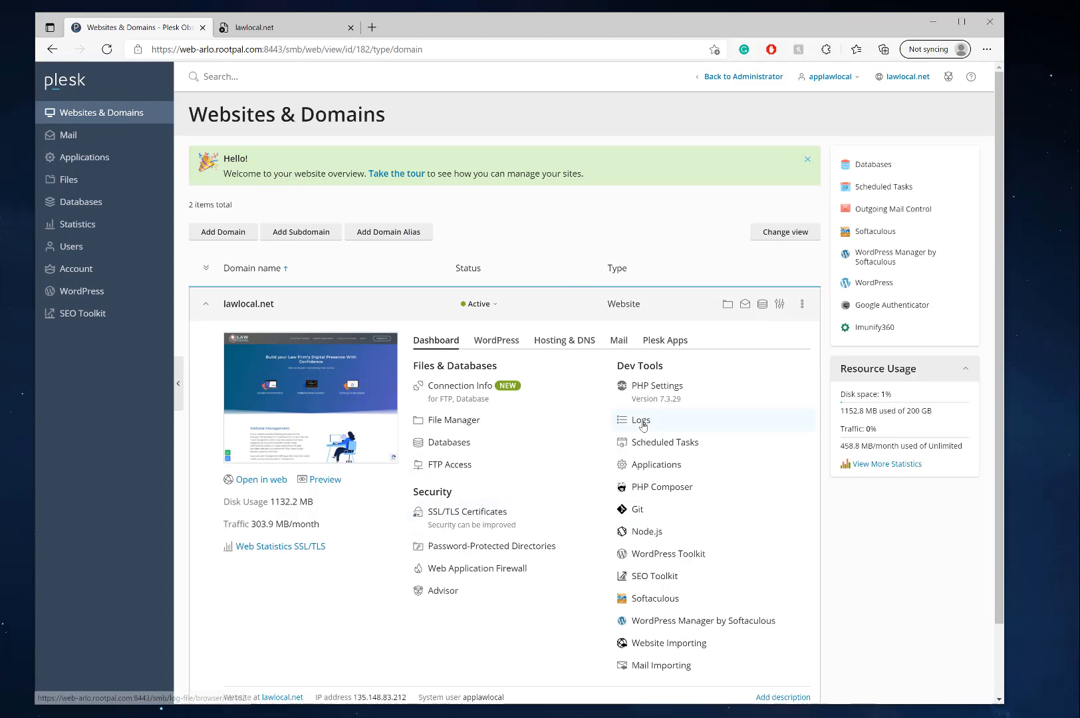
- Show lawlocal.net's newest log entries filtered to Error type only
left_click(641, 419)
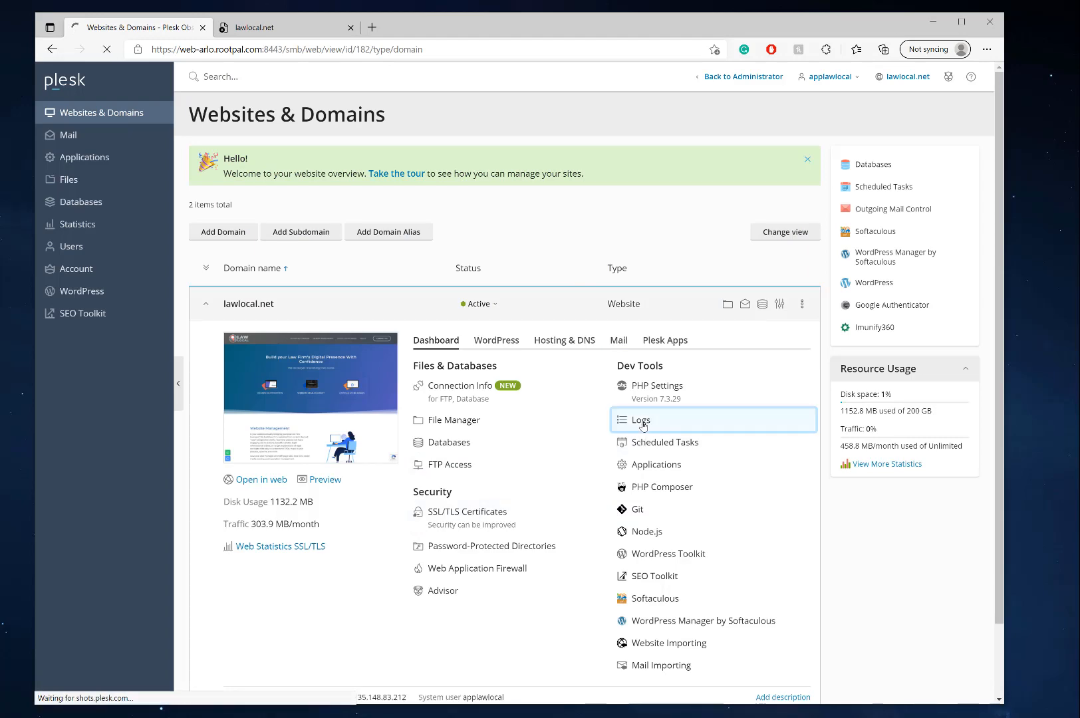
left_click(641, 419)
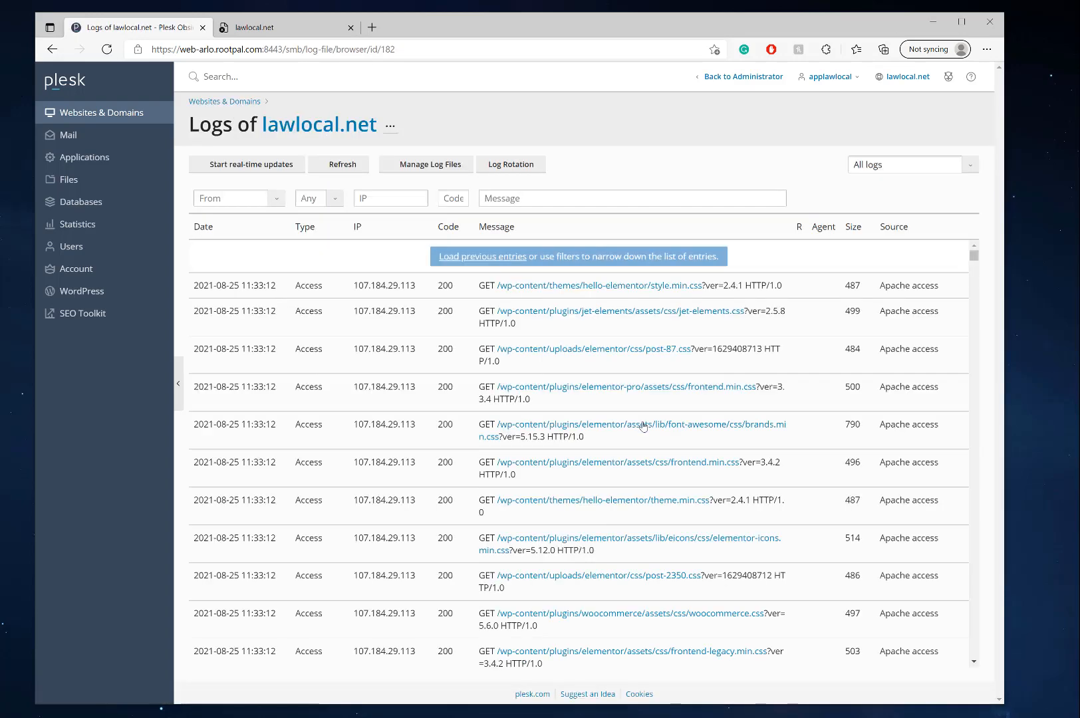
left_click(341, 163)
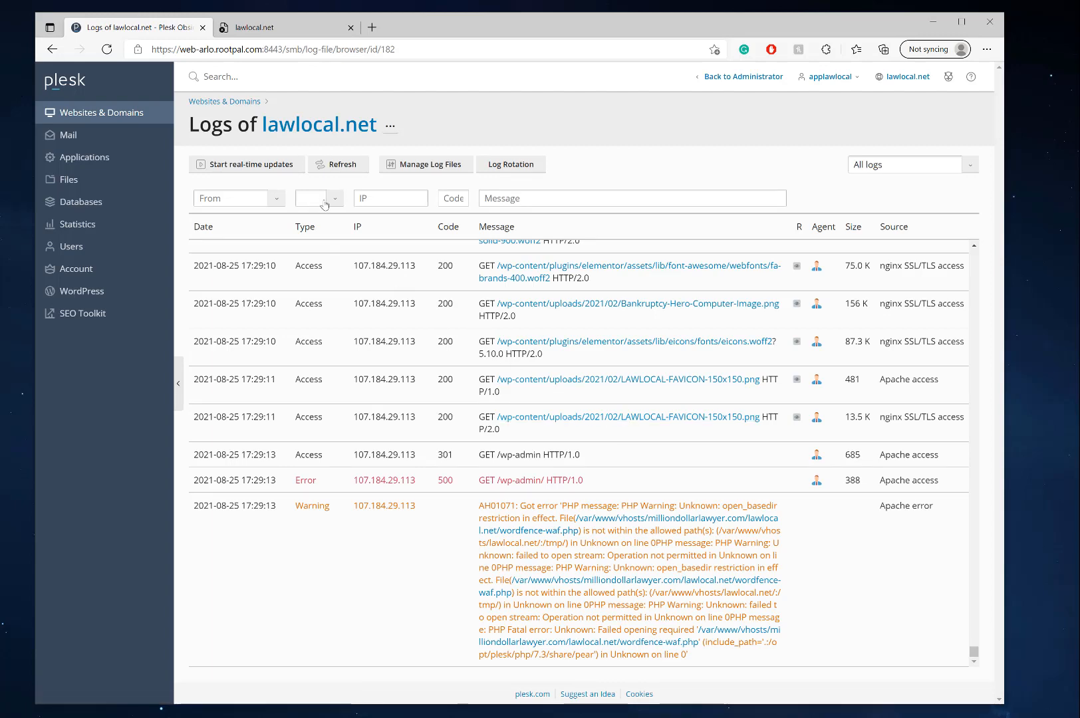
left_click(334, 198)
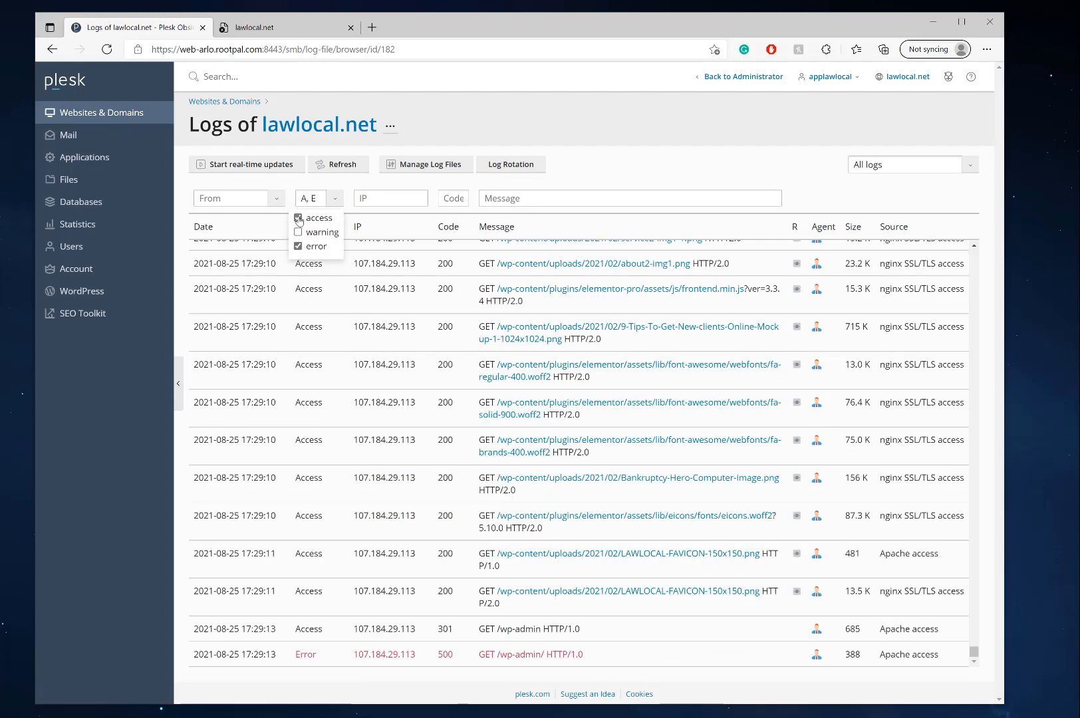
left_click(298, 217)
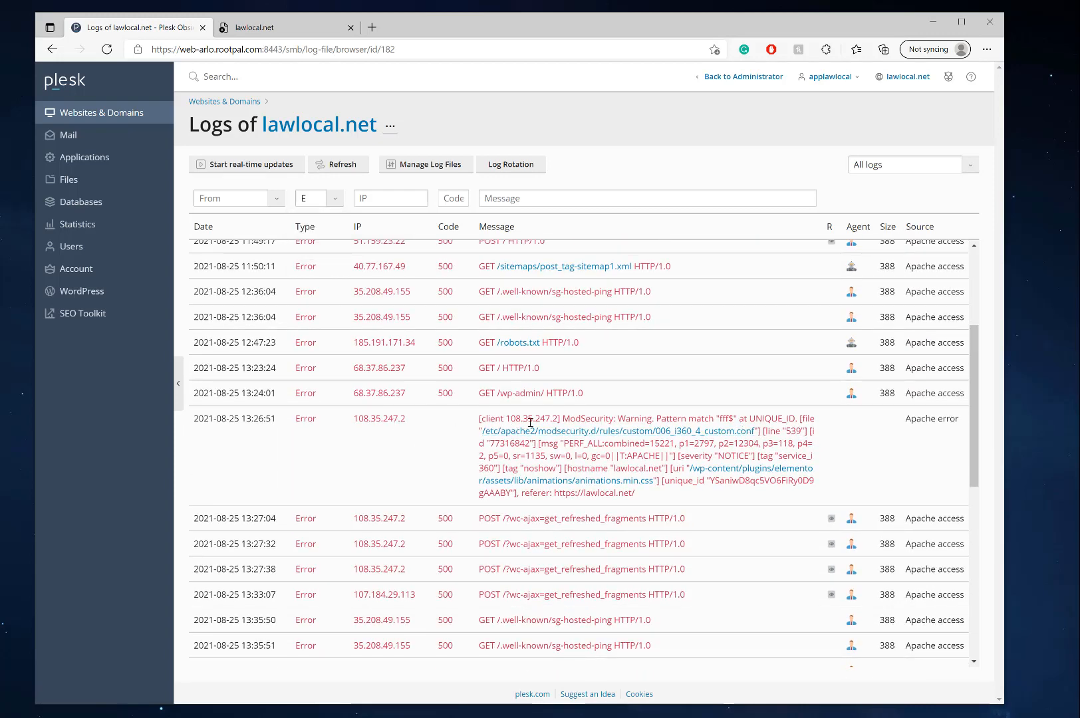
mouse_move(498, 418)
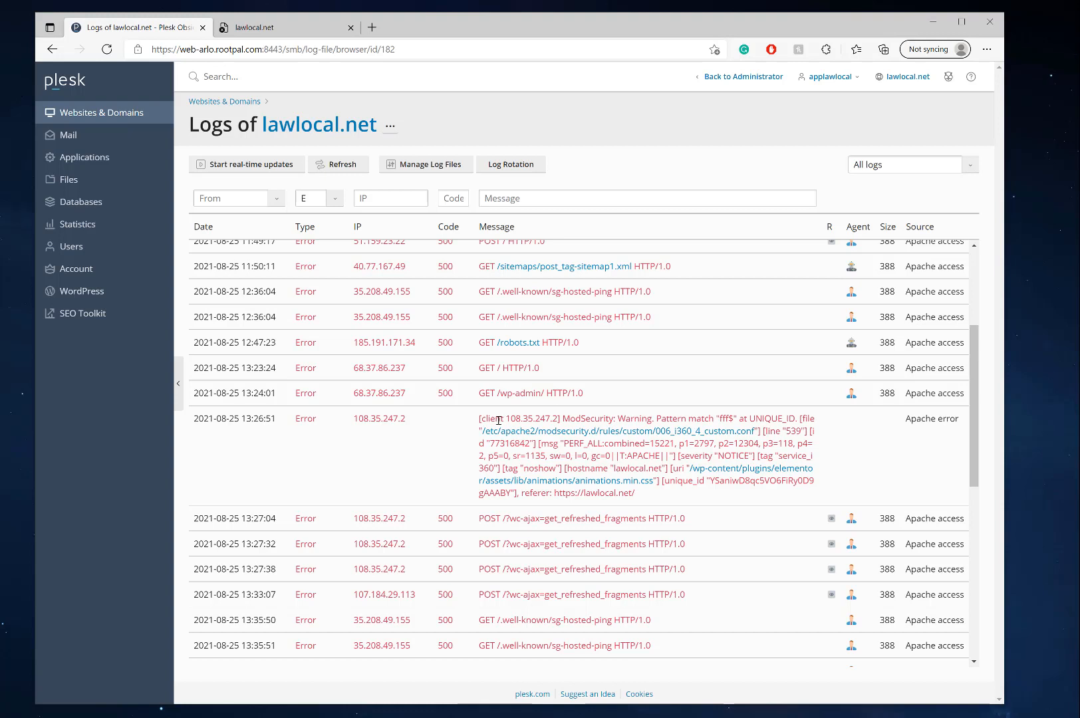
mouse_move(476, 420)
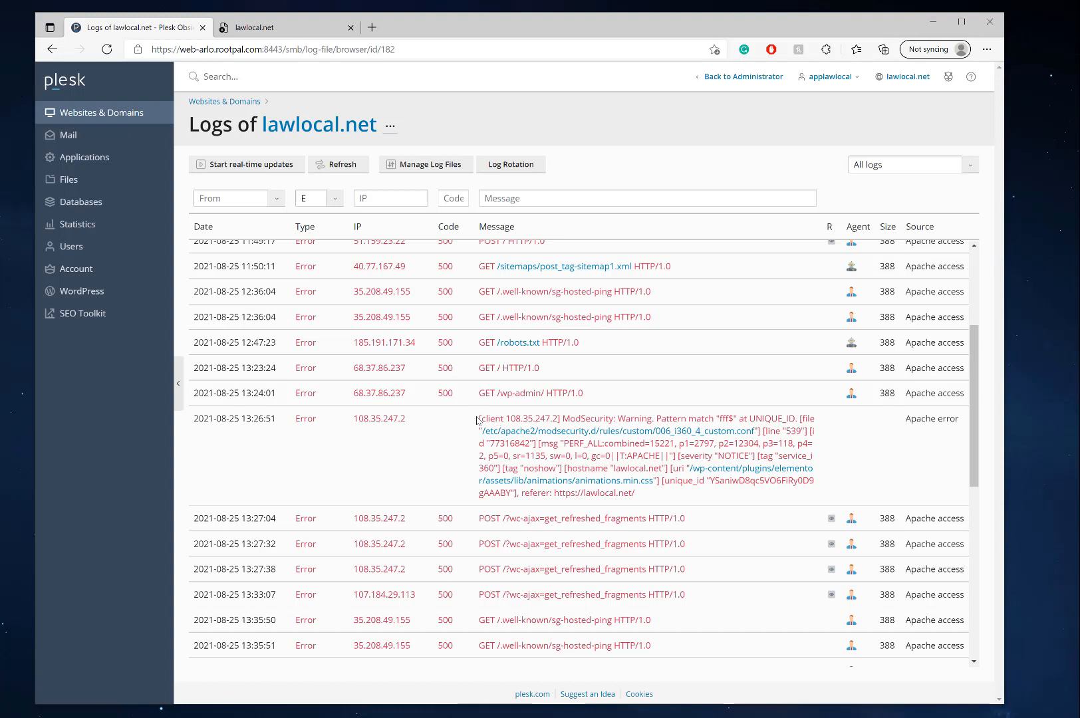
- Pick rule ID 77316842 out of the ModSecurity warning and return to the site overview
left_click_drag(477, 417, 627, 418)
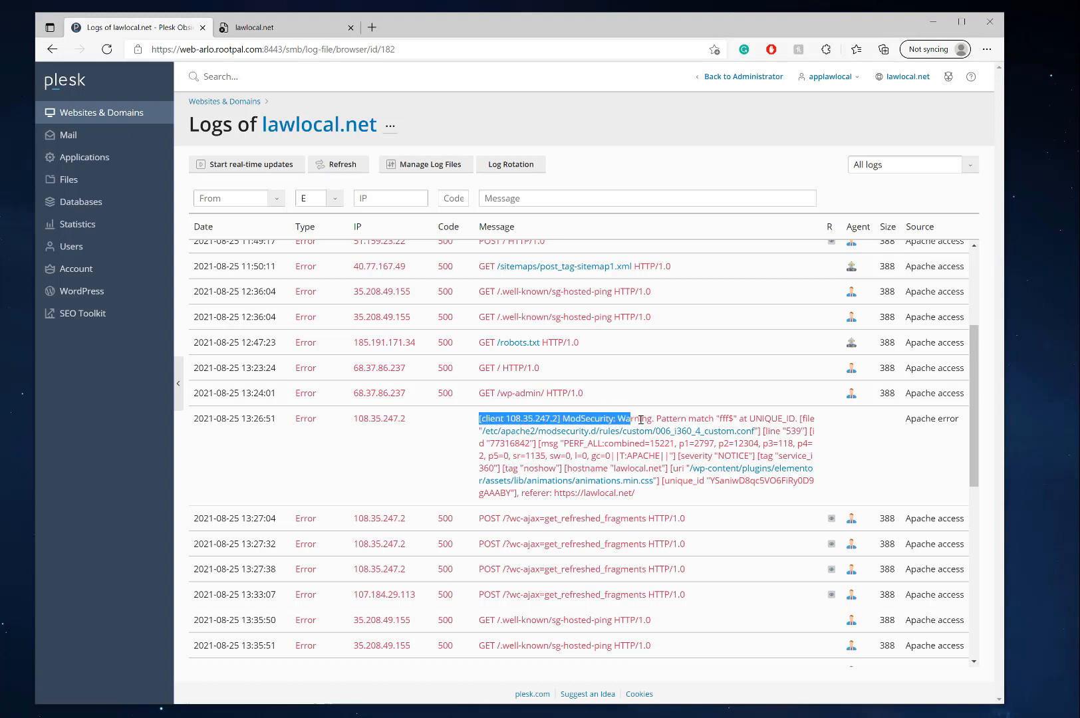
left_click(622, 421)
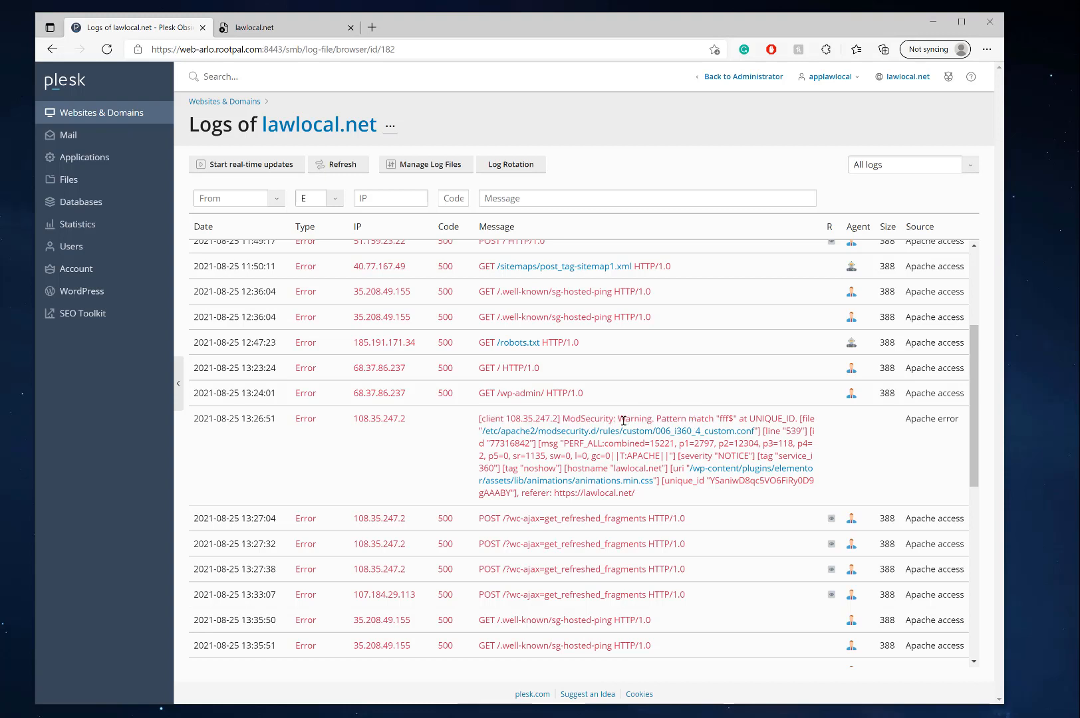
mouse_move(808, 425)
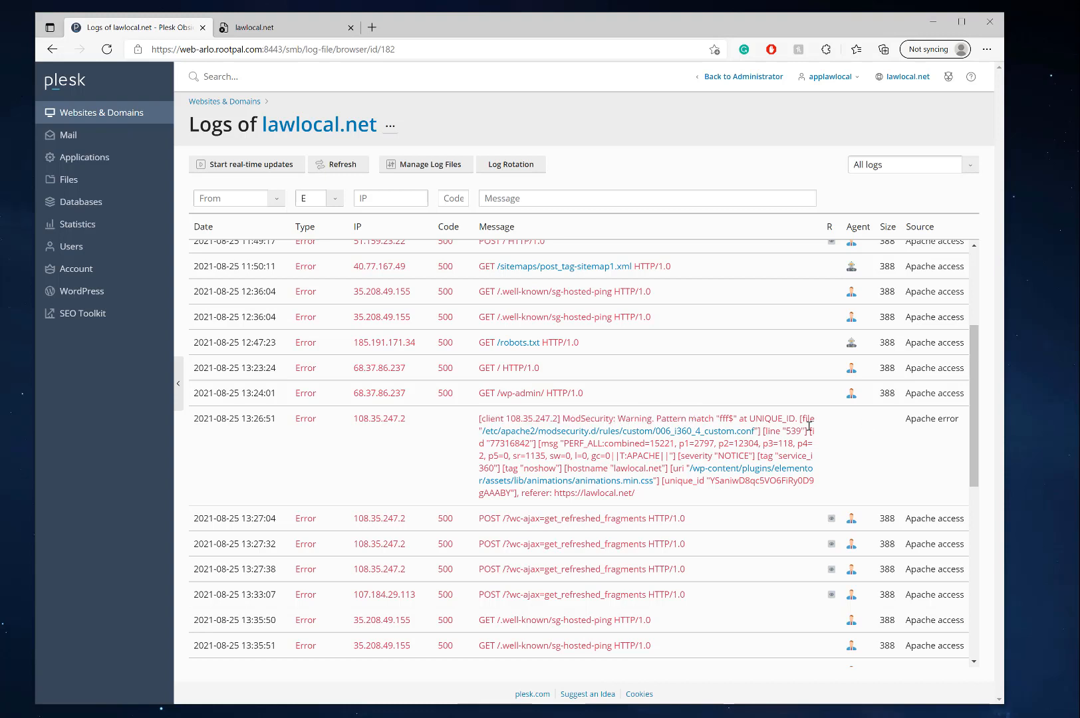
mouse_move(775, 423)
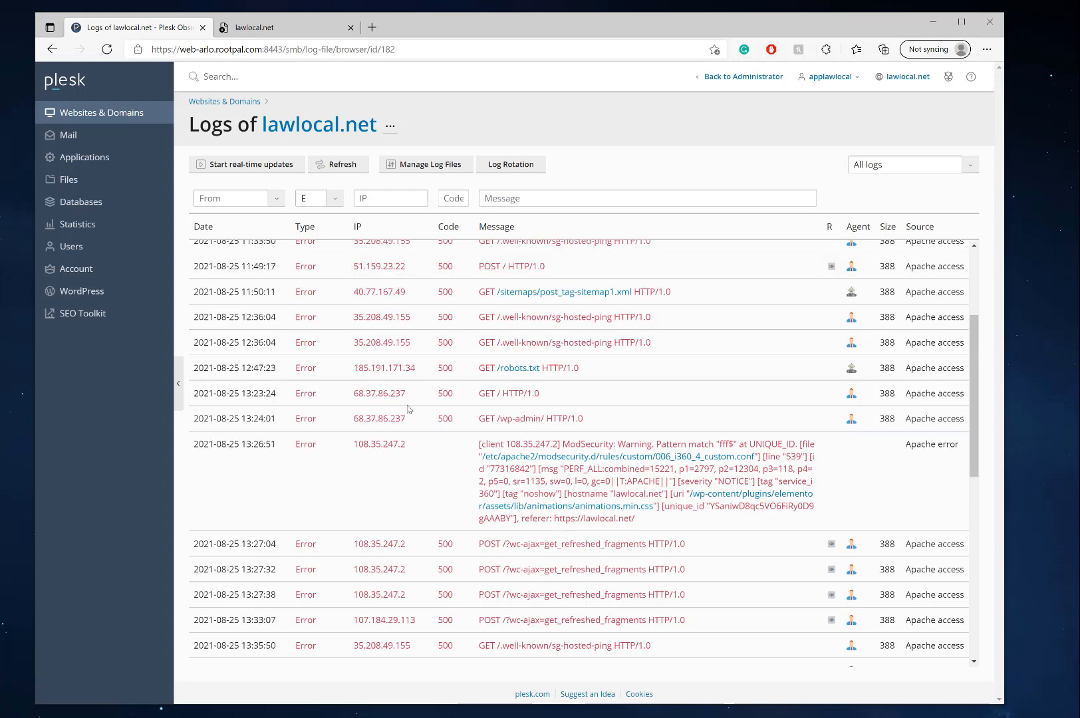
scroll("down", 3)
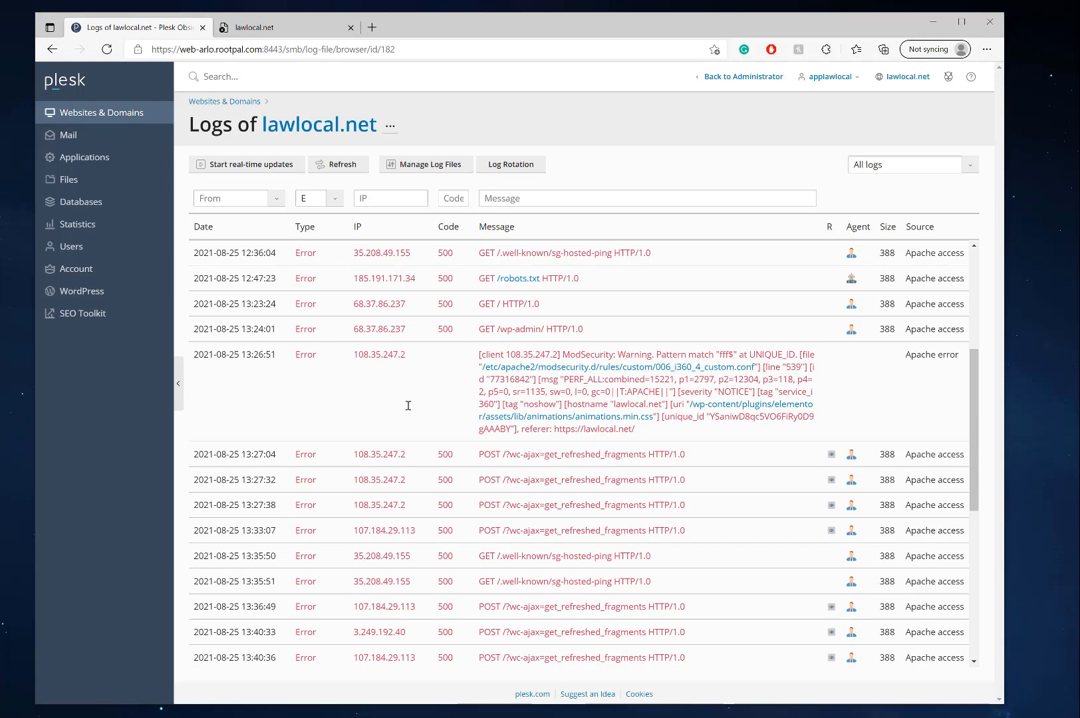
mouse_move(833, 388)
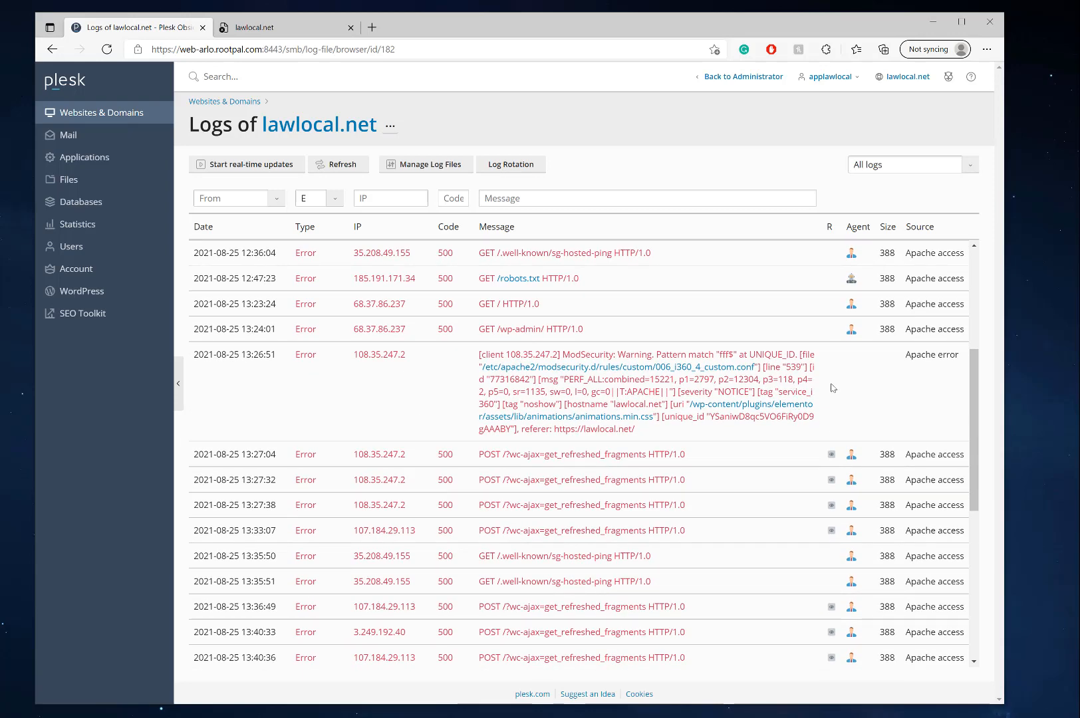
mouse_move(777, 405)
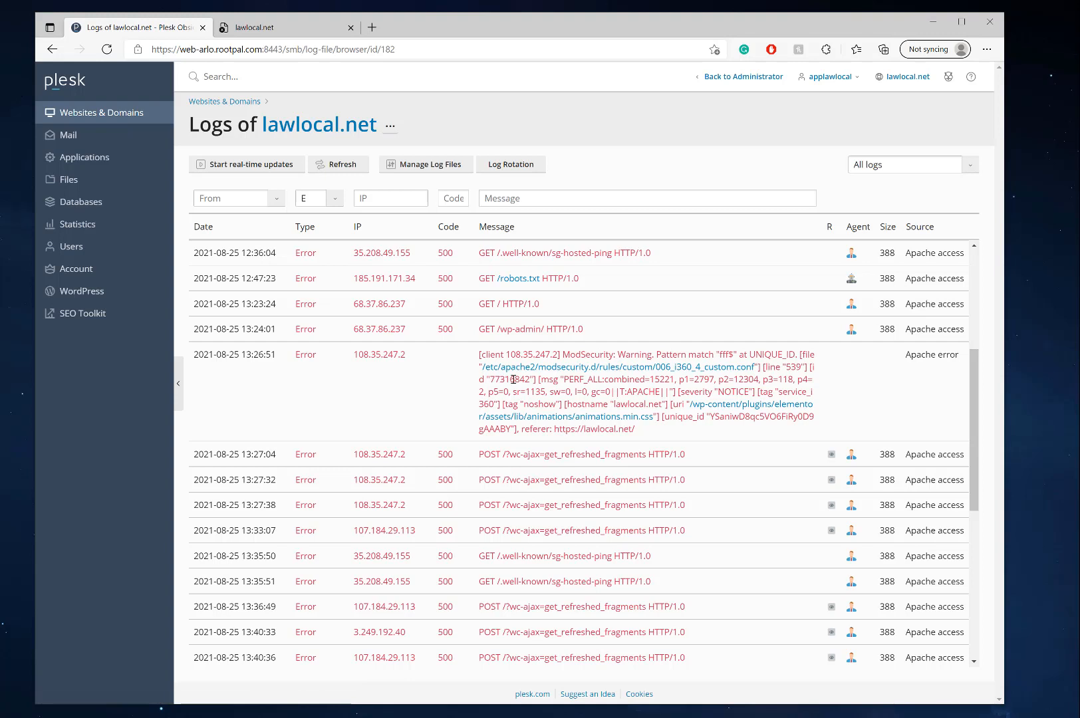
double_click(511, 379)
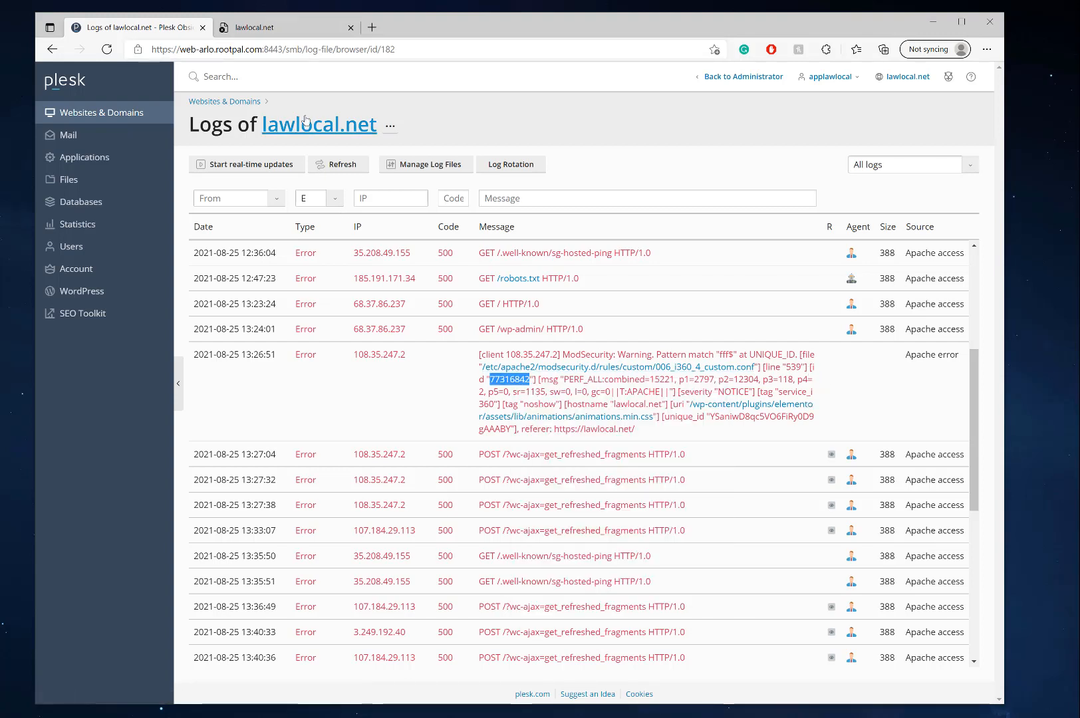
left_click(319, 123)
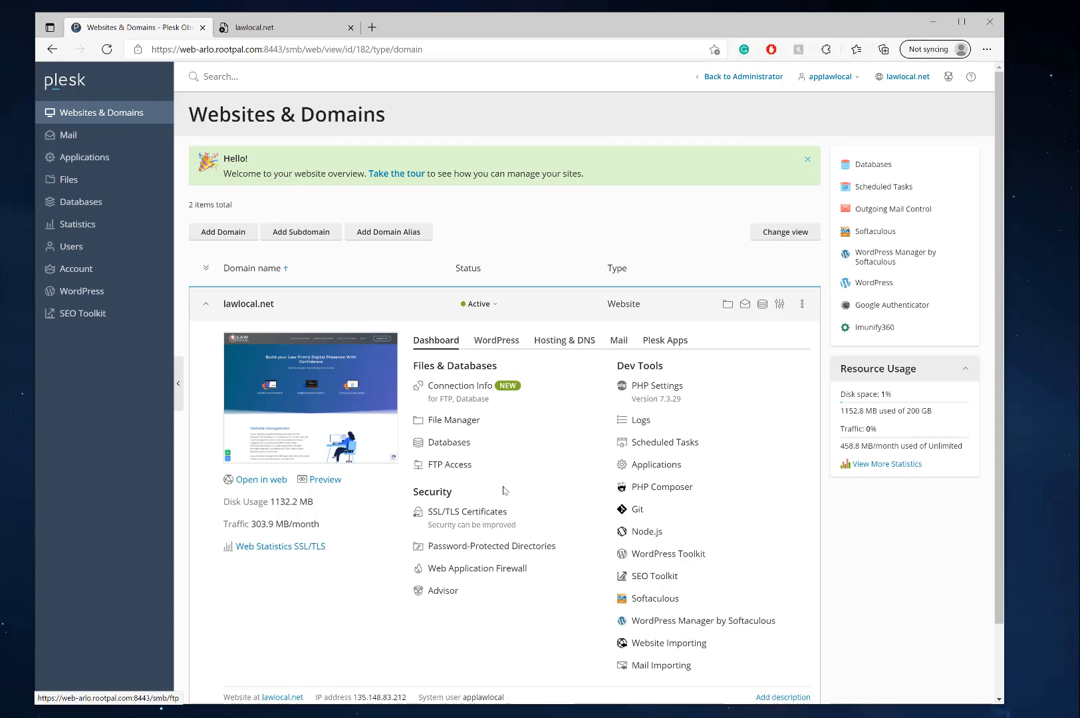
- Enter 77316842 in Security rule IDs to switch off, keeping firewall mode On
left_click(476, 568)
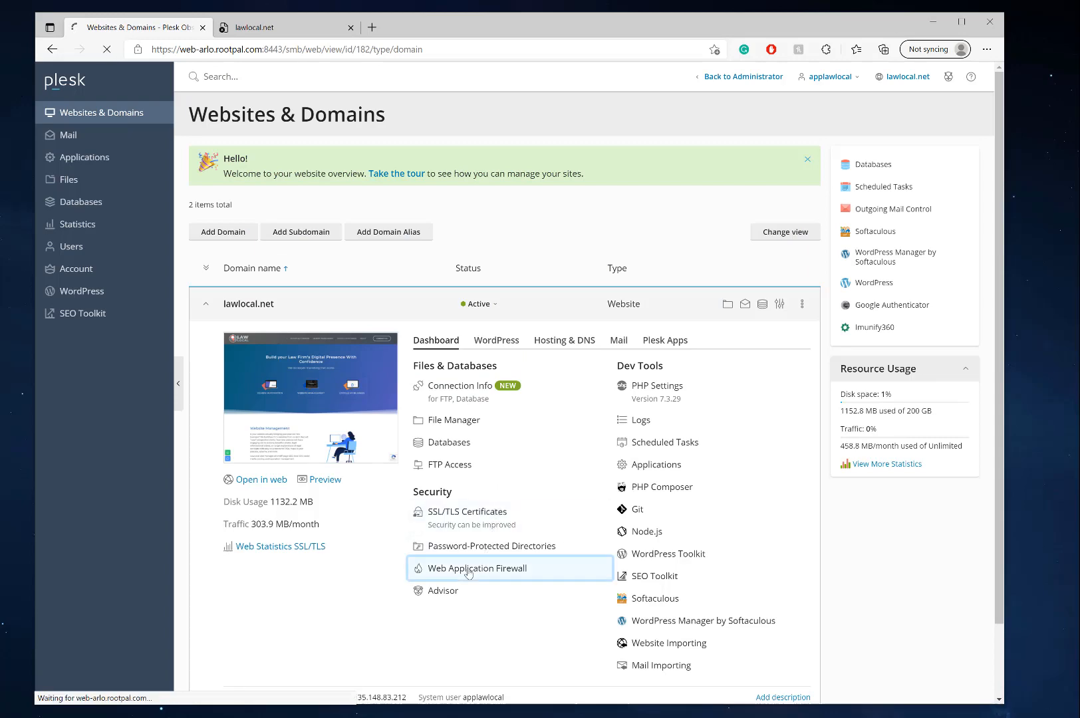
left_click(476, 568)
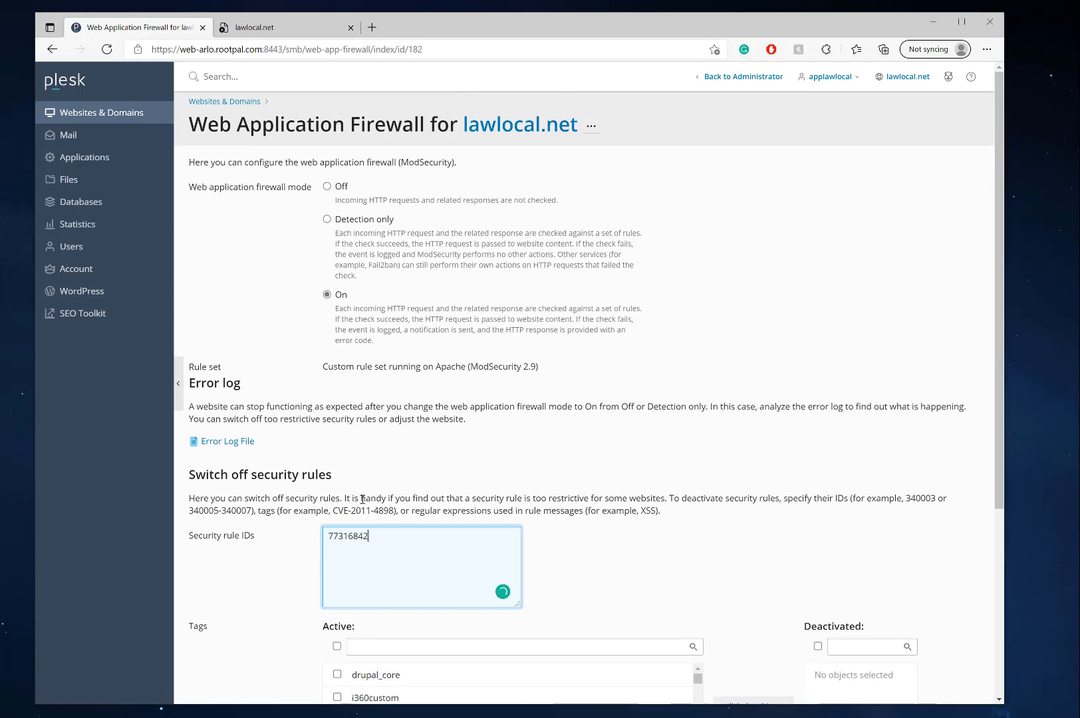
left_click(325, 184)
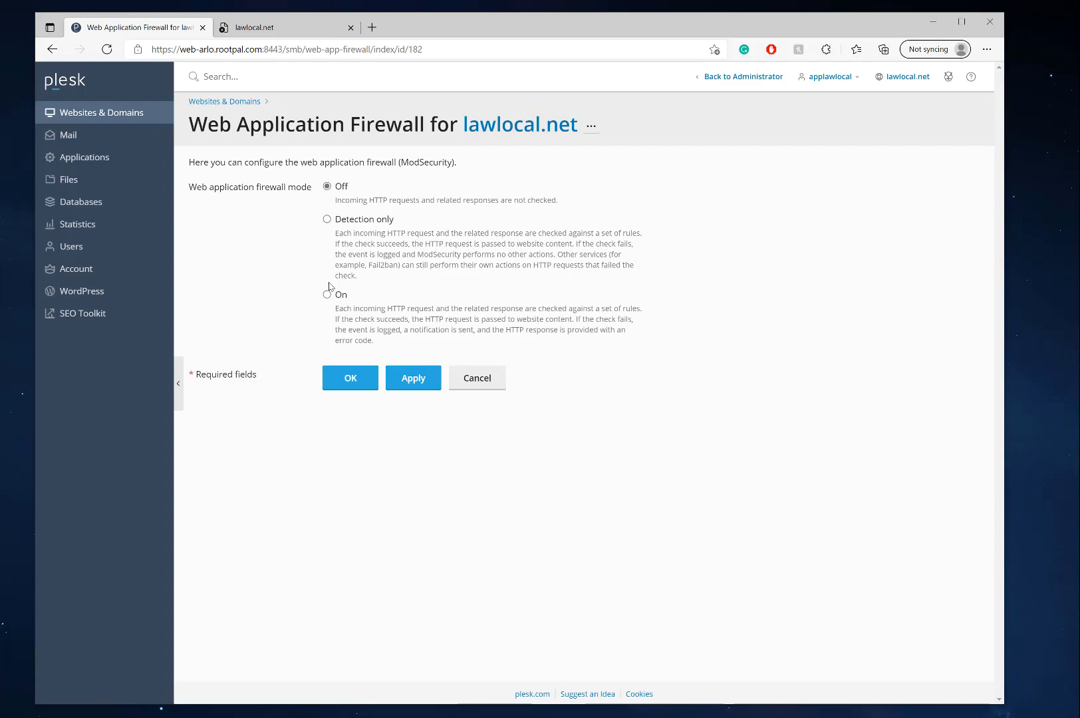
left_click(327, 294)
type("77316842")
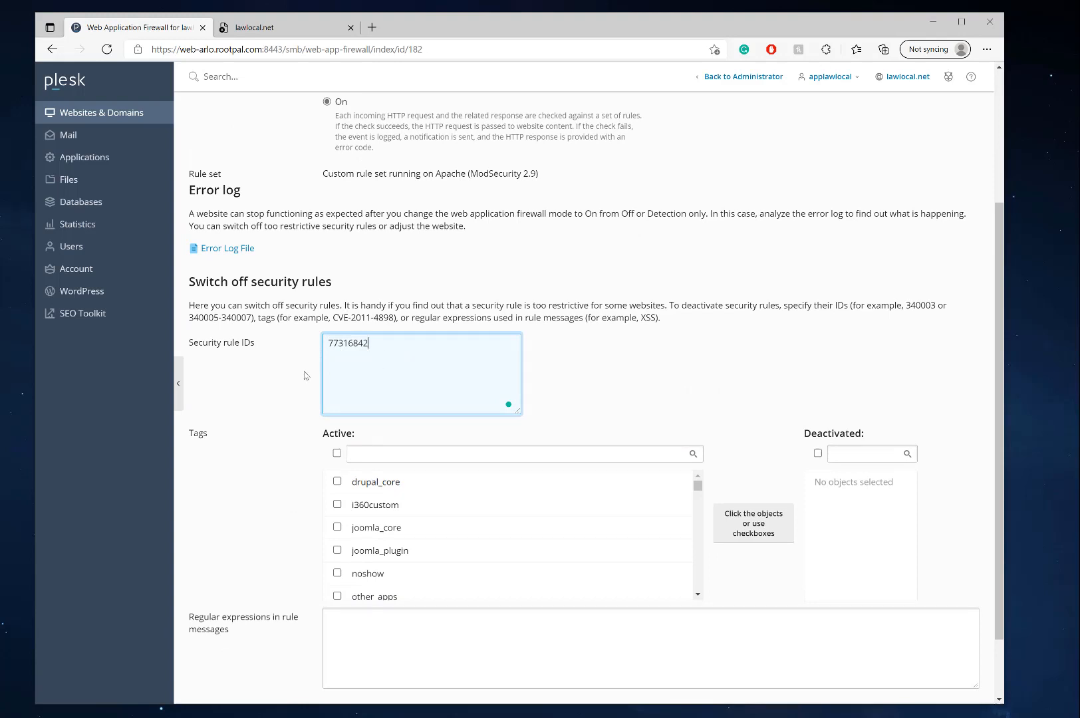
- Apply the firewall settings; Plesk confirms rule 77316842 switched off
scroll("down", 3)
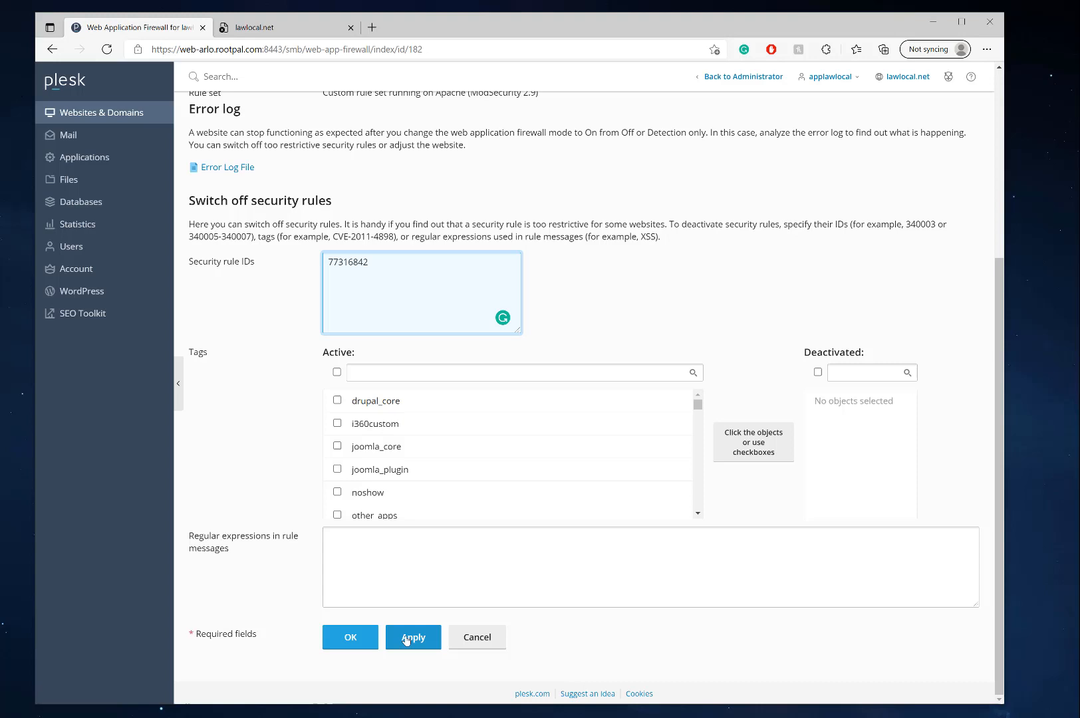
left_click(412, 637)
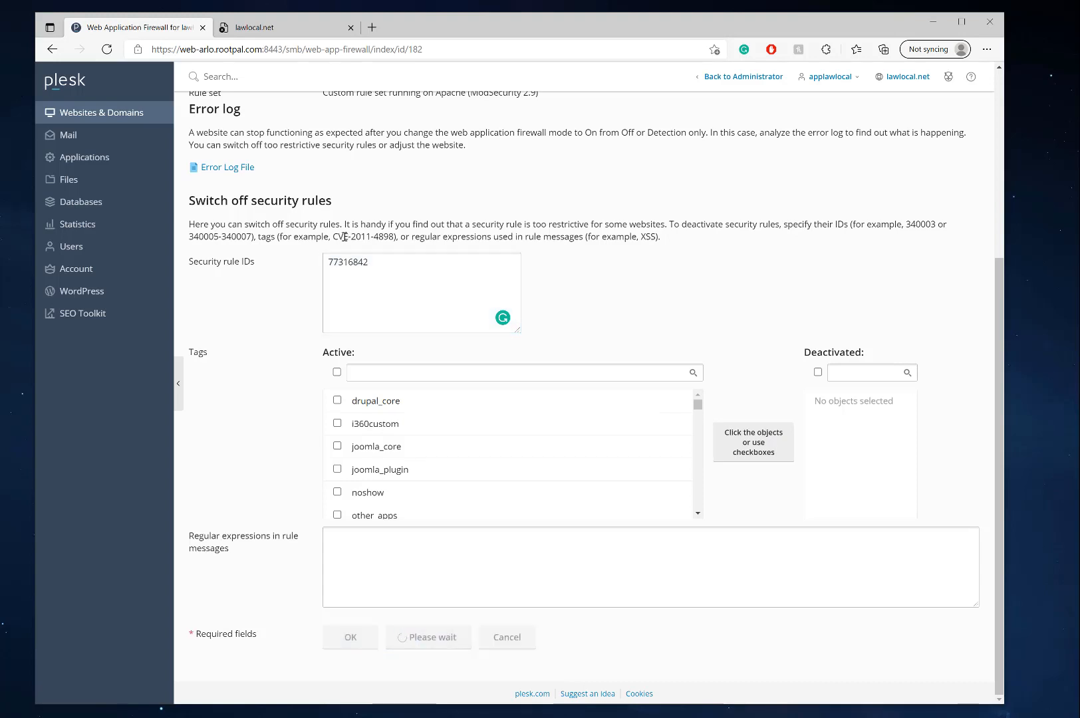
scroll("up", 3)
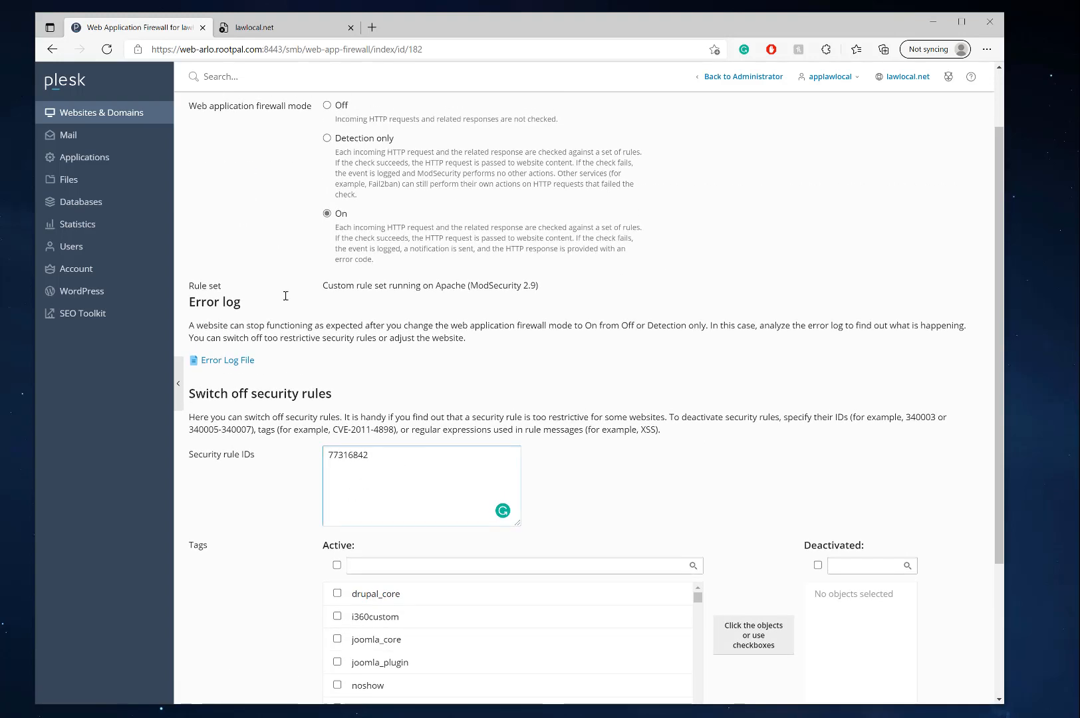
scroll("down", 3)
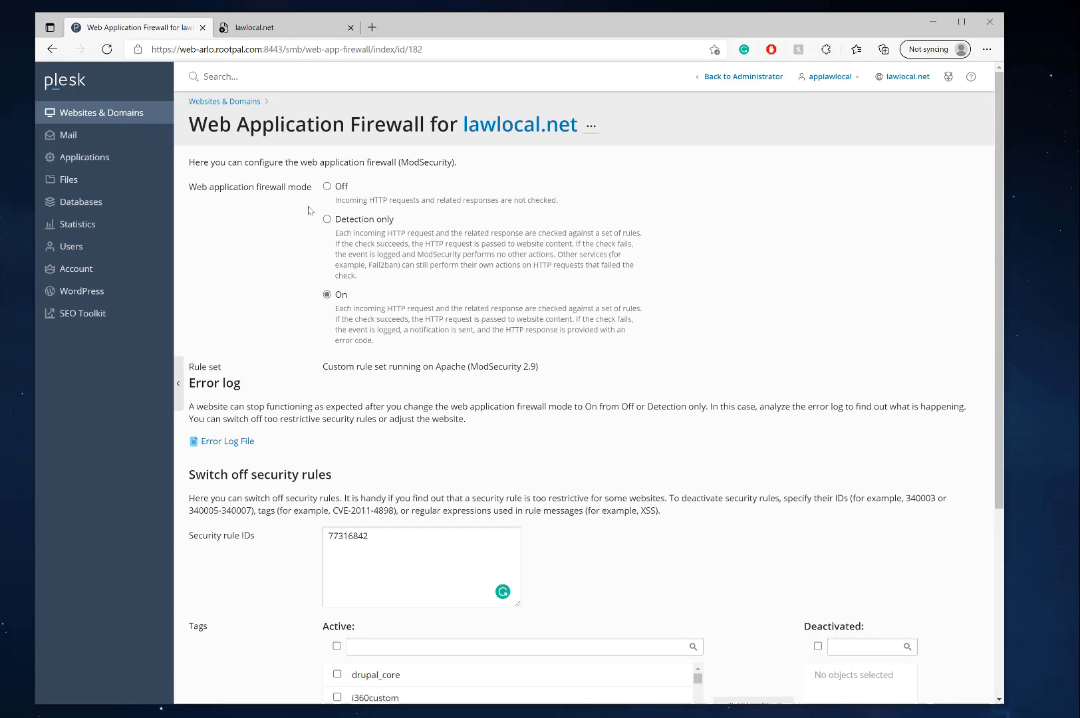
scroll("down", 3)
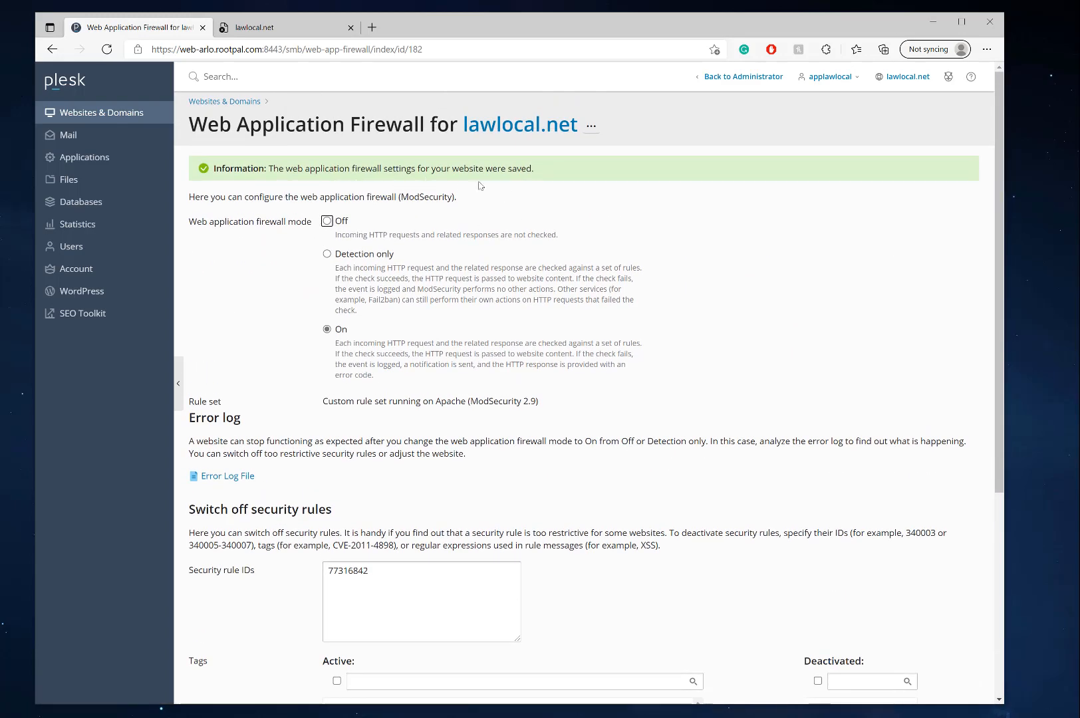
- Reload wp-admin, still HTTP 500, and reopen lawlocal.net's logs showing wordfence-waf.php open_basedir warnings
left_click(284, 26)
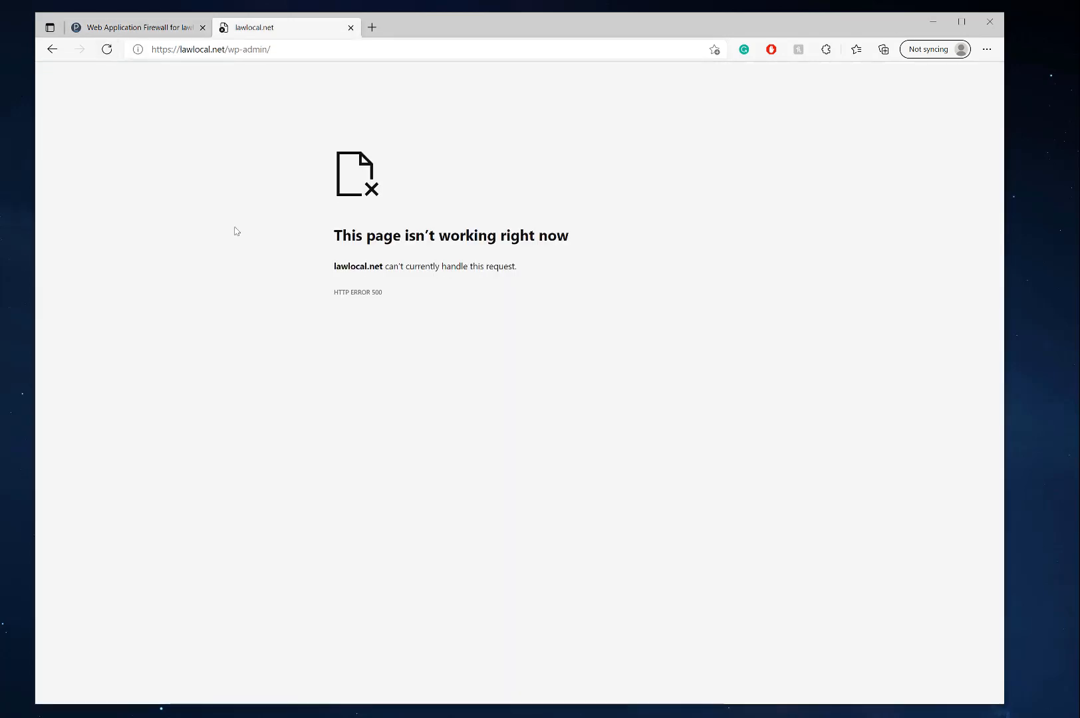
left_click(139, 26)
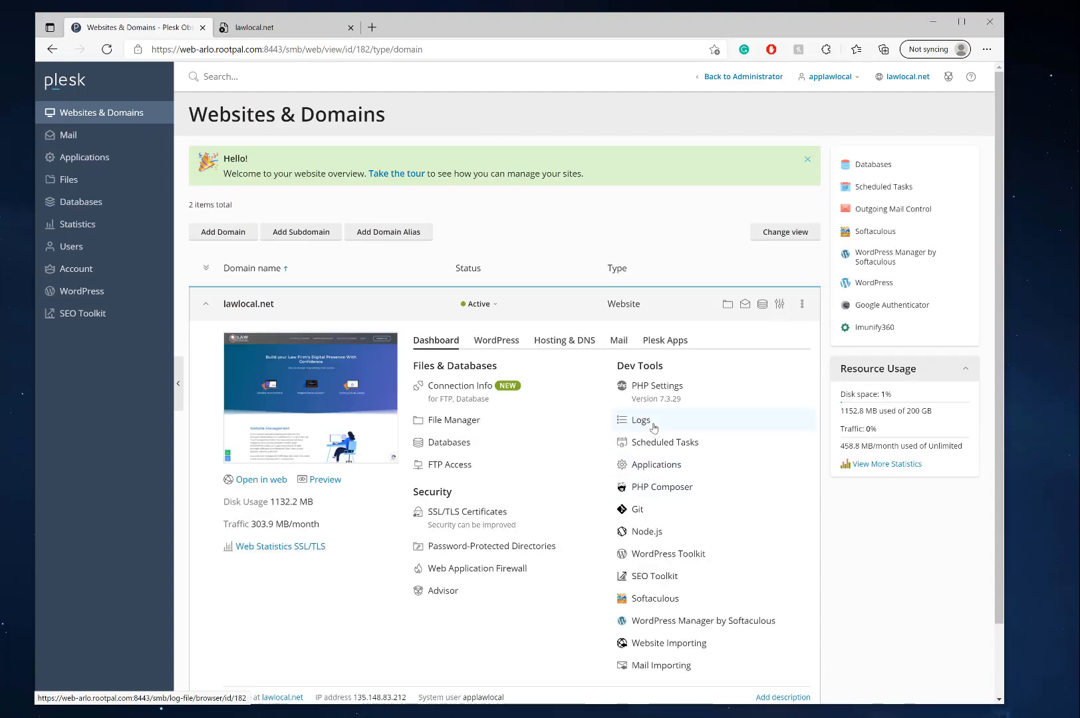
left_click(641, 419)
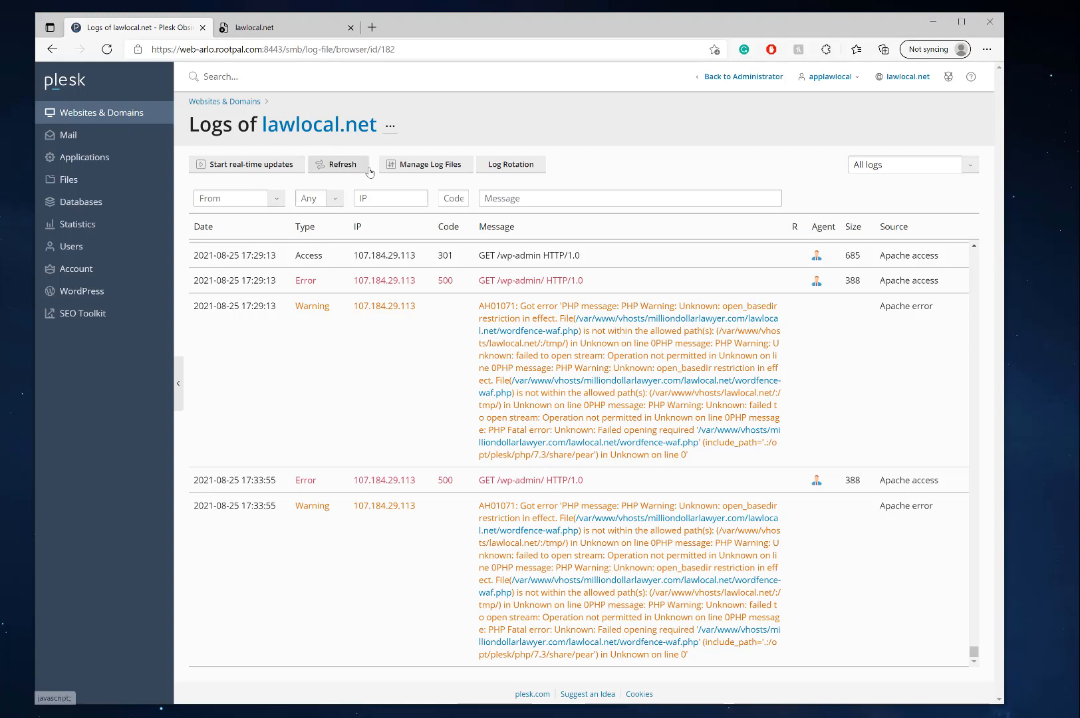
mouse_move(909, 172)
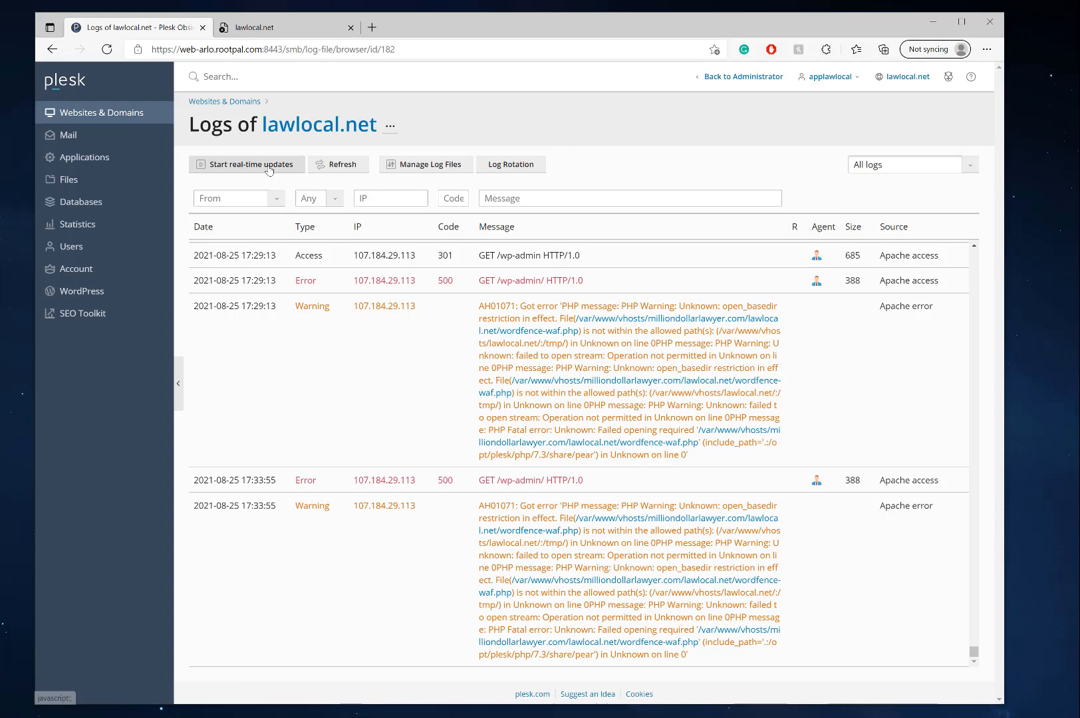
- Start real-time log updates and reload wp-admin to log a fresh 500 with the wordfence-waf.php warning
left_click(248, 163)
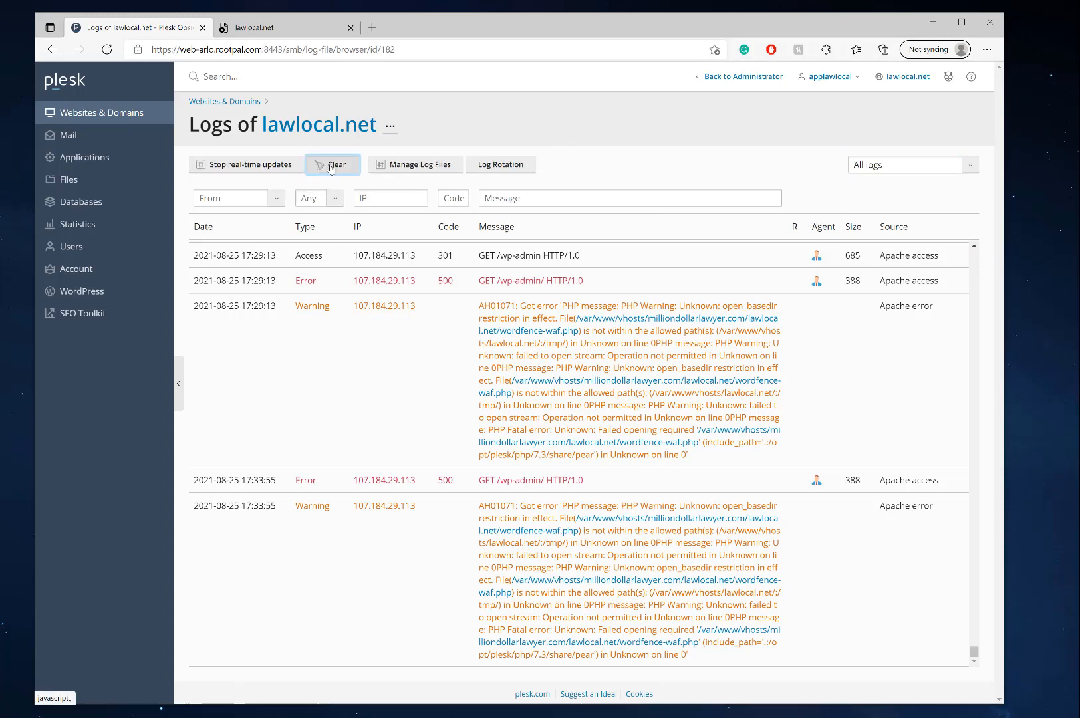
left_click(271, 27)
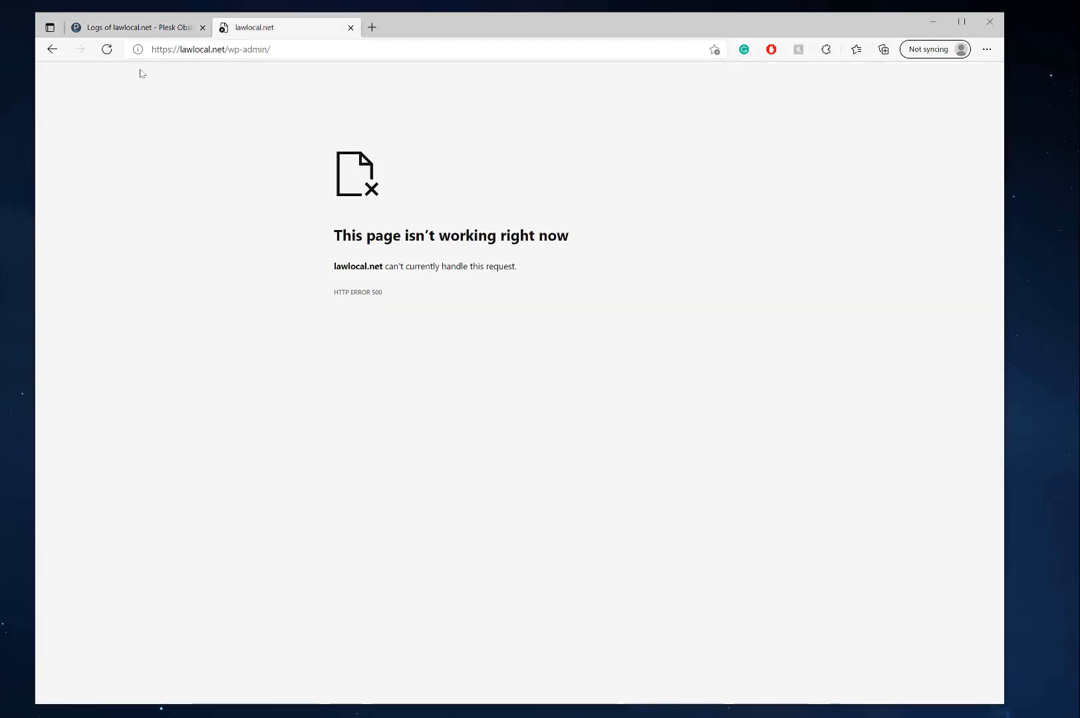
left_click(136, 27)
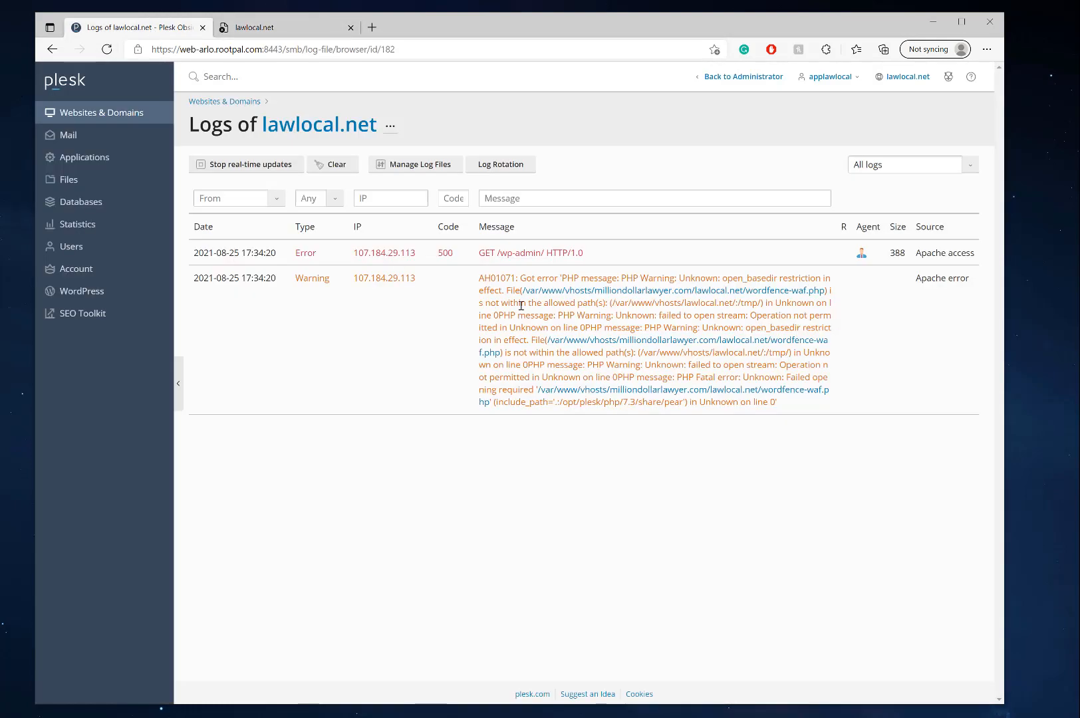
mouse_move(781, 290)
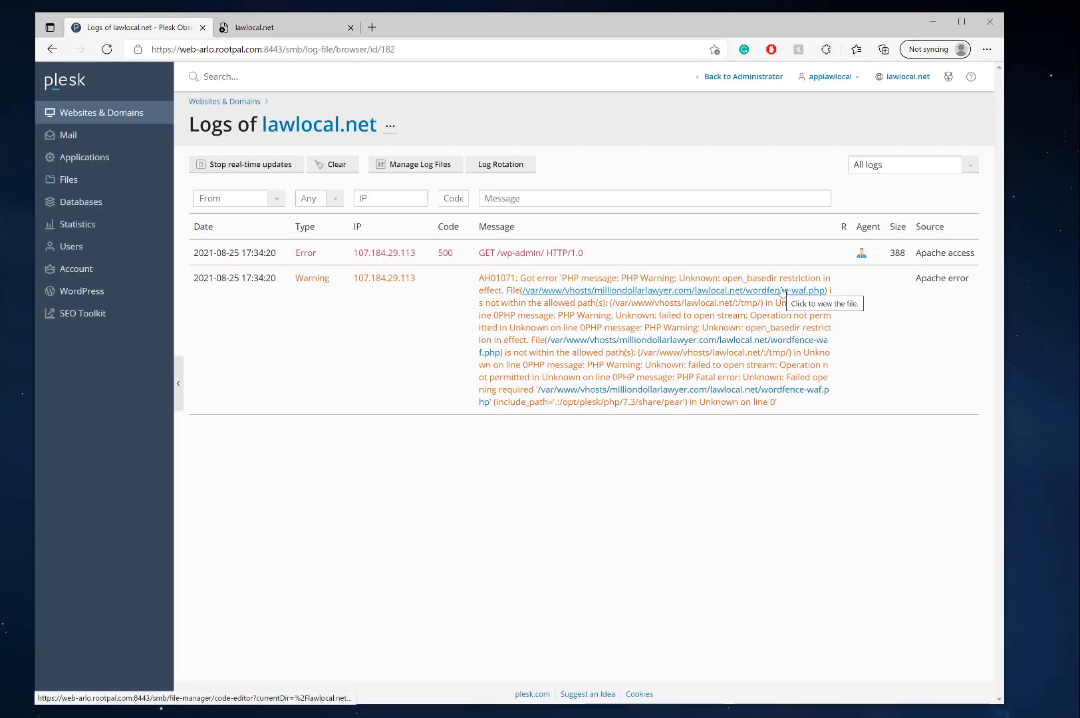
mouse_move(455, 307)
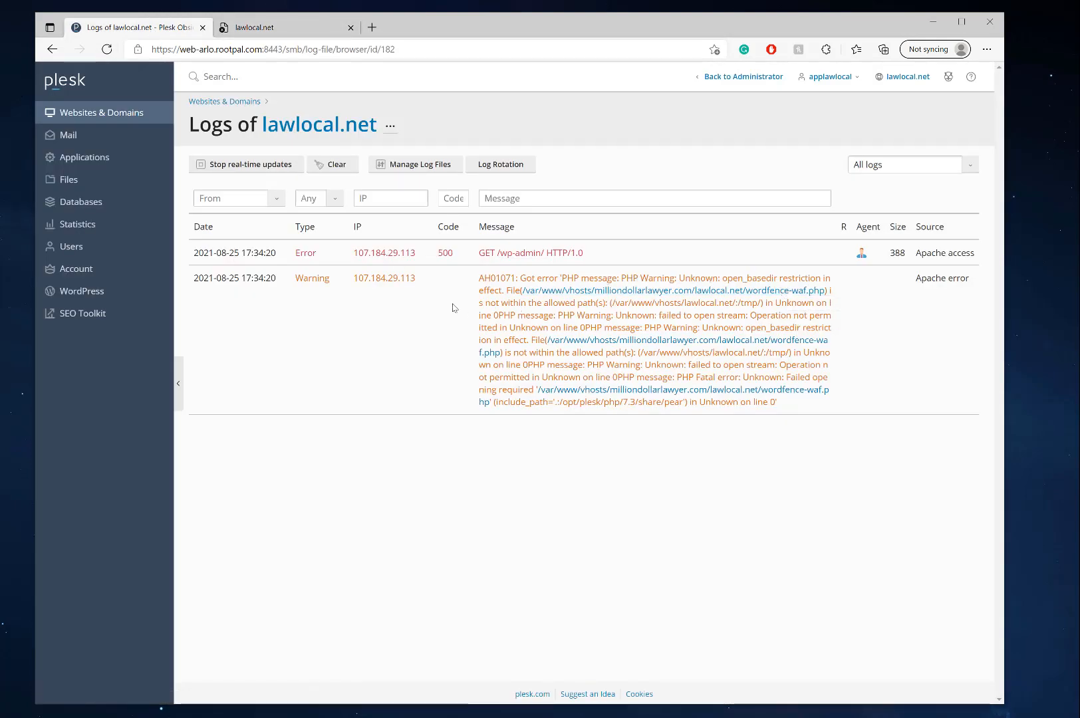
mouse_move(729, 376)
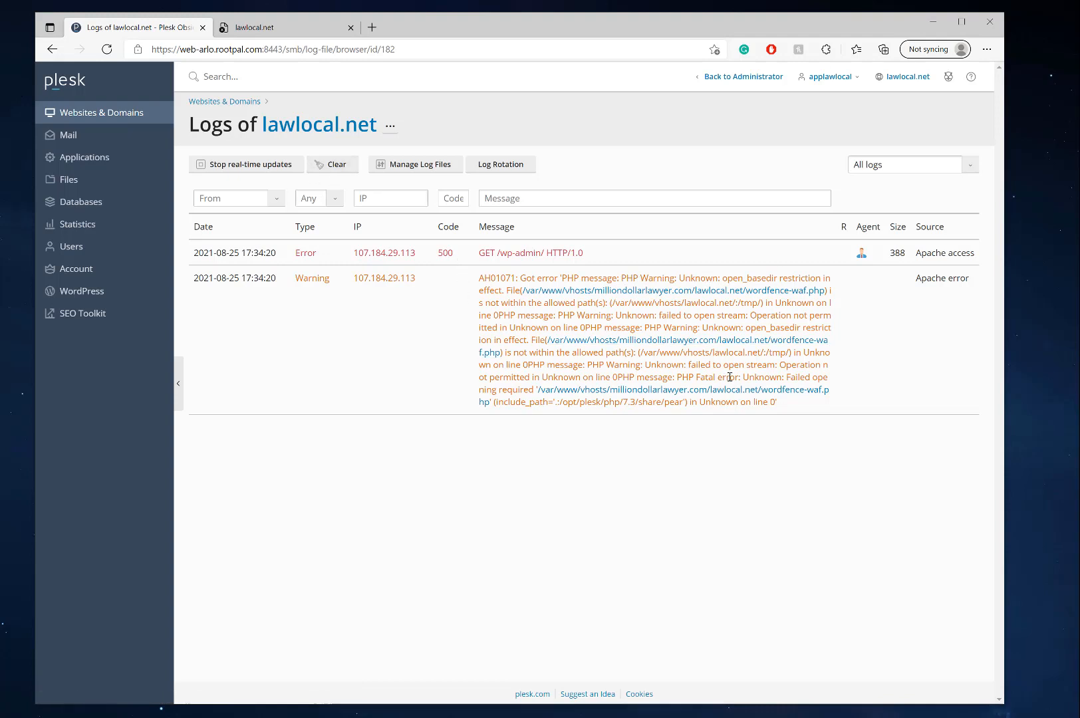
mouse_move(569, 348)
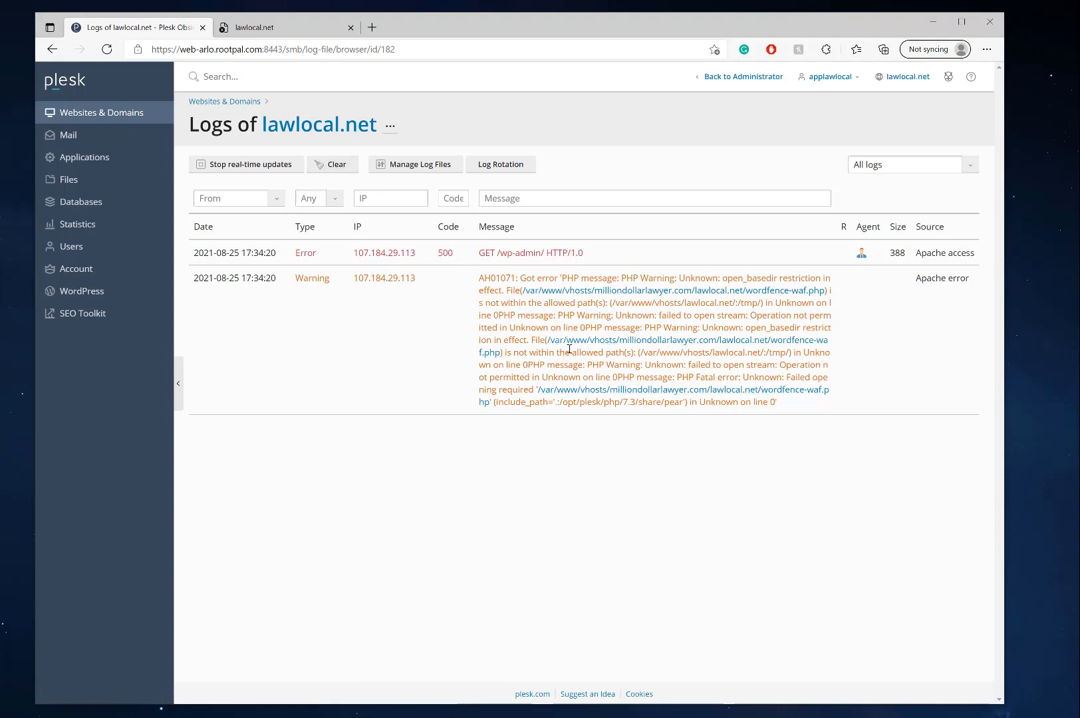
mouse_move(784, 349)
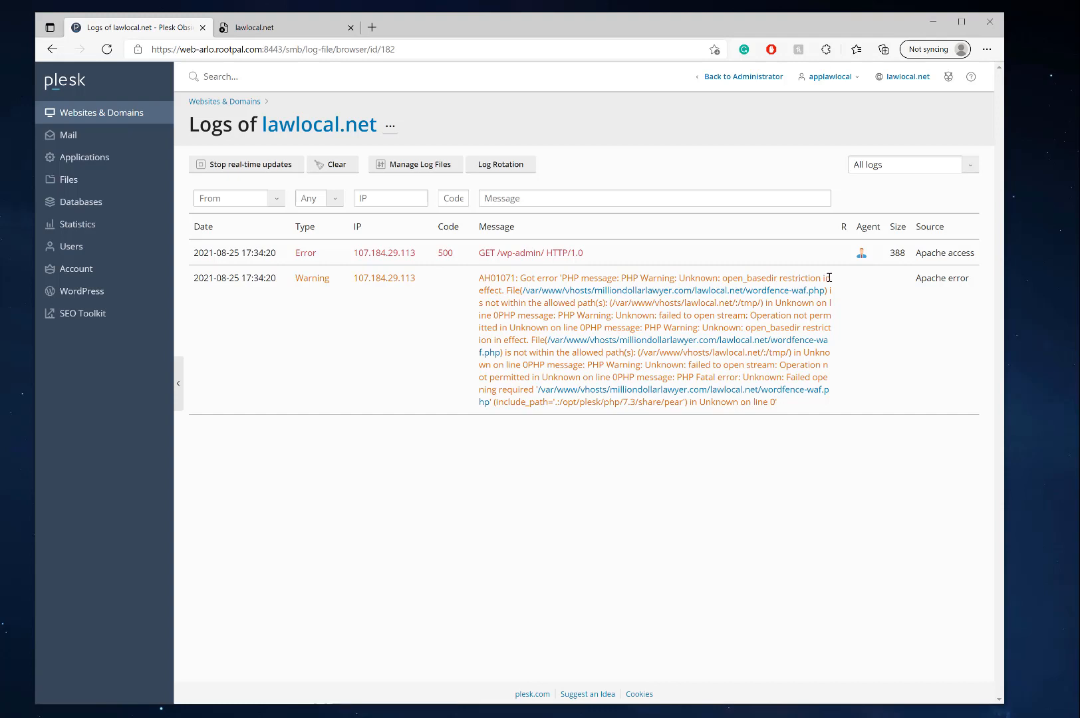
mouse_move(827, 297)
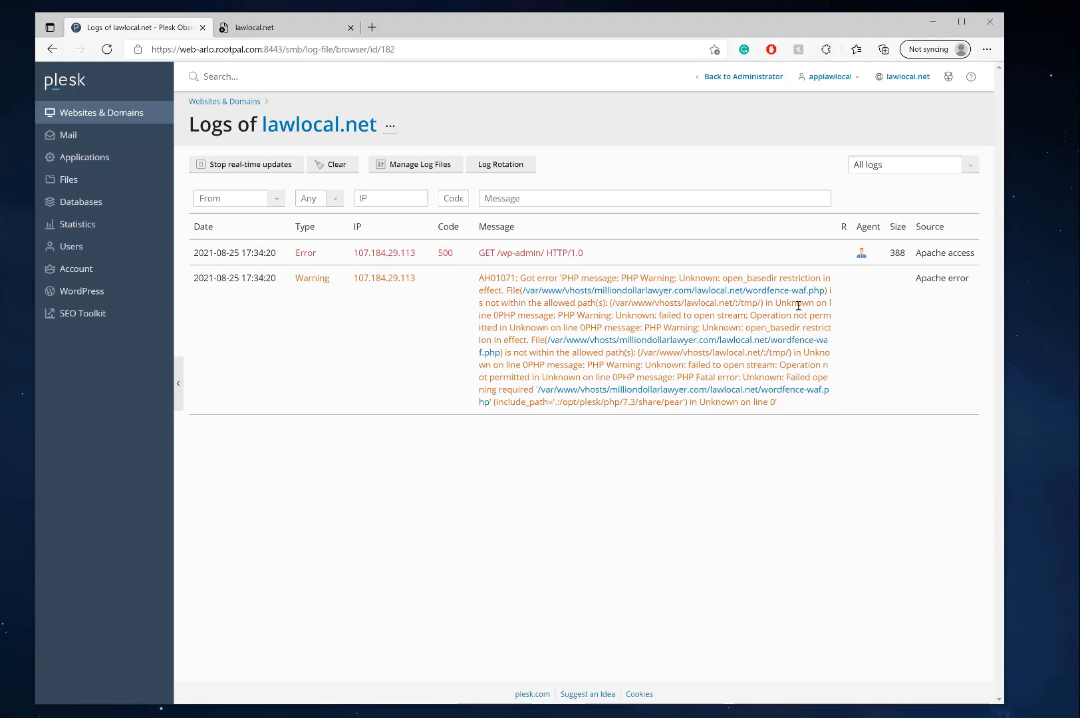
mouse_move(768, 318)
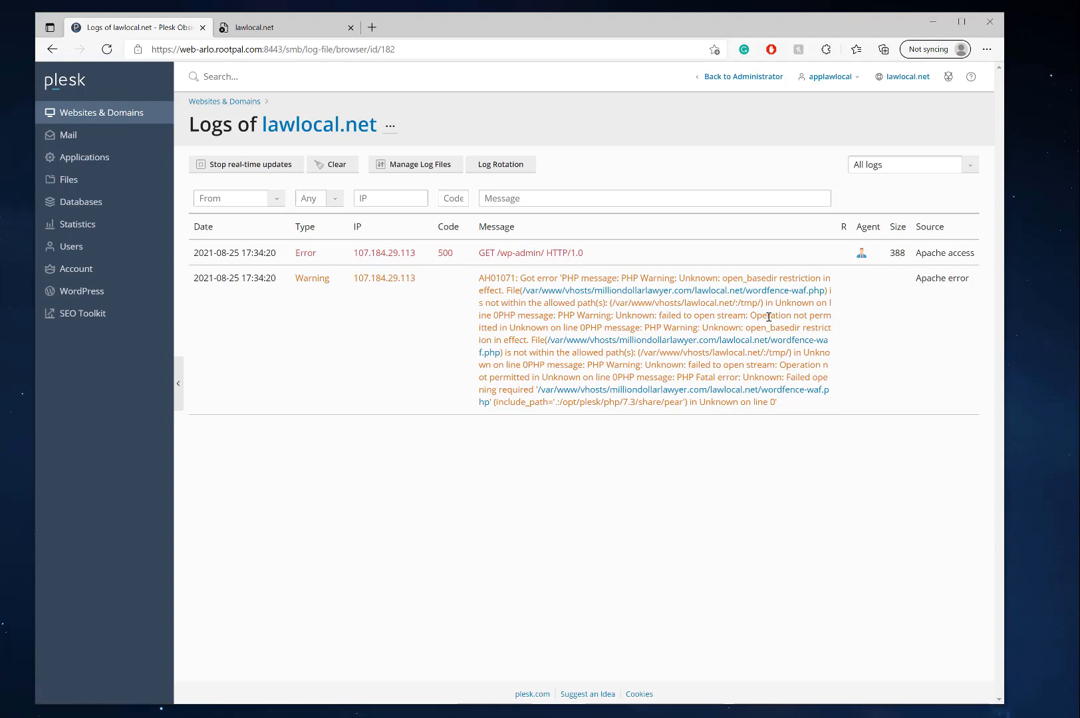
mouse_move(714, 331)
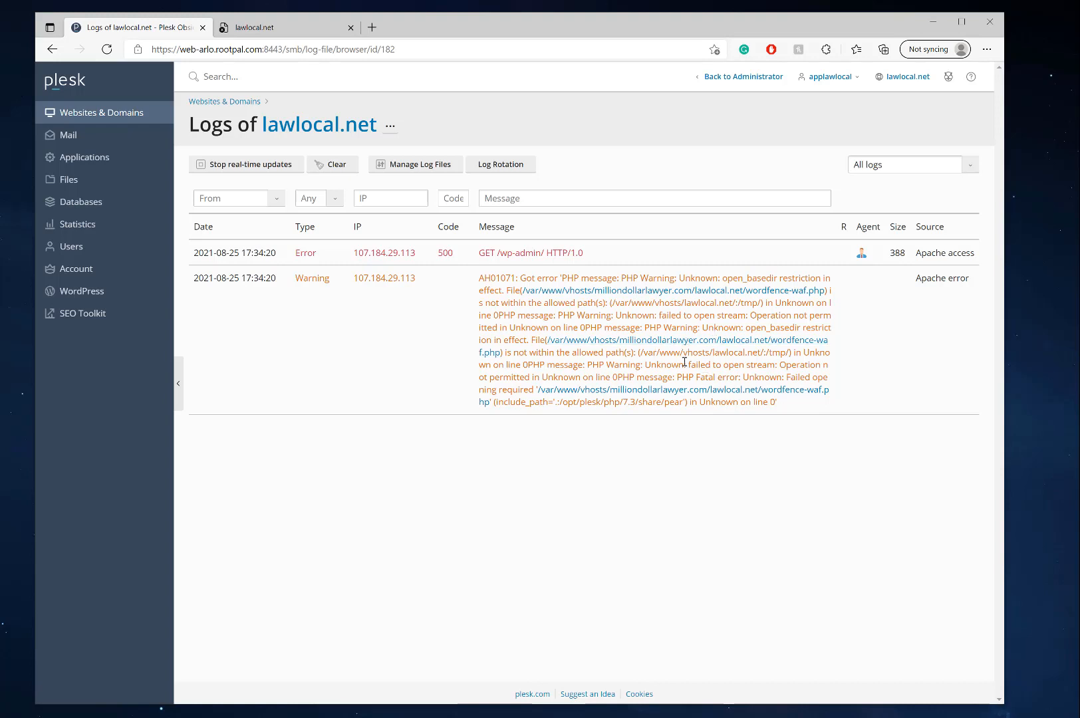
mouse_move(859, 350)
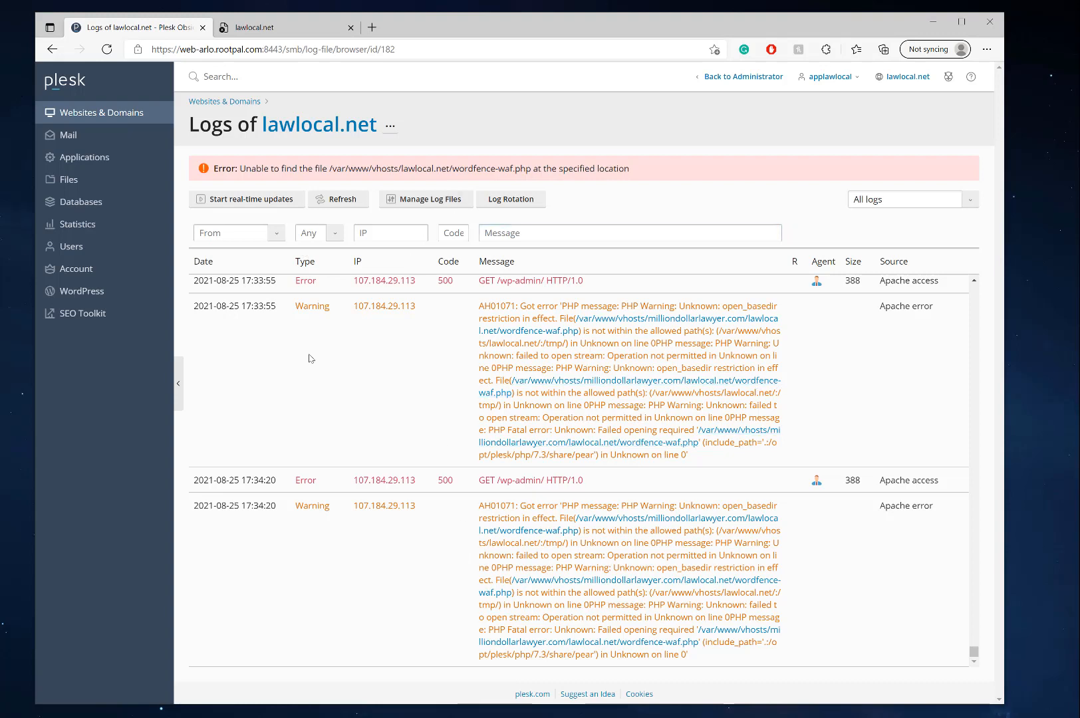
mouse_move(759, 397)
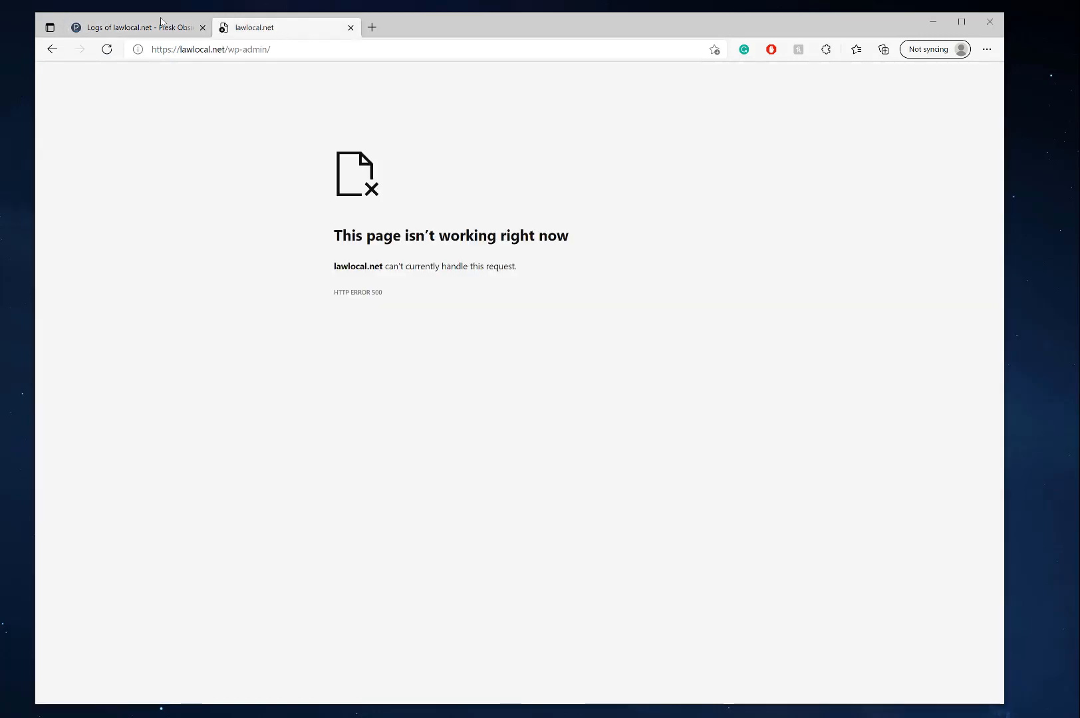
- Return from the failing wp-admin tab to the lawlocal.net website overview
left_click(133, 26)
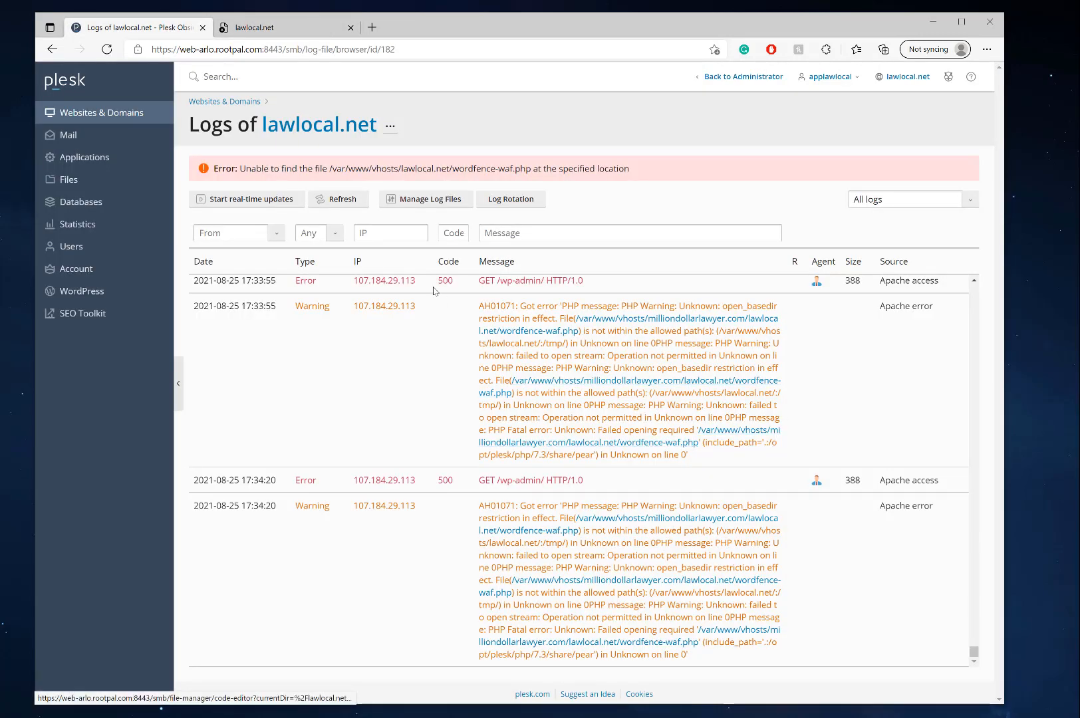
mouse_move(776, 418)
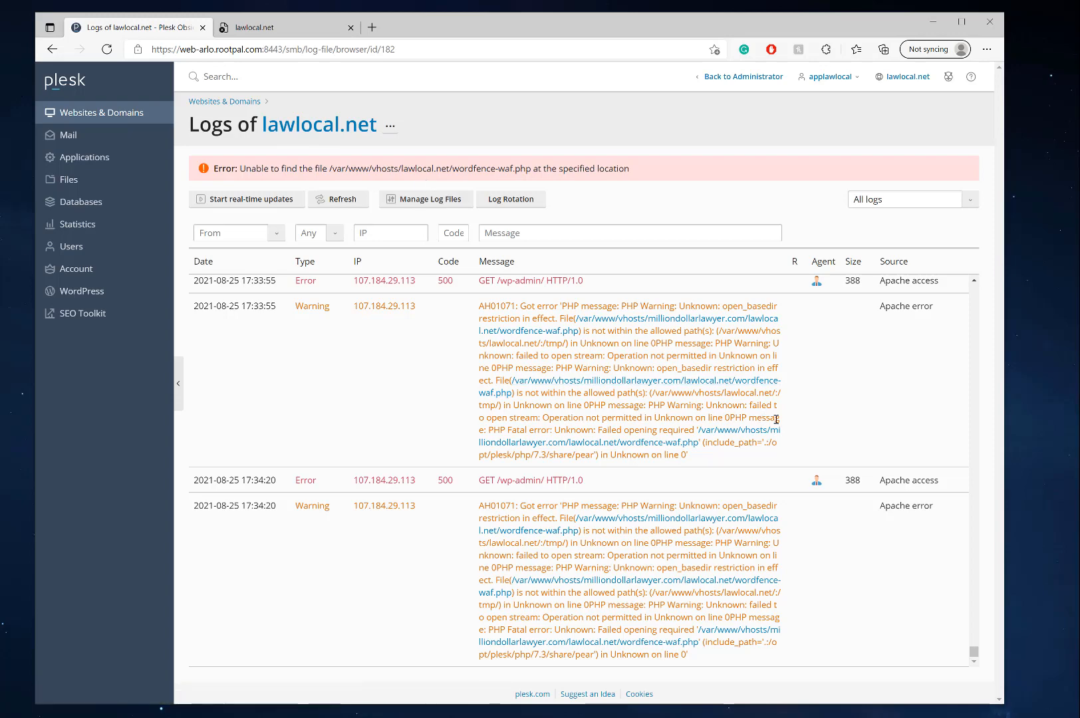
mouse_move(638, 441)
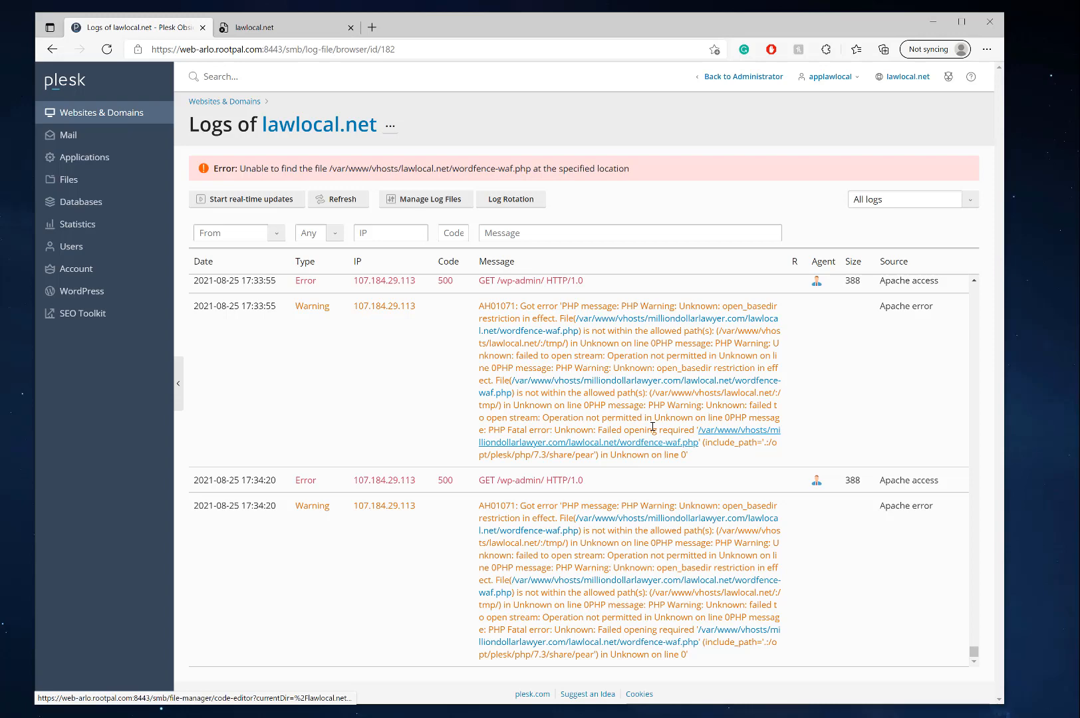
mouse_move(710, 441)
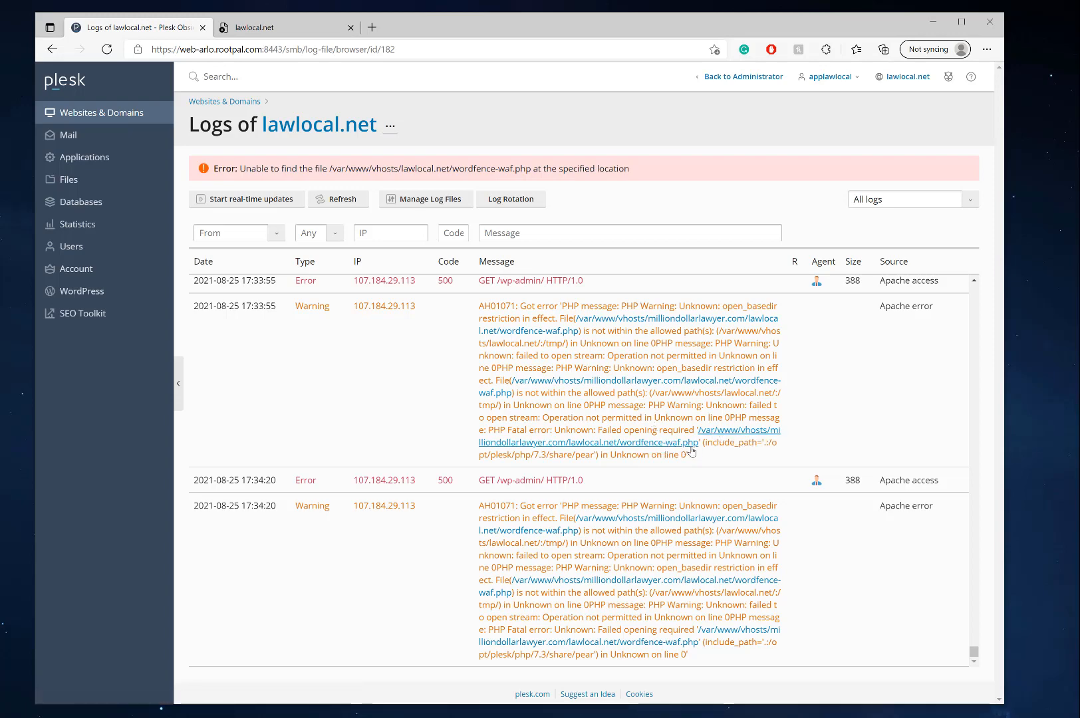
mouse_move(624, 449)
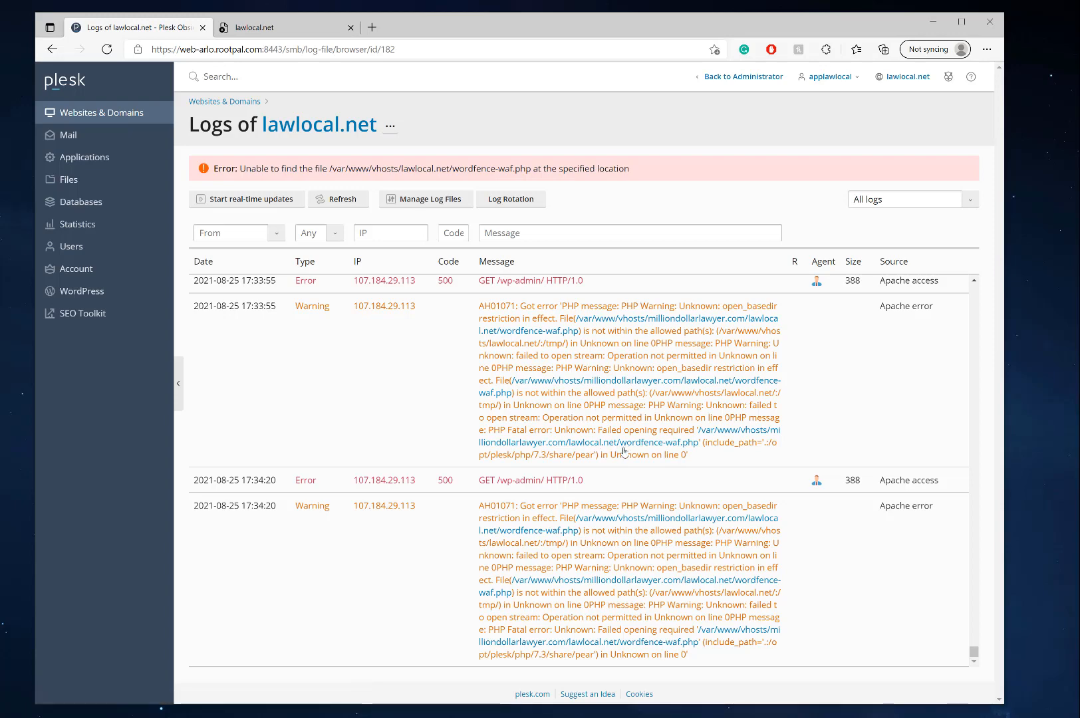
left_click(319, 124)
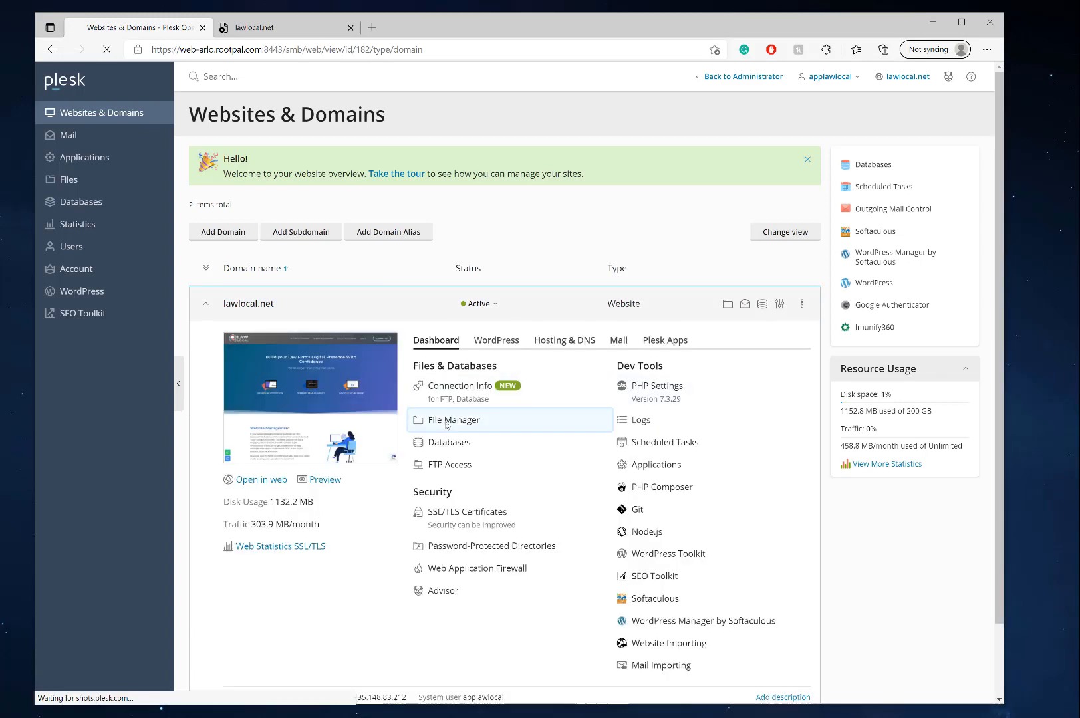
- Inspect wordfence-waf.php in File Manager's Code Editor
left_click(453, 419)
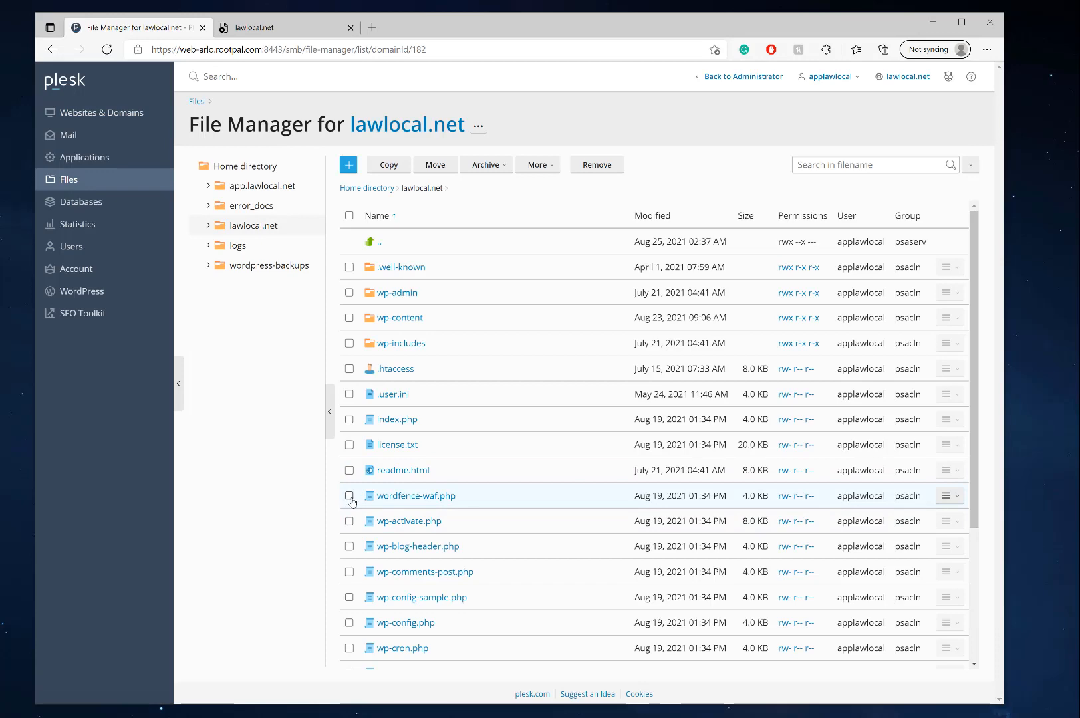
left_click(596, 164)
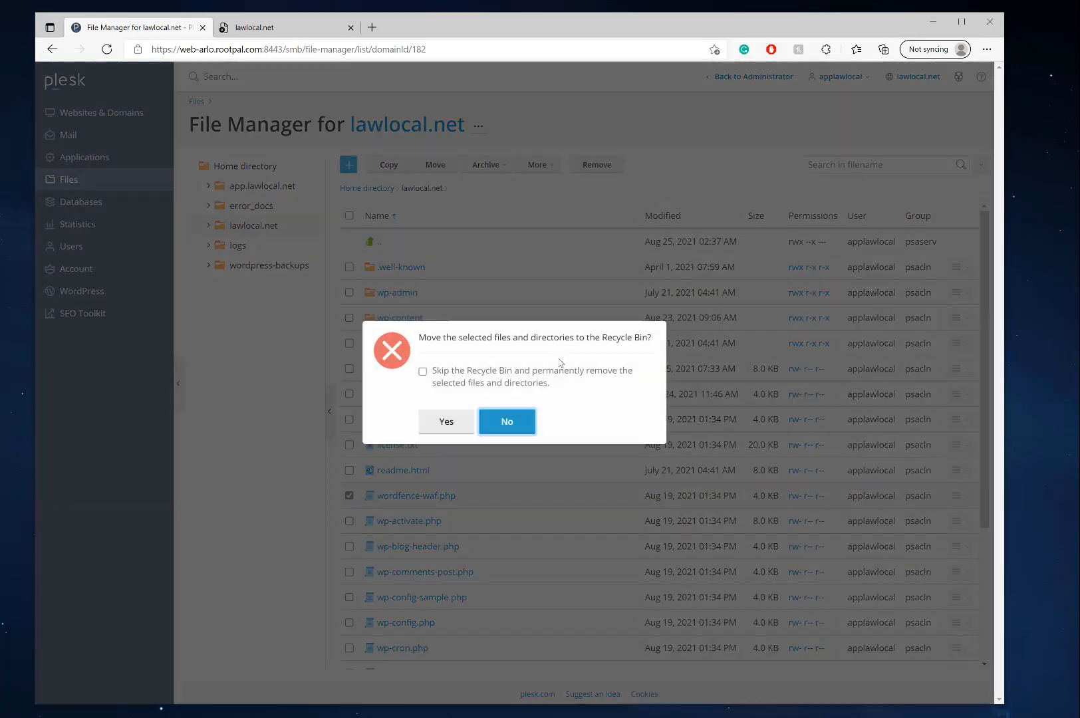
left_click(506, 422)
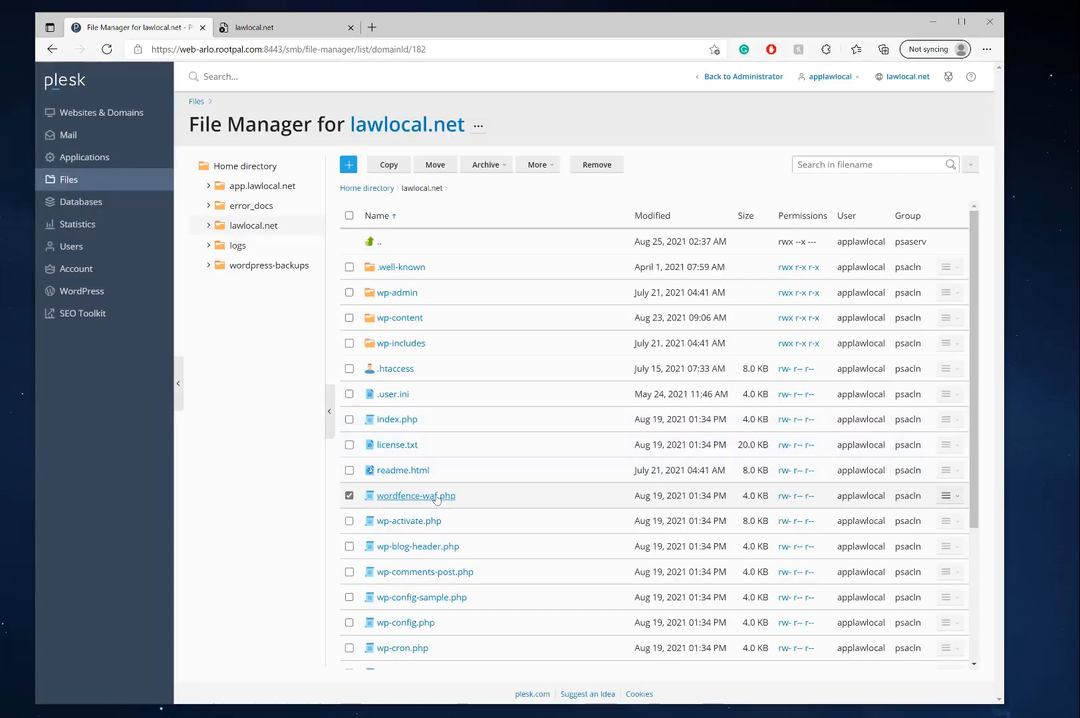
left_click(415, 495)
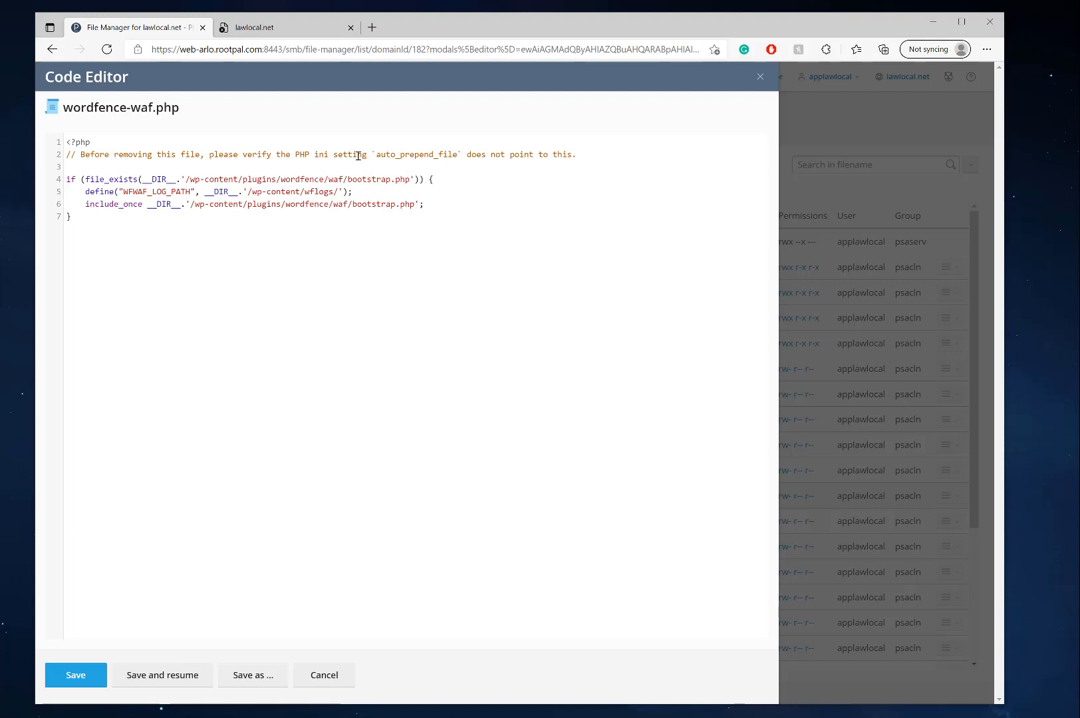
mouse_move(385, 233)
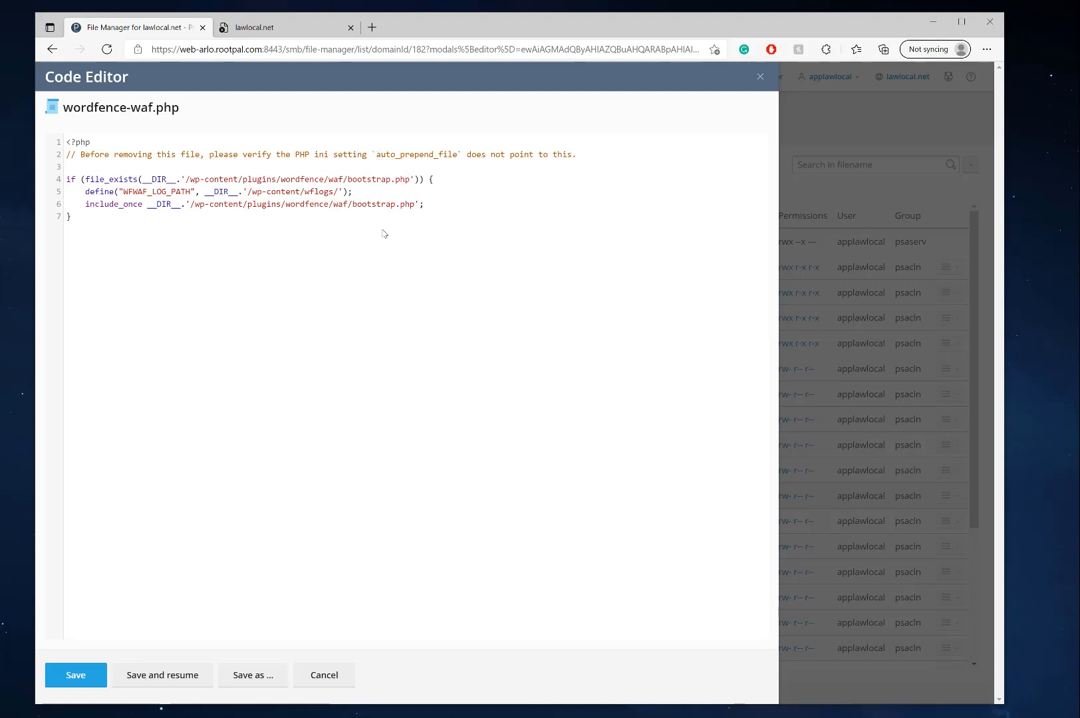
left_click_drag(87, 179, 87, 203)
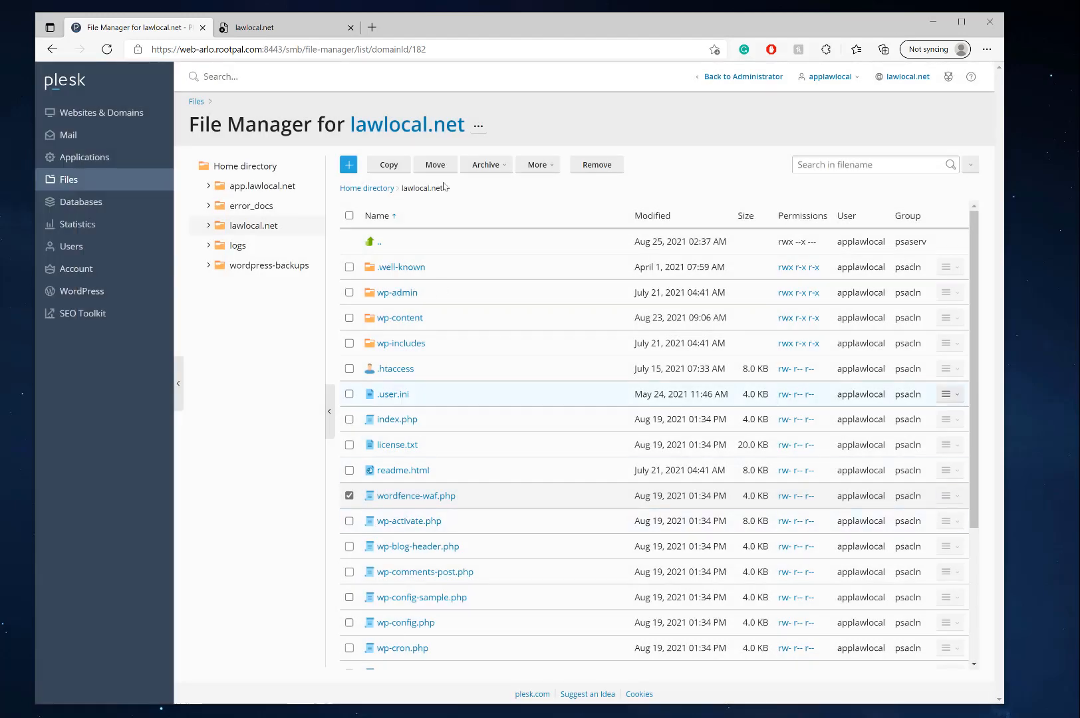
- Remove wordfence-waf.php to the Recycle Bin and retest the site page
left_click(596, 163)
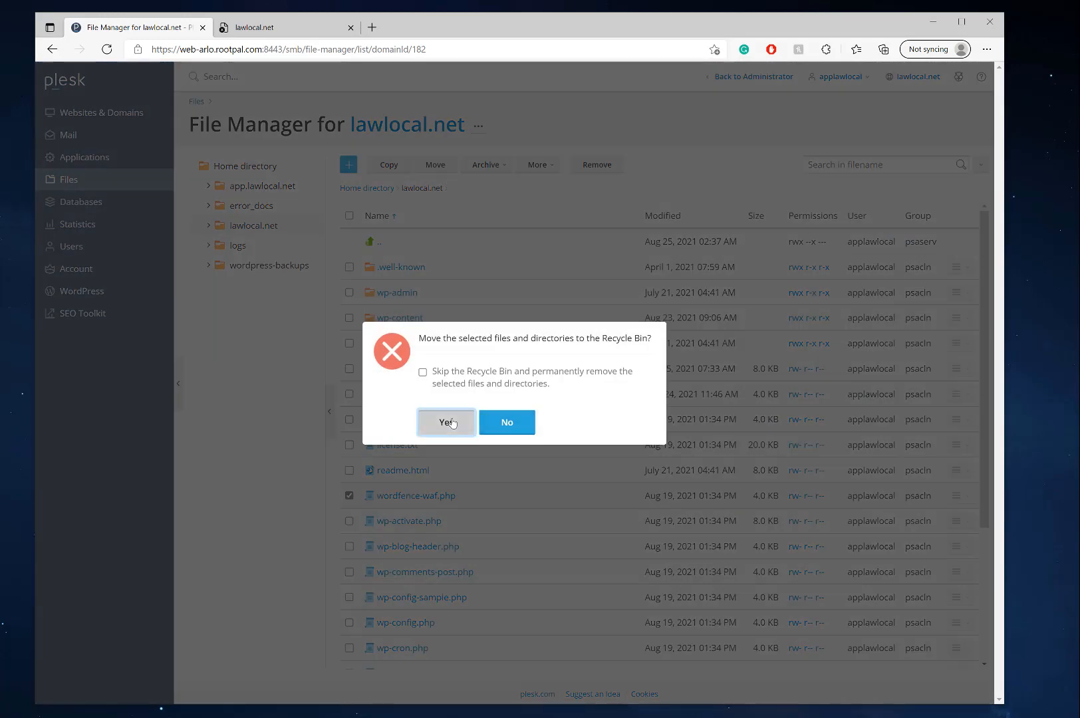
left_click(445, 421)
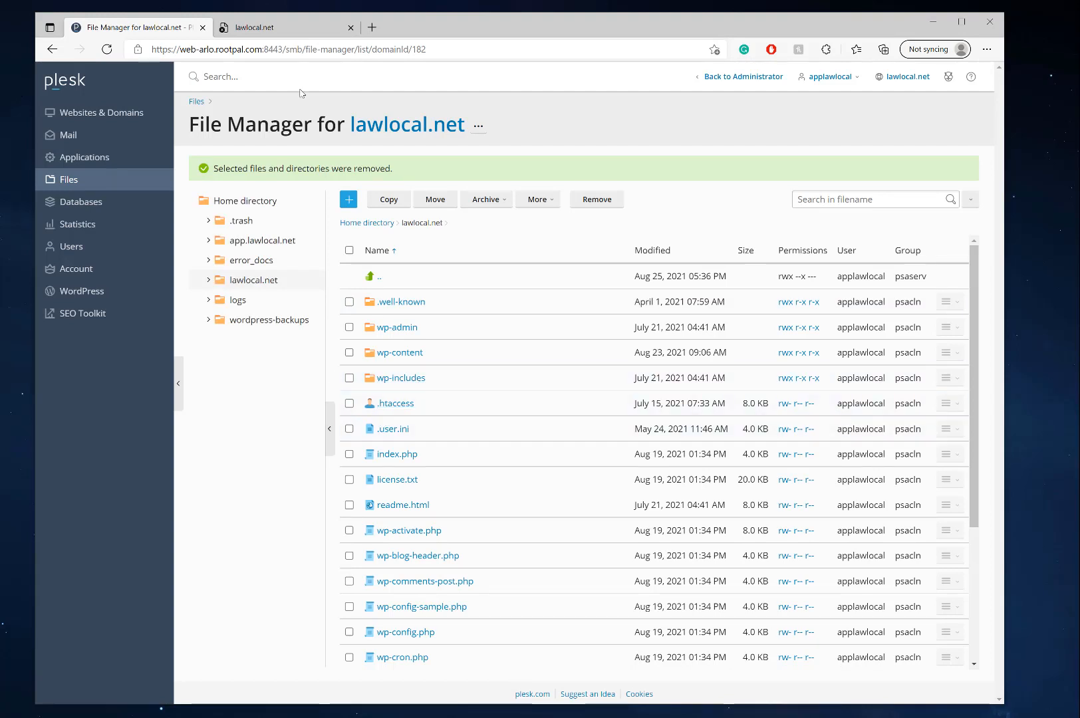
left_click(282, 27)
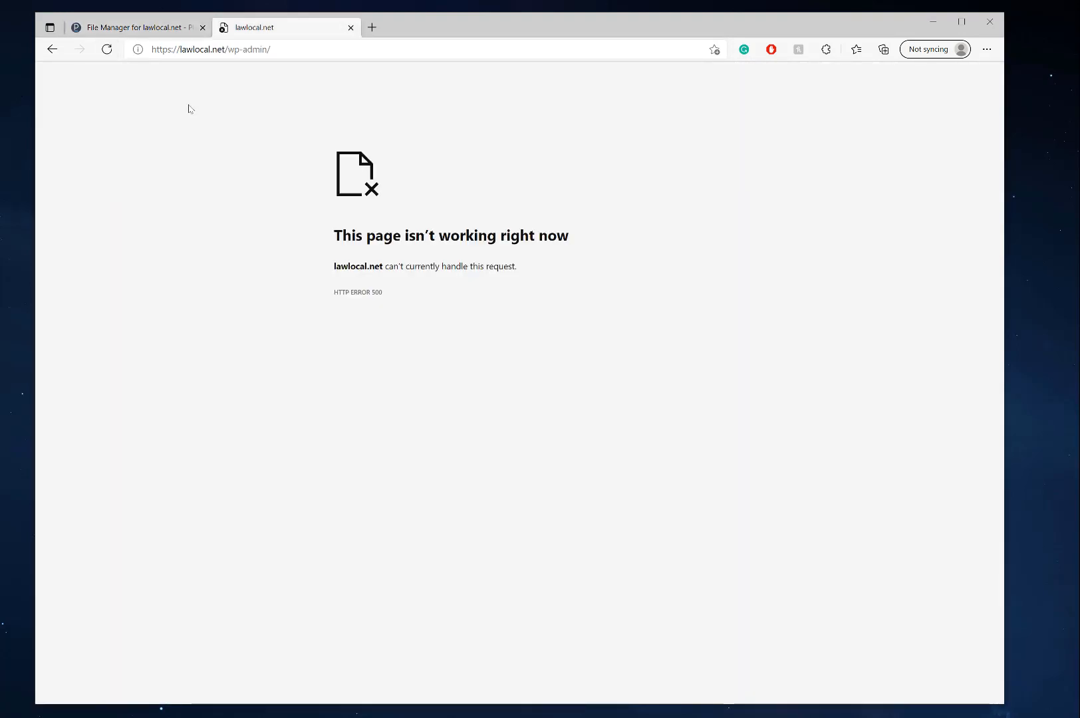
- Reload wp-admin, then stream lawlocal.net's logs live with old entries cleared
left_click(135, 26)
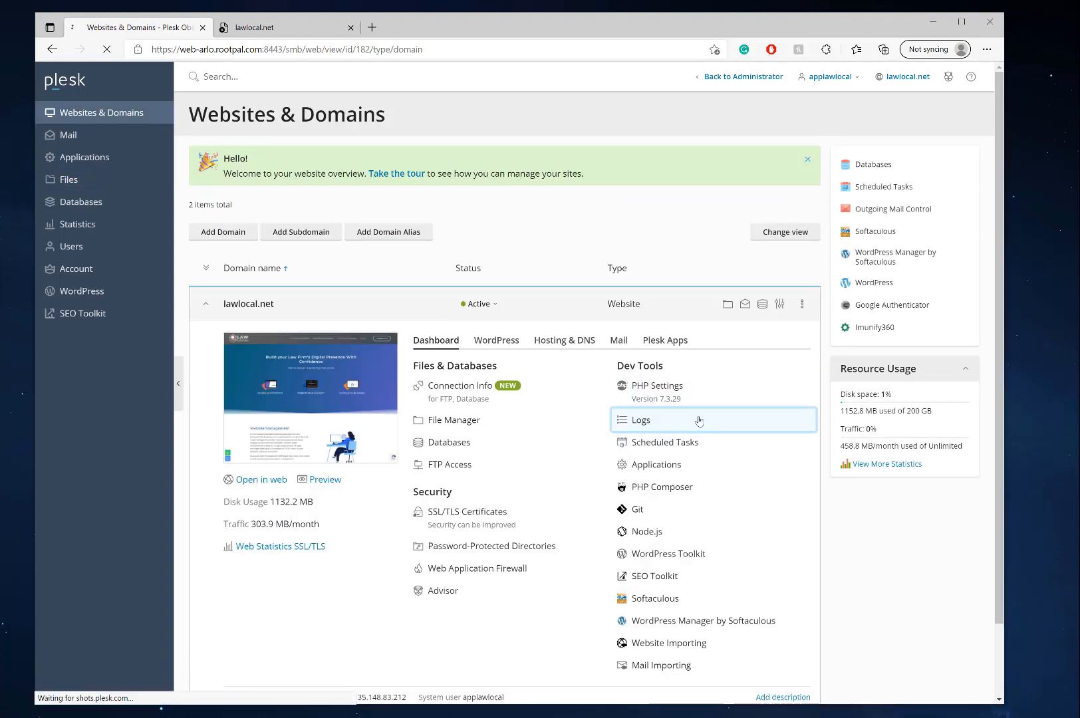
left_click(641, 419)
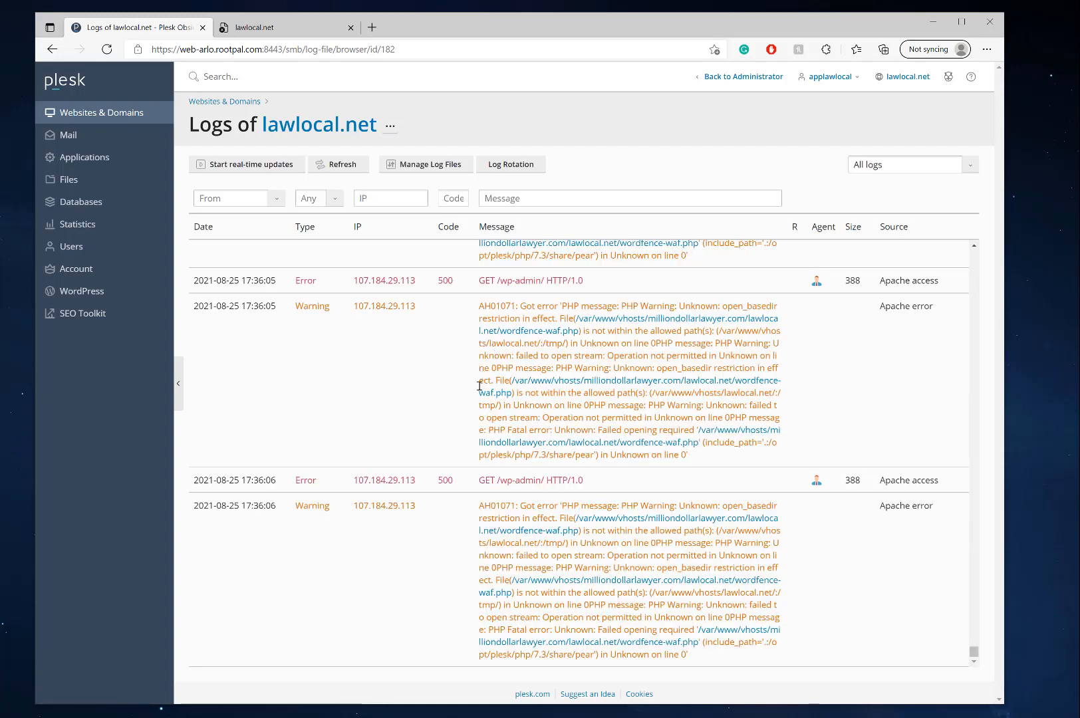
left_click(247, 163)
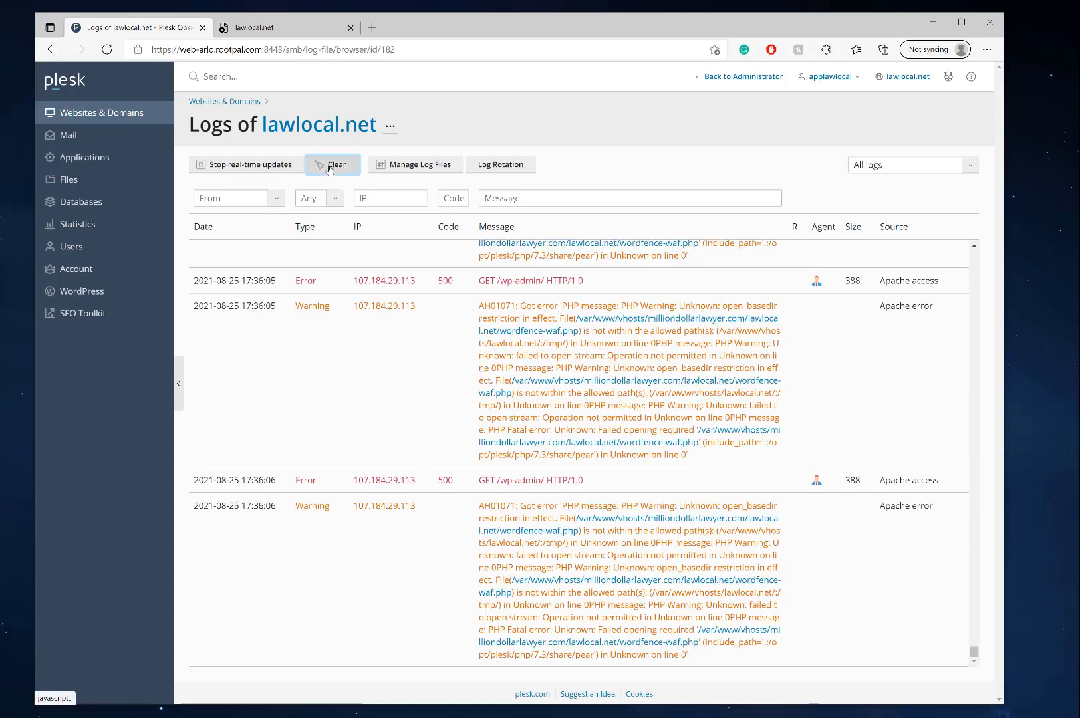
left_click(333, 163)
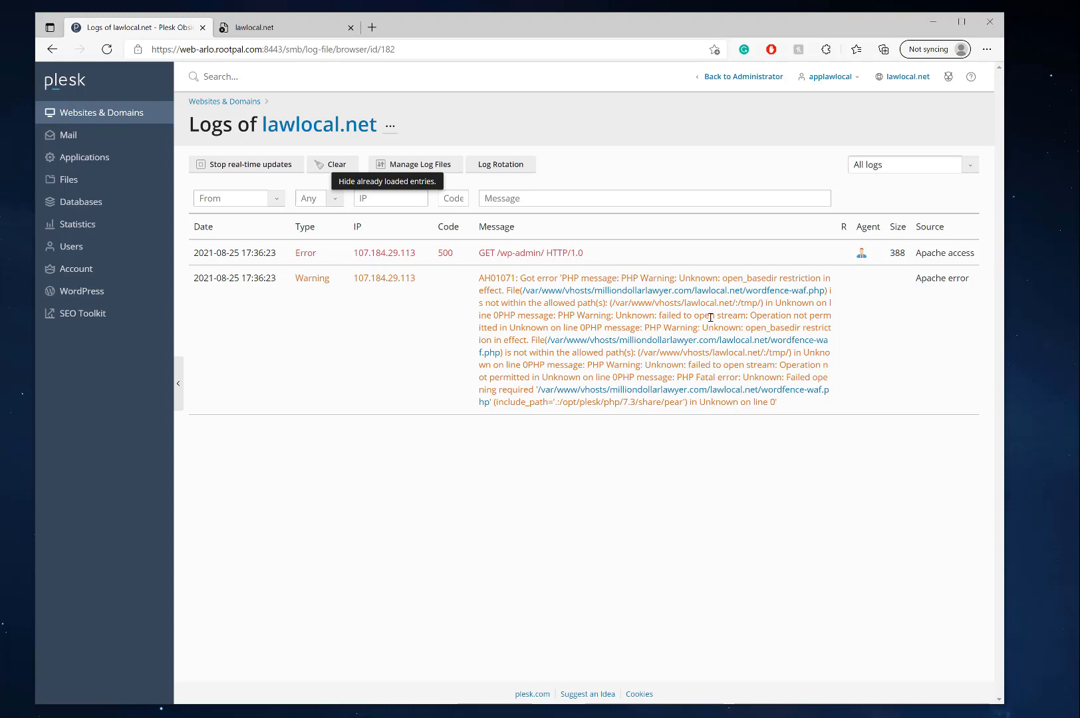
mouse_move(785, 411)
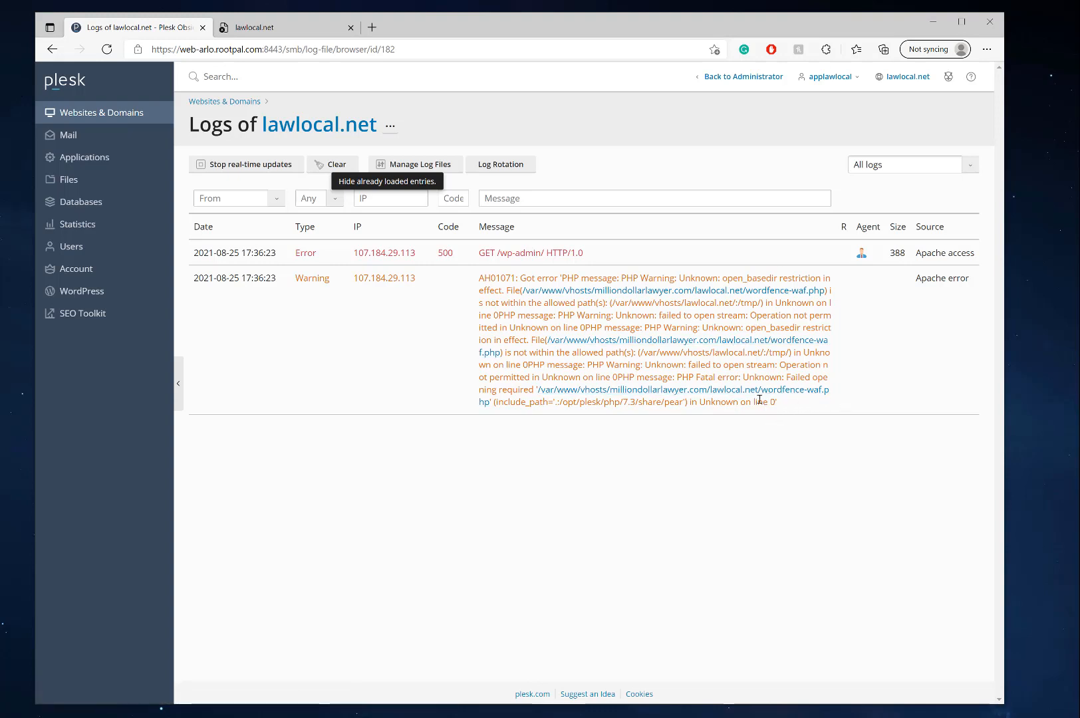
mouse_move(827, 346)
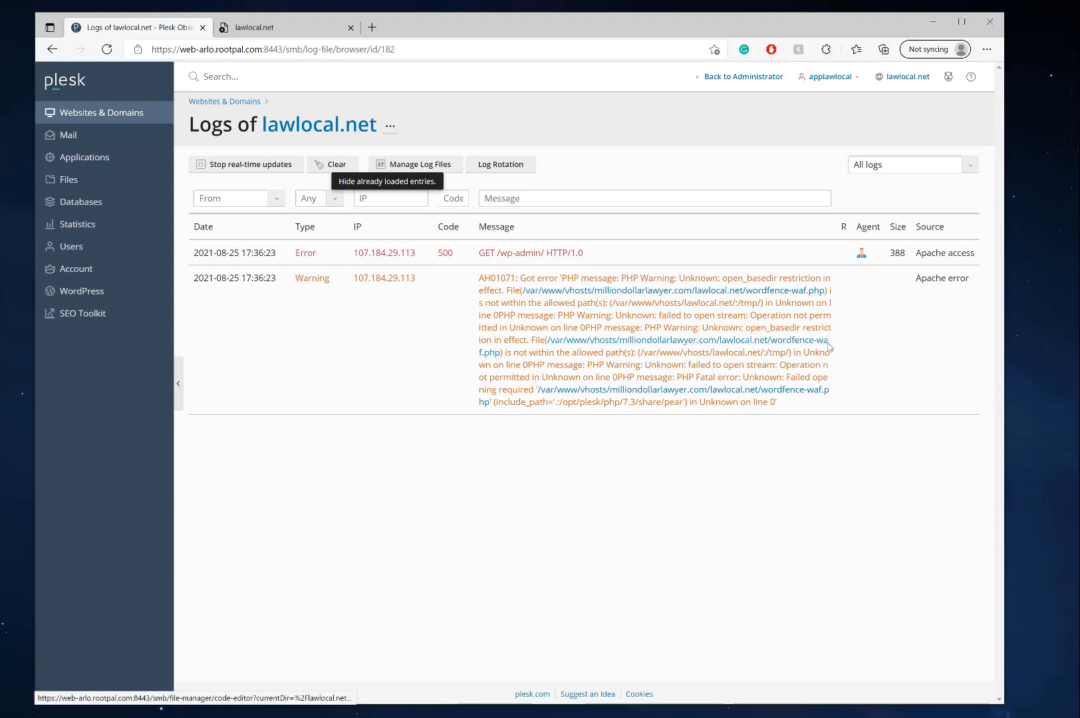
mouse_move(369, 249)
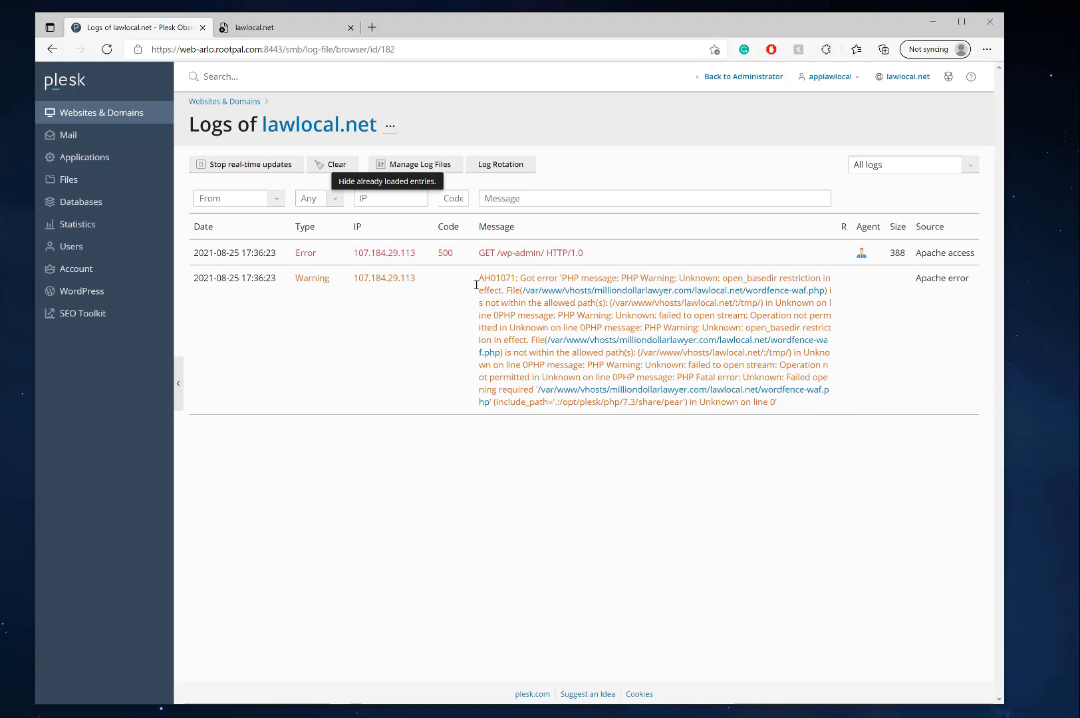
mouse_move(301, 129)
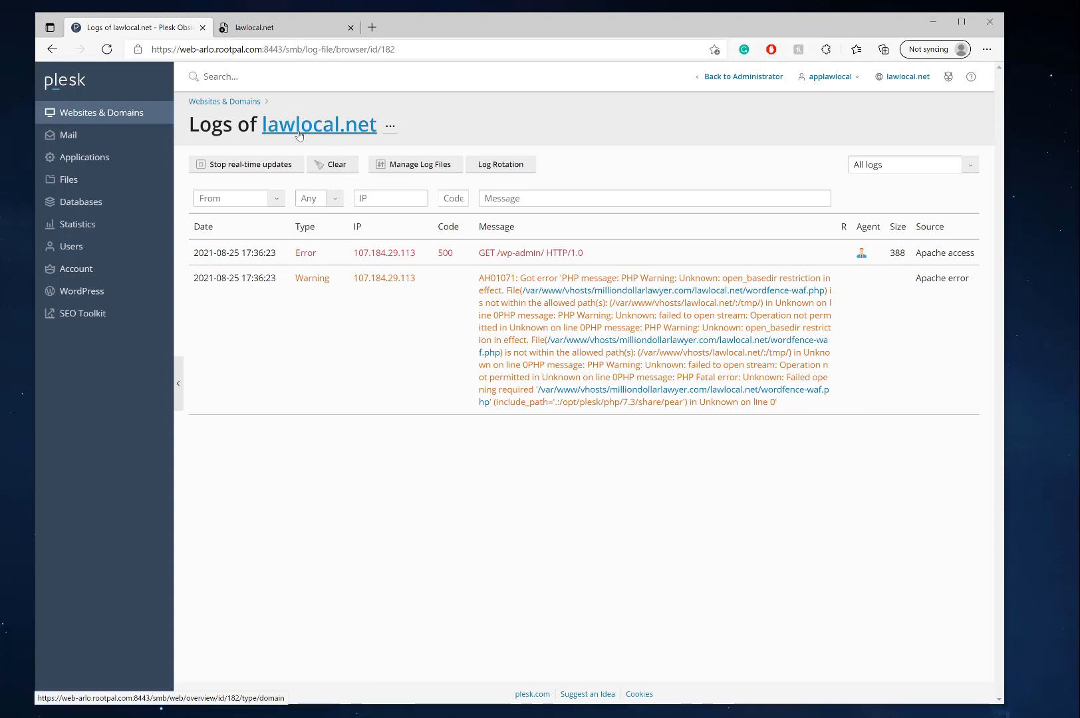
- Bring up the site's log file list, then return to Websites & Domains
left_click(415, 164)
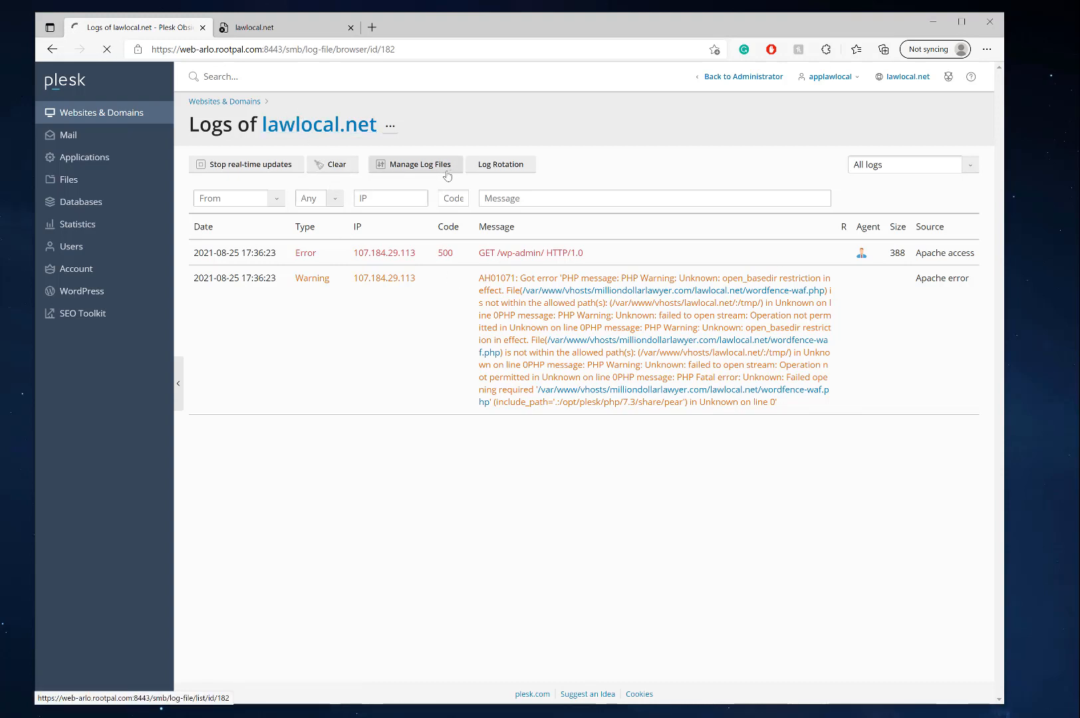
mouse_move(442, 176)
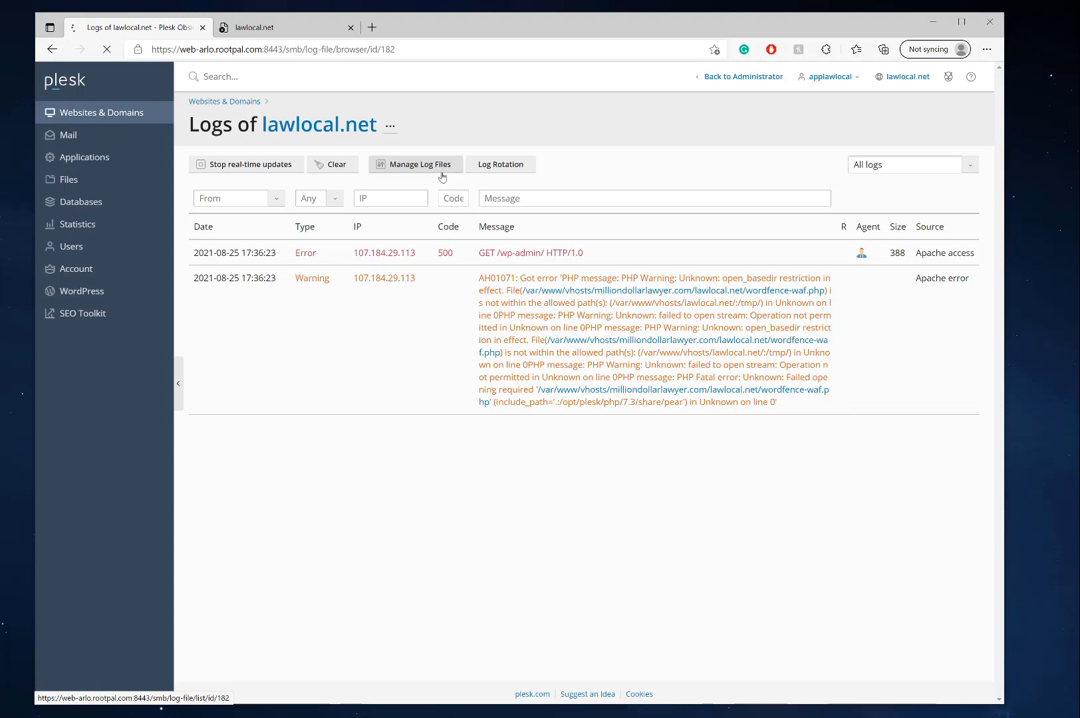
left_click(101, 112)
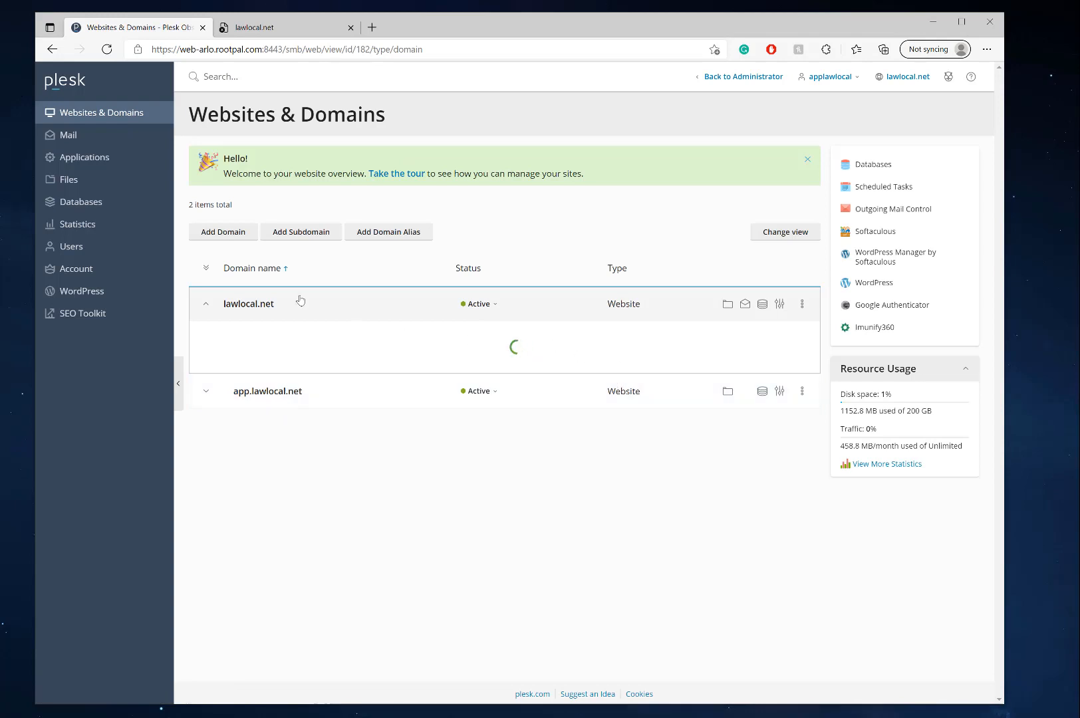
- Set lawlocal.net's web application firewall to Off and recheck wp-admin, still HTTP 500
left_click(248, 303)
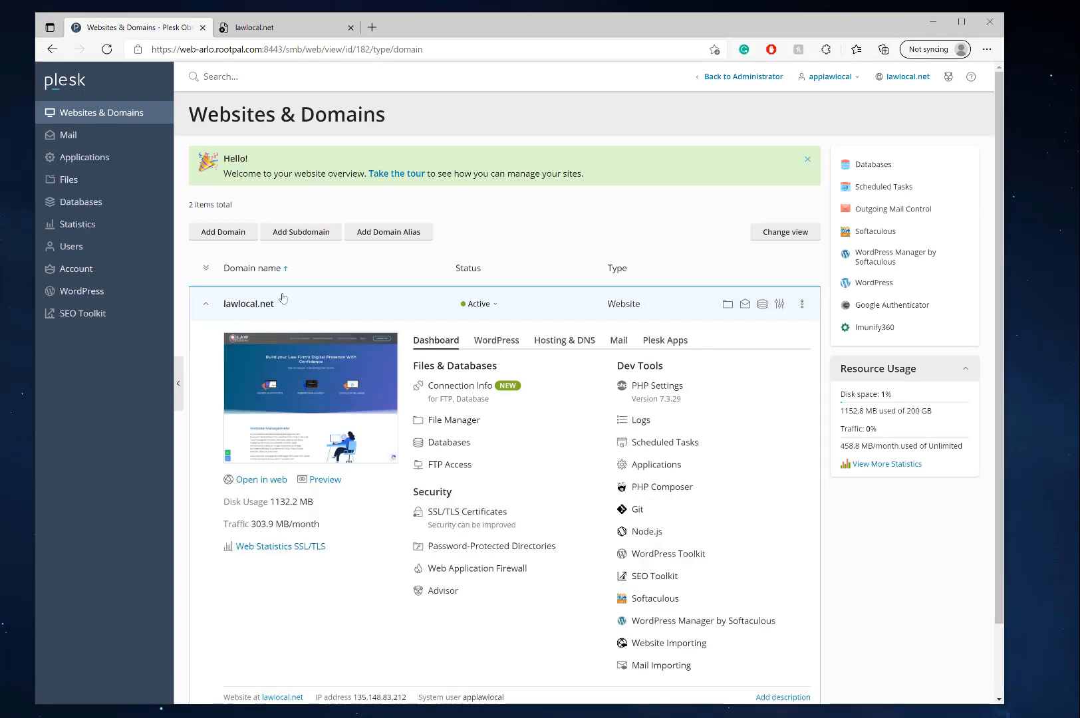
mouse_move(660, 431)
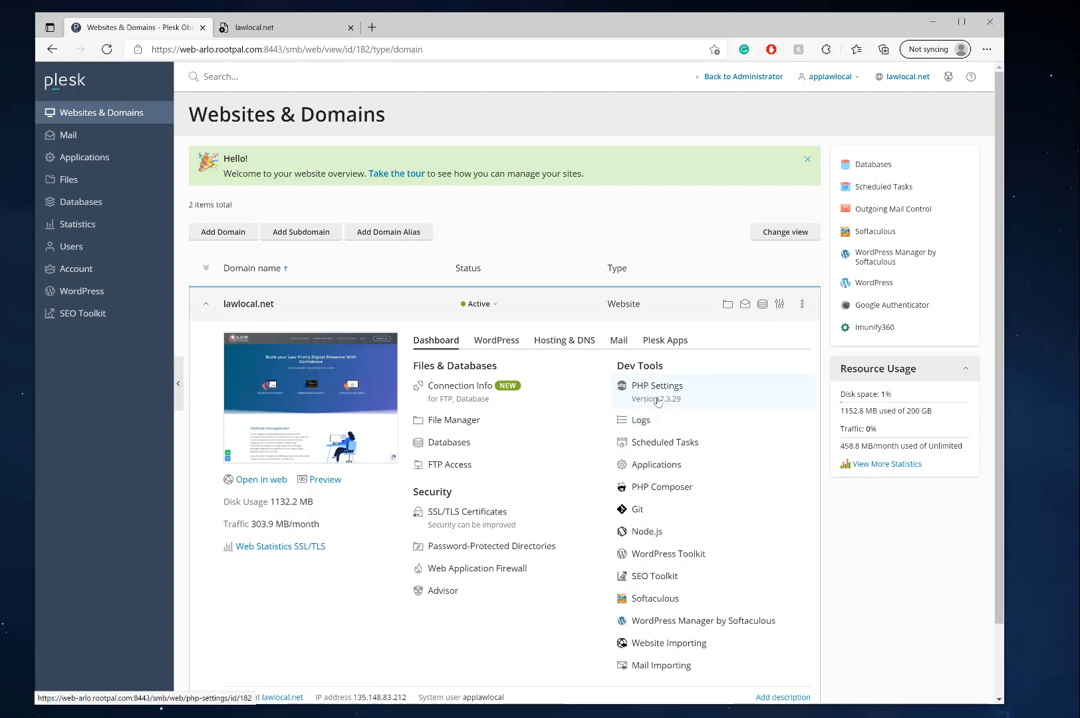
mouse_move(474, 573)
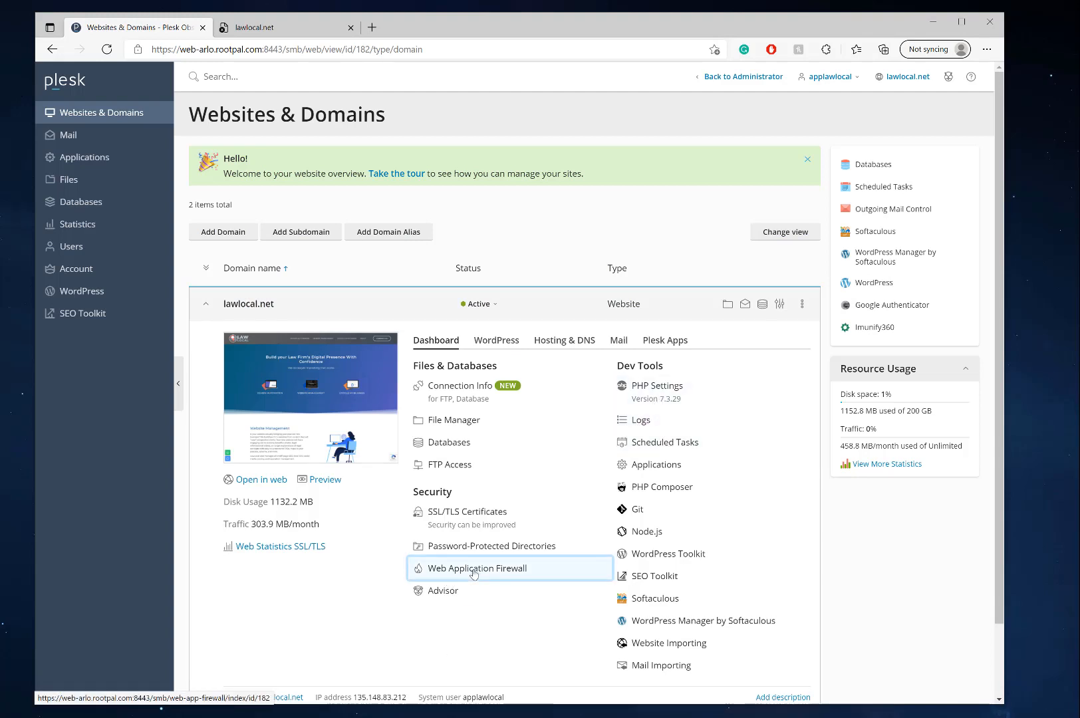
left_click(477, 568)
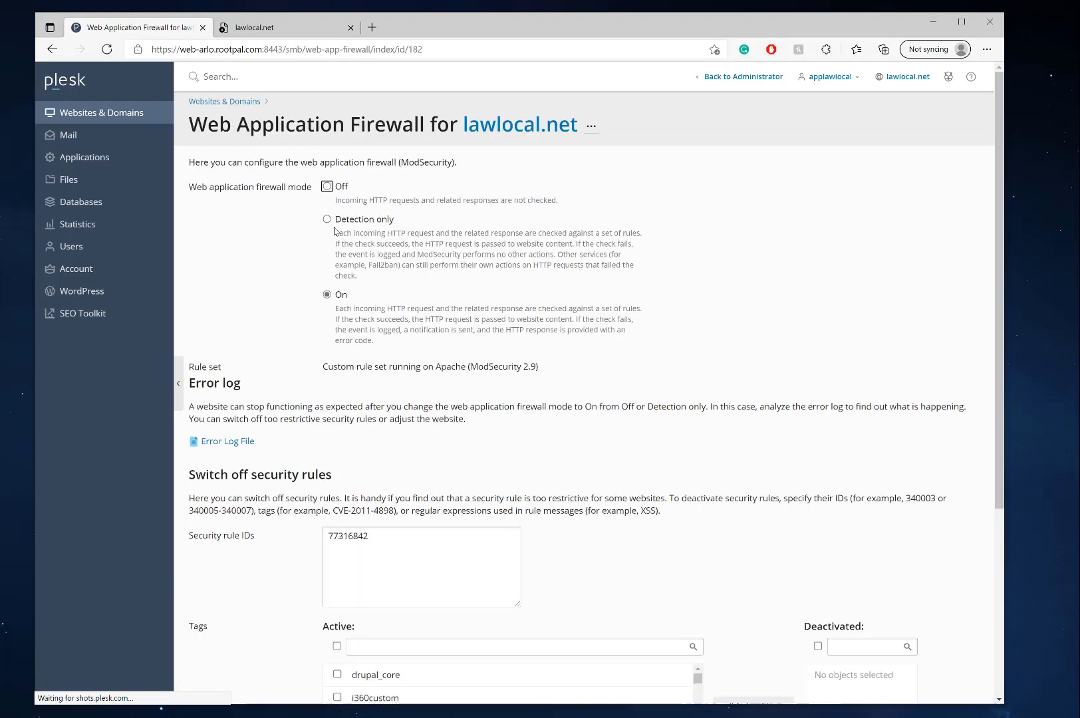
left_click(325, 186)
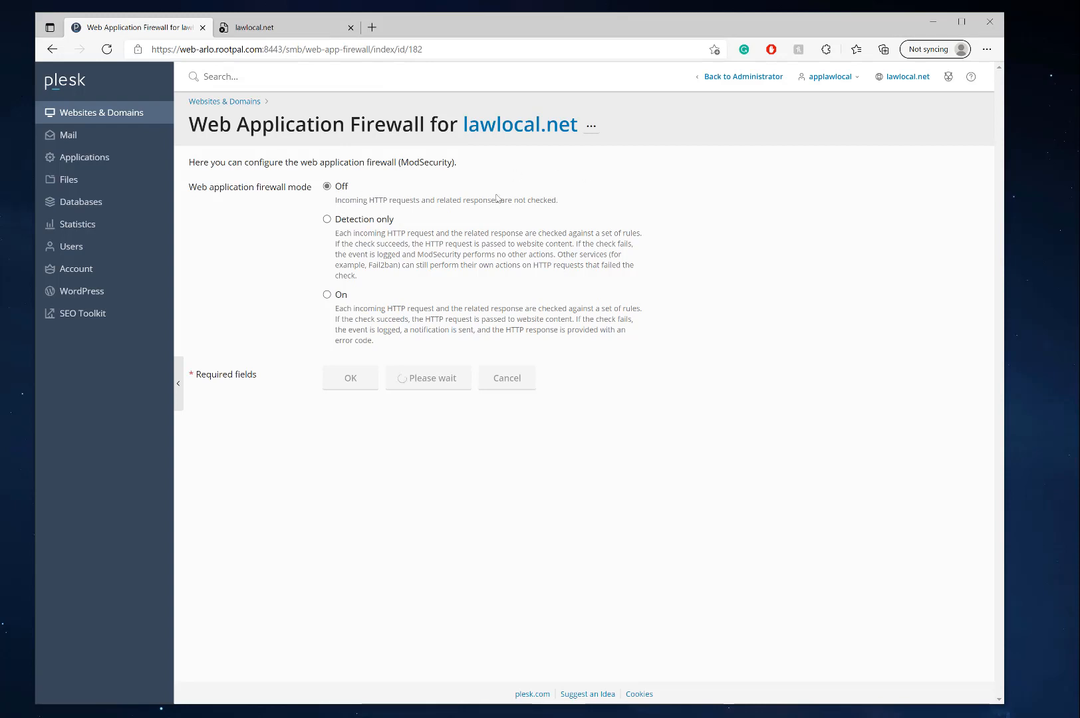
mouse_move(545, 327)
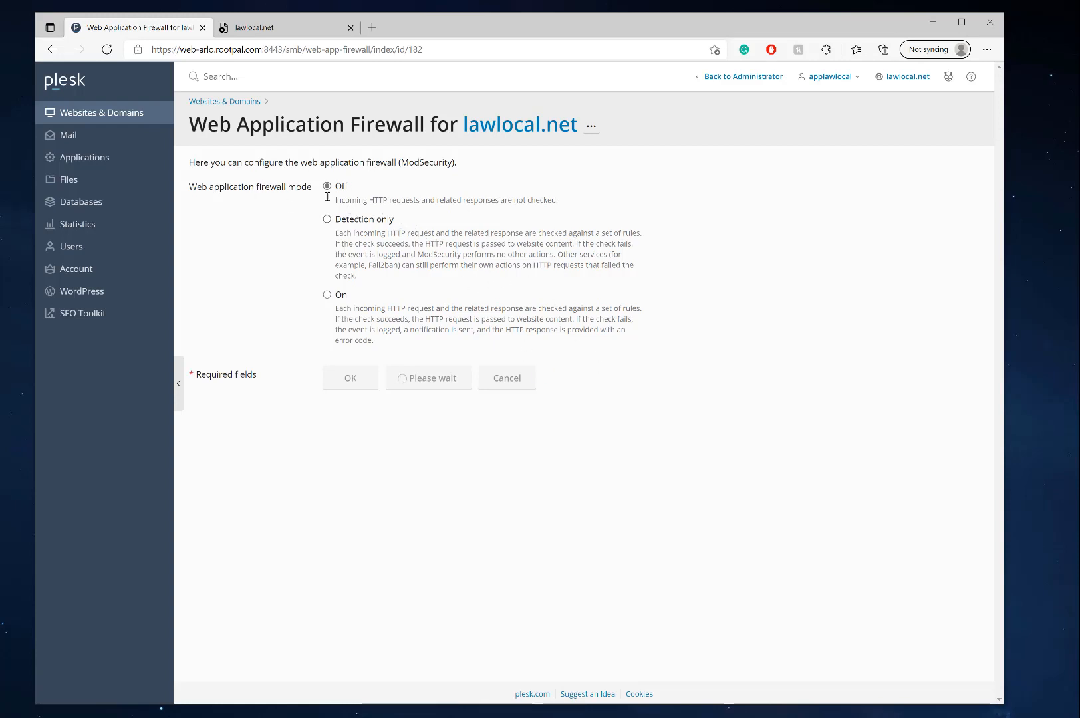
mouse_move(282, 218)
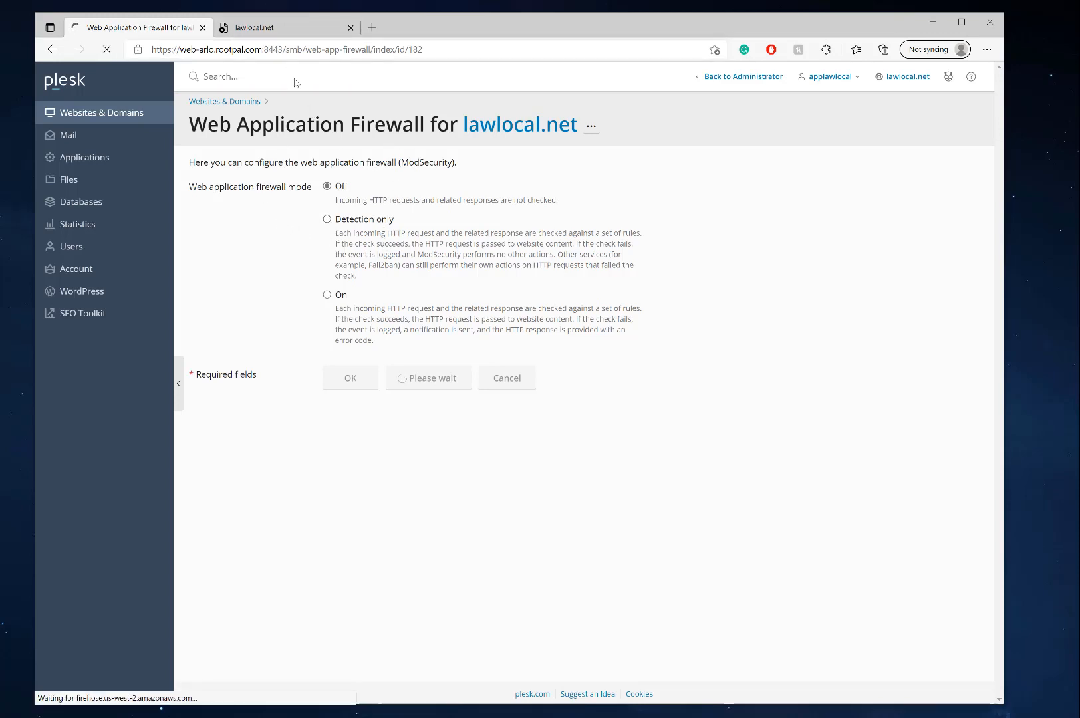
left_click(274, 27)
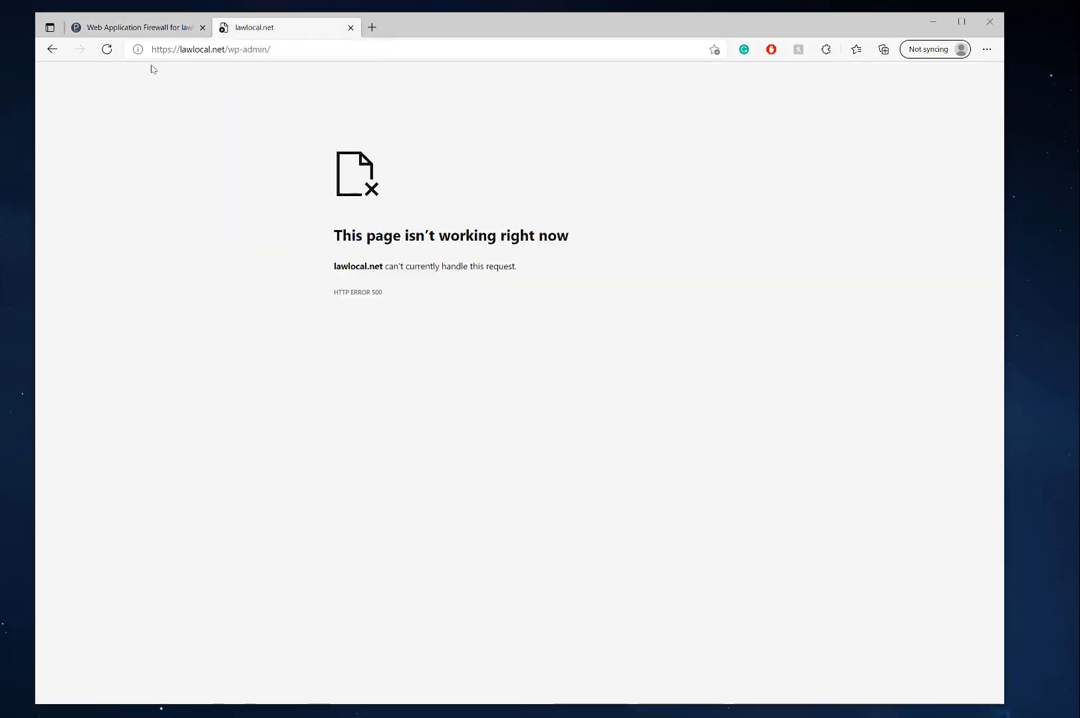
- Set the lawlocal.net firewall mode back to On and apply the change
left_click(139, 26)
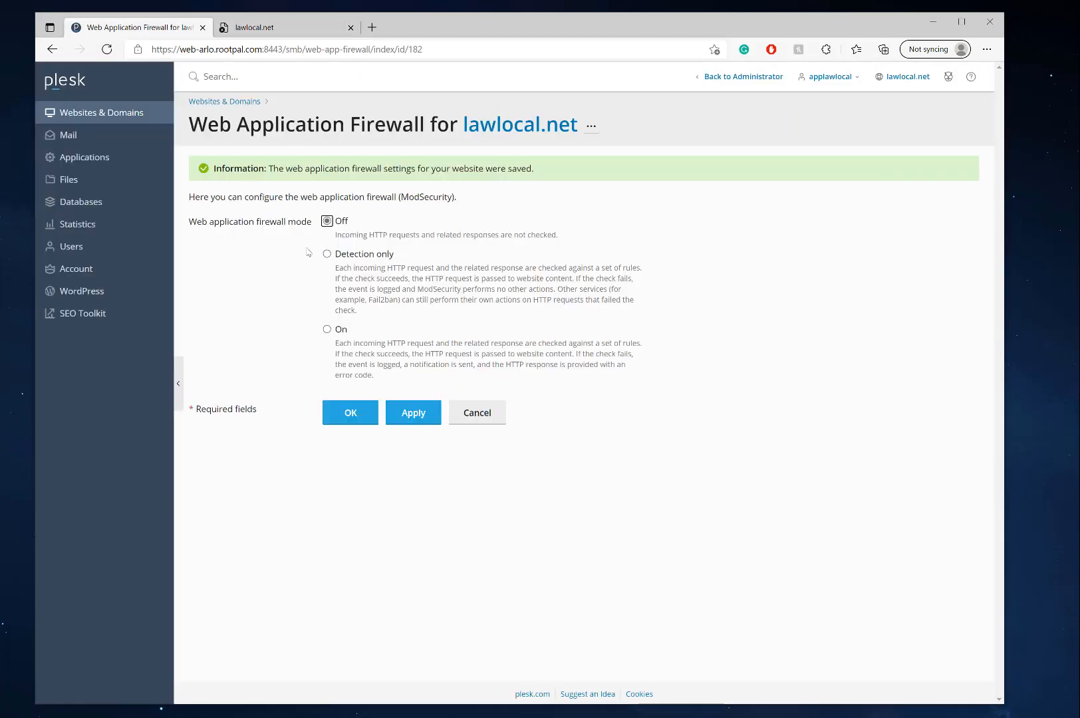
left_click(328, 328)
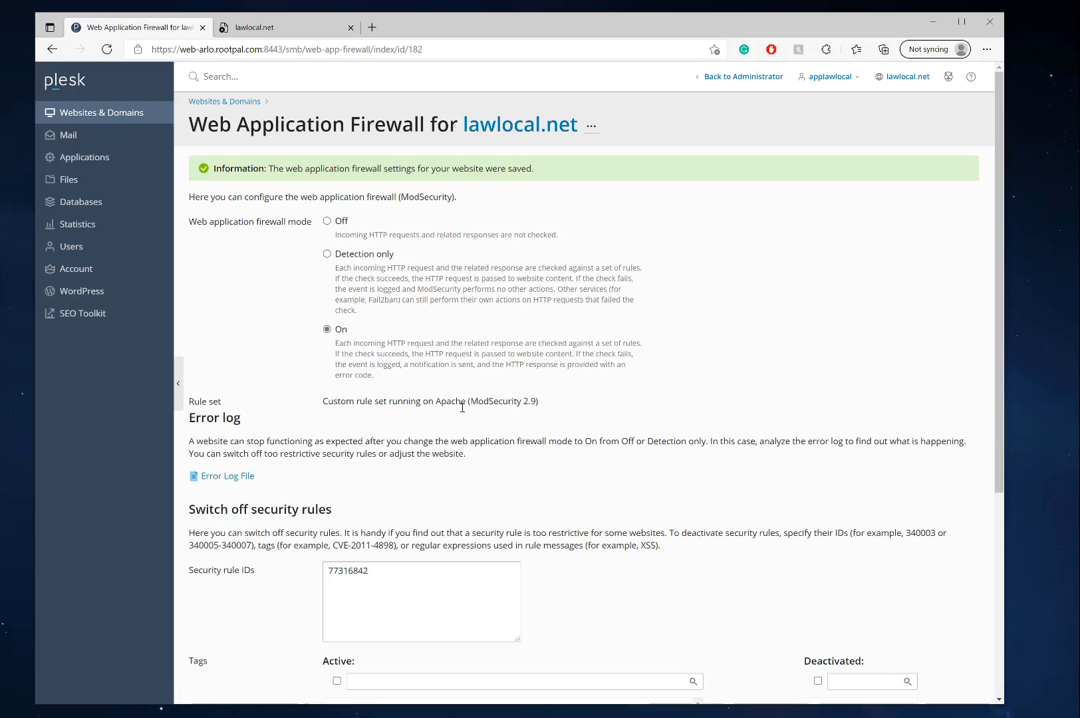
scroll("down", 3)
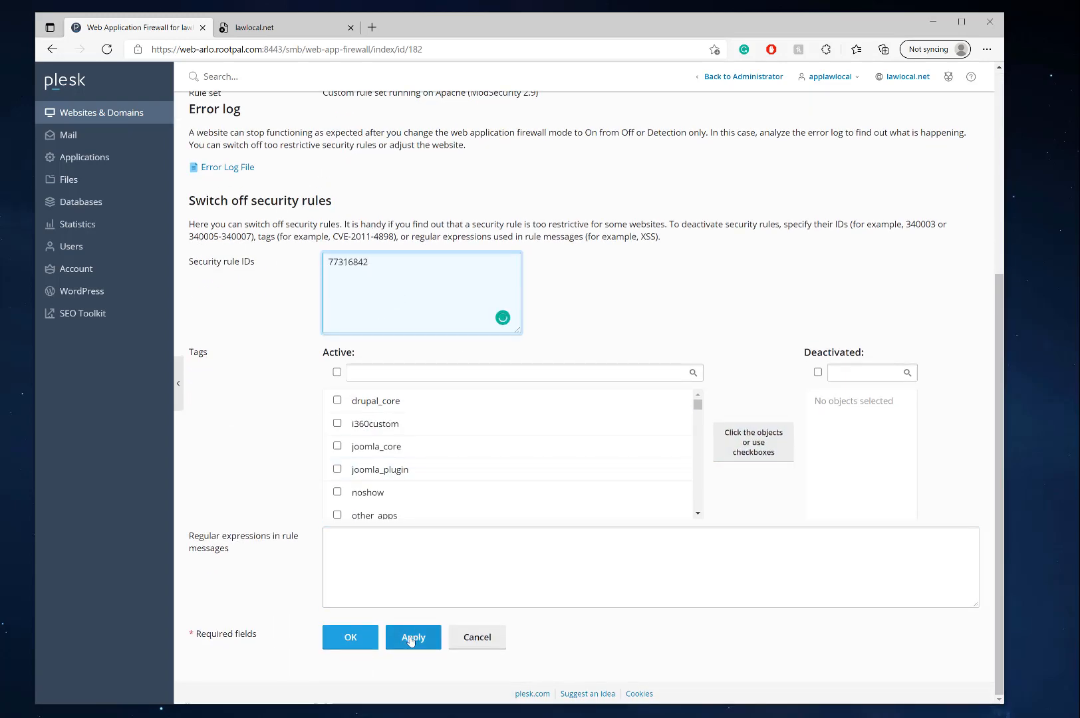
left_click(412, 637)
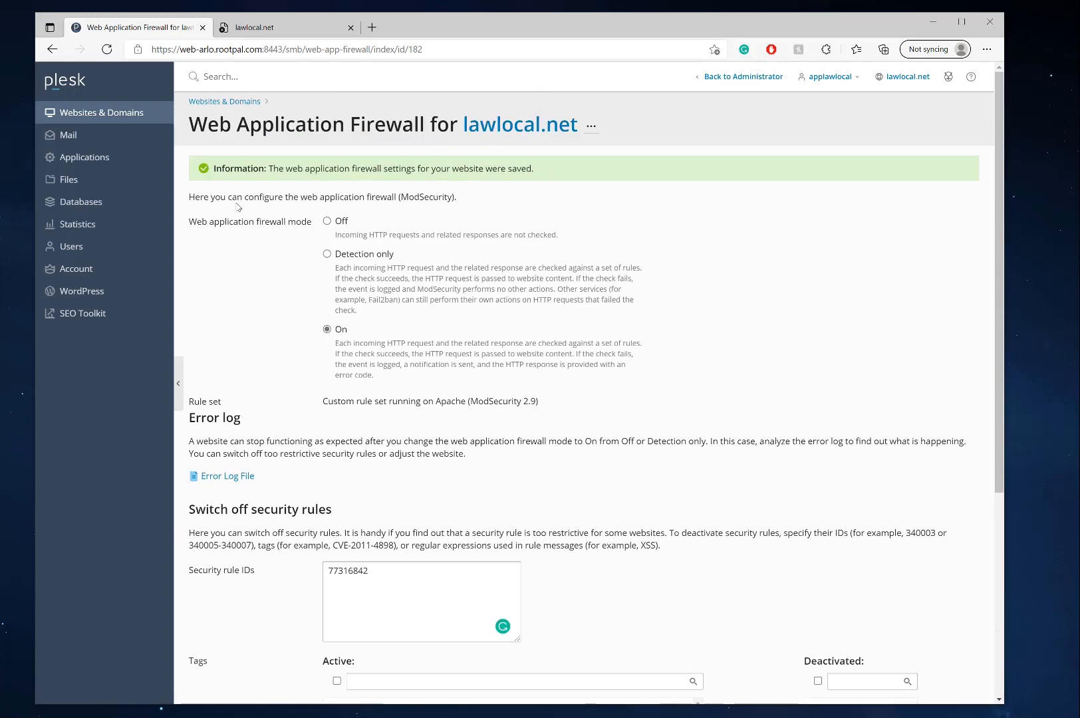
scroll("down", 3)
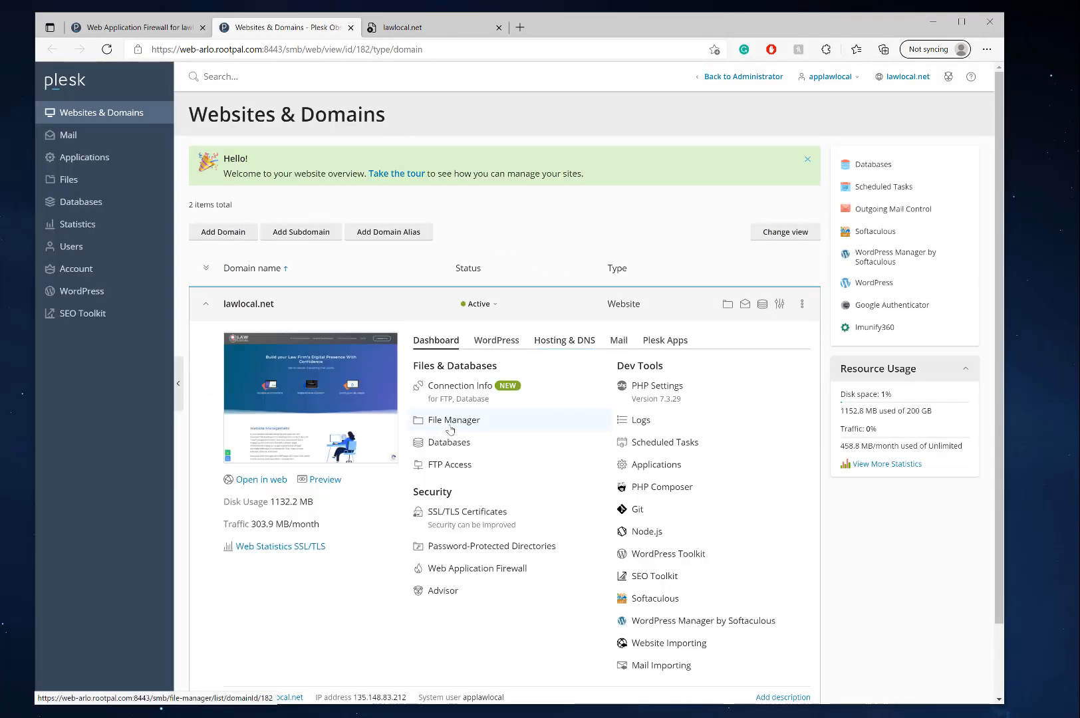
- Rename the wordfence folder in wp-content/plugins to wordfence_off via File Manager
left_click(453, 419)
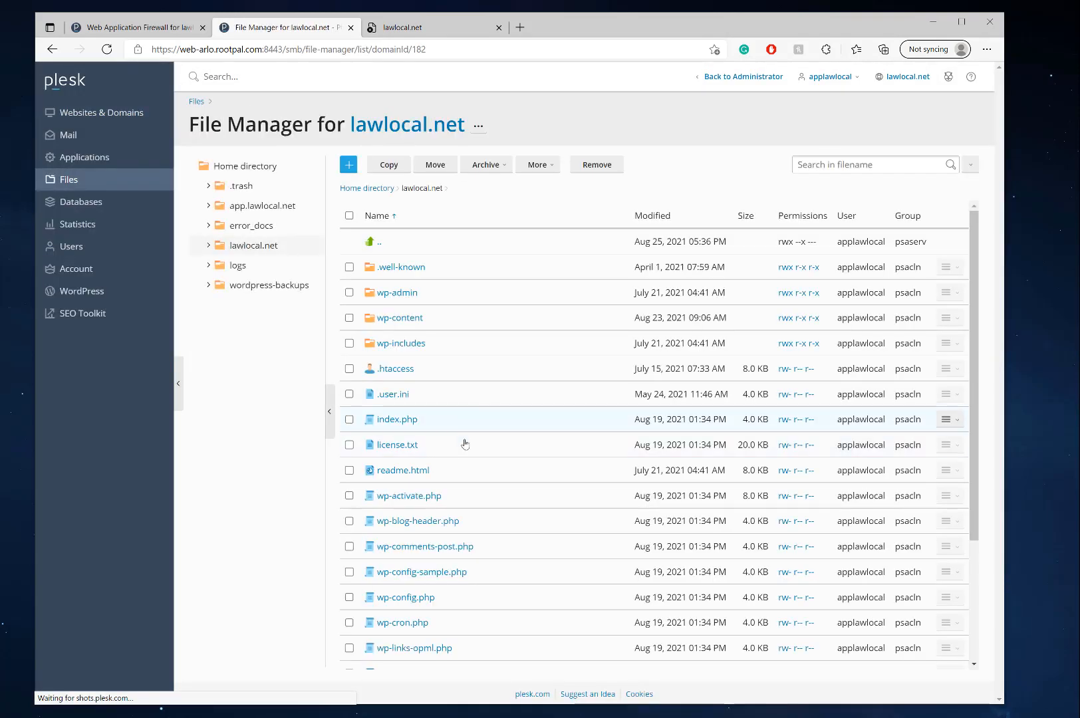
left_click(253, 244)
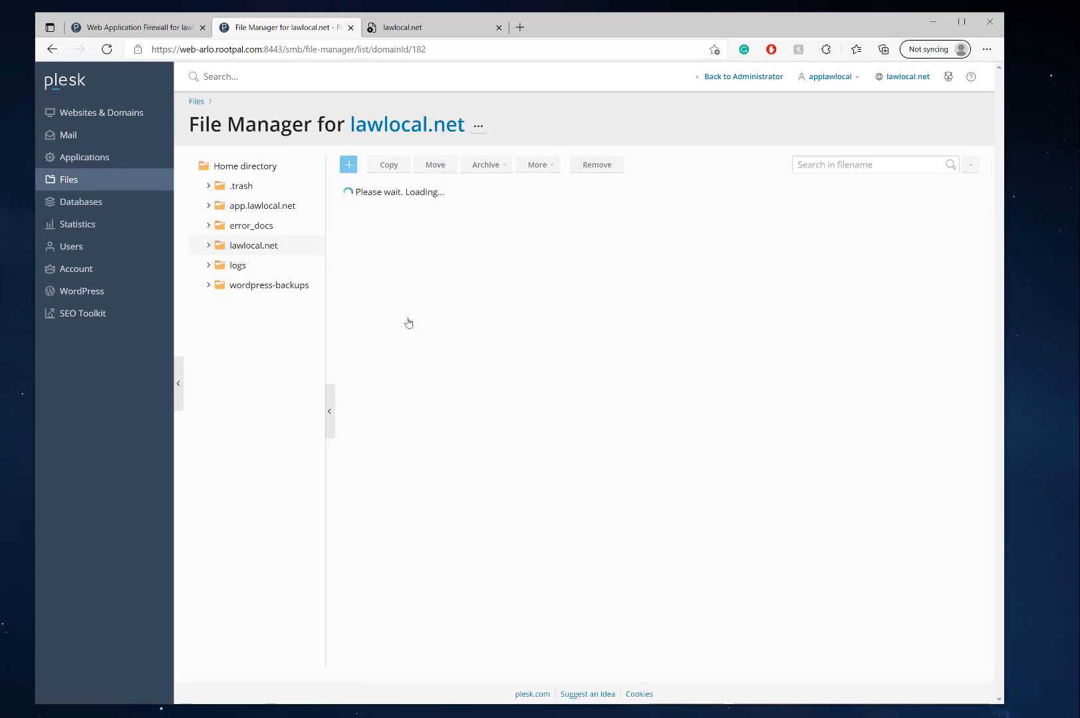
mouse_move(396, 351)
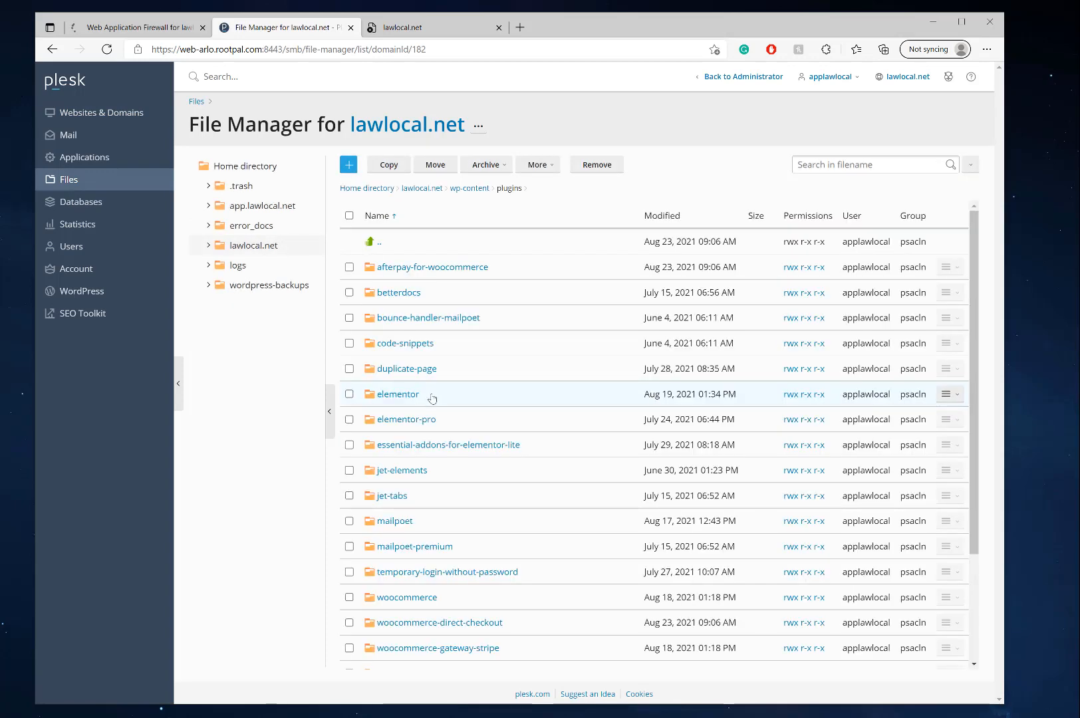
scroll("down", 3)
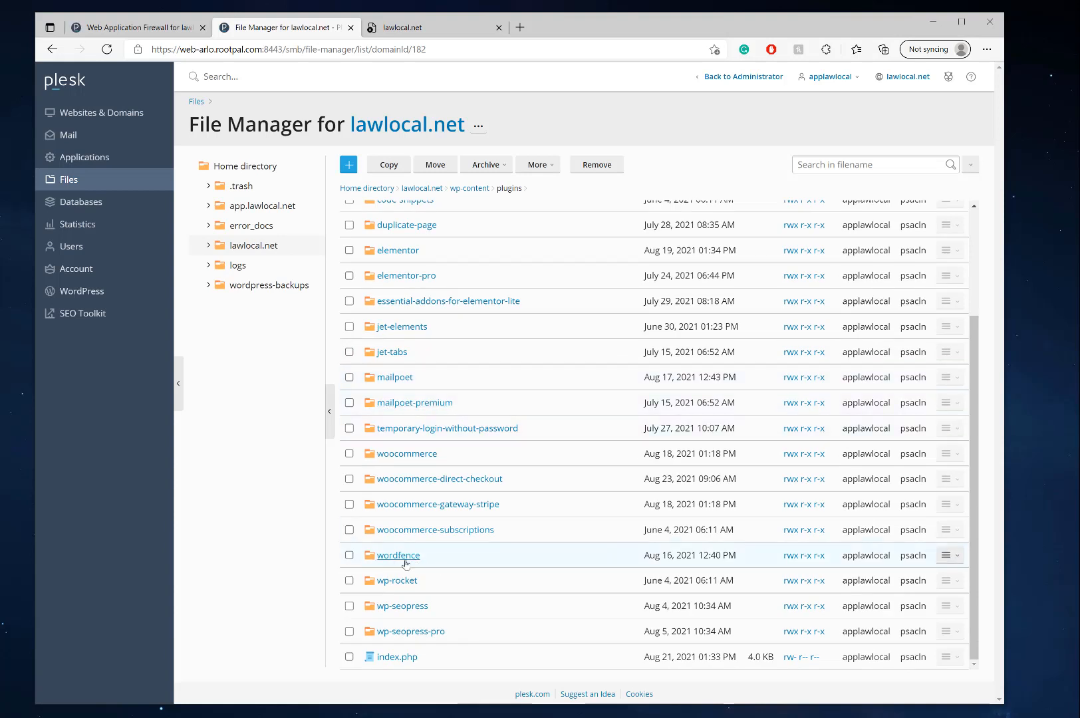
left_click(348, 554)
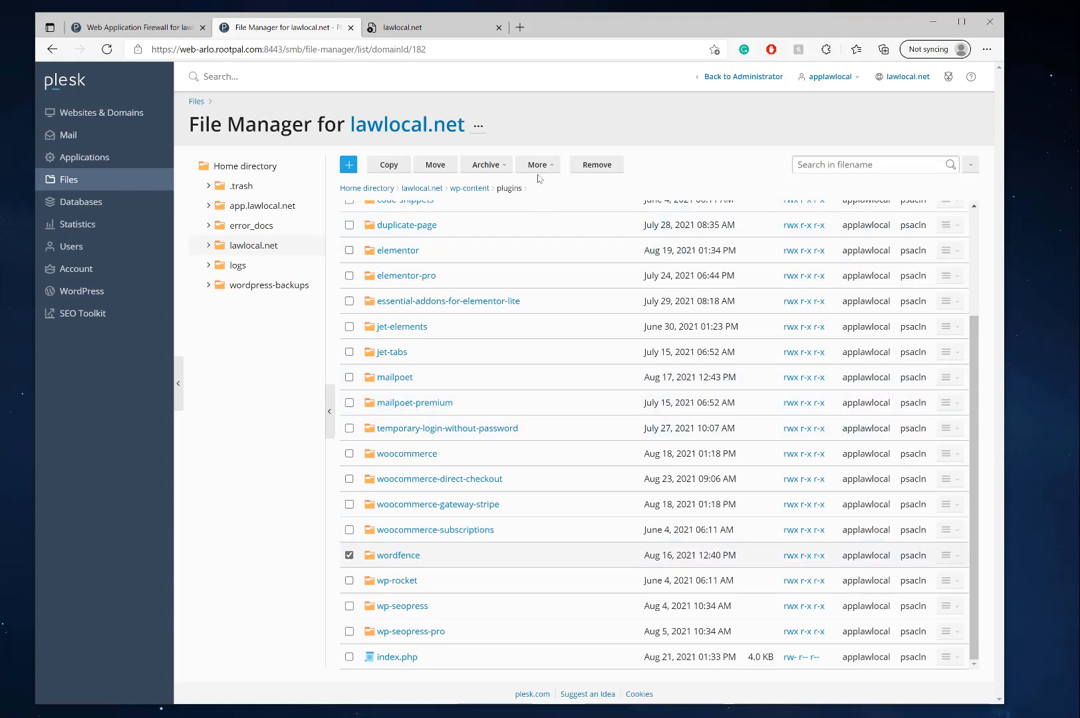
left_click(537, 164)
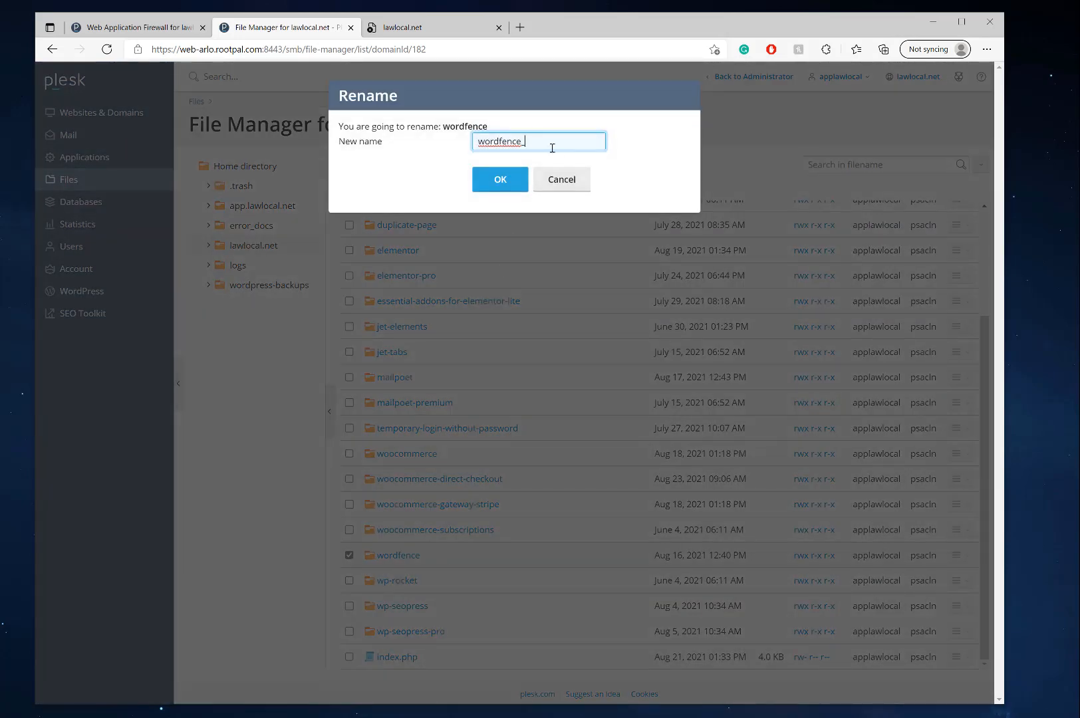
left_click(500, 179)
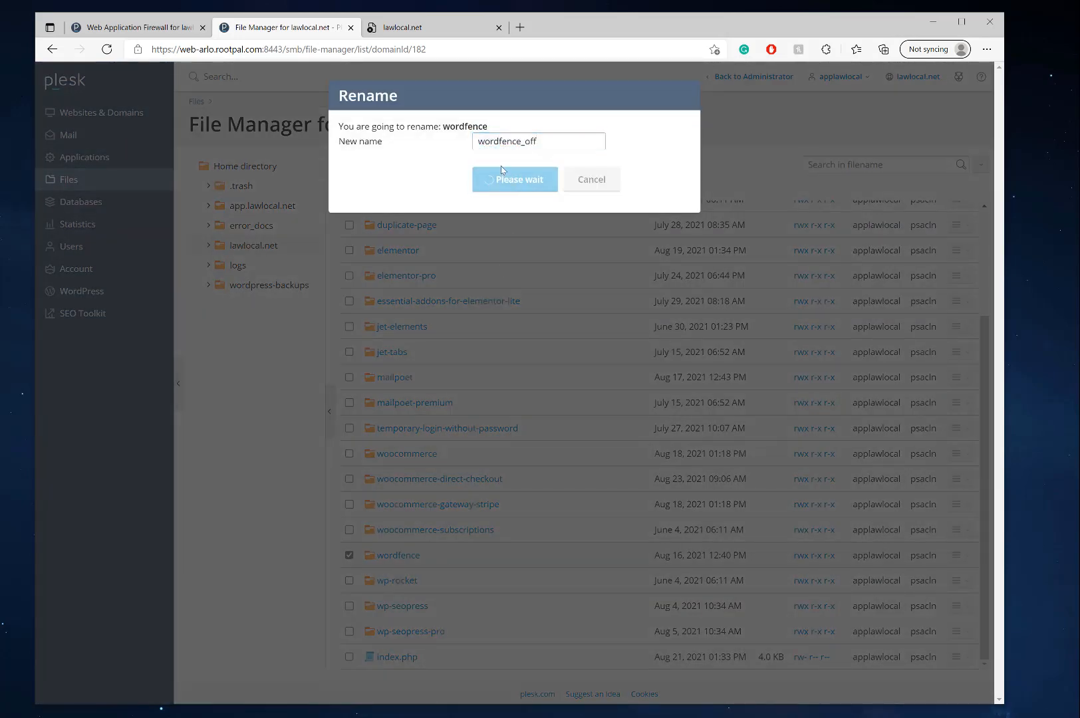
left_click(514, 178)
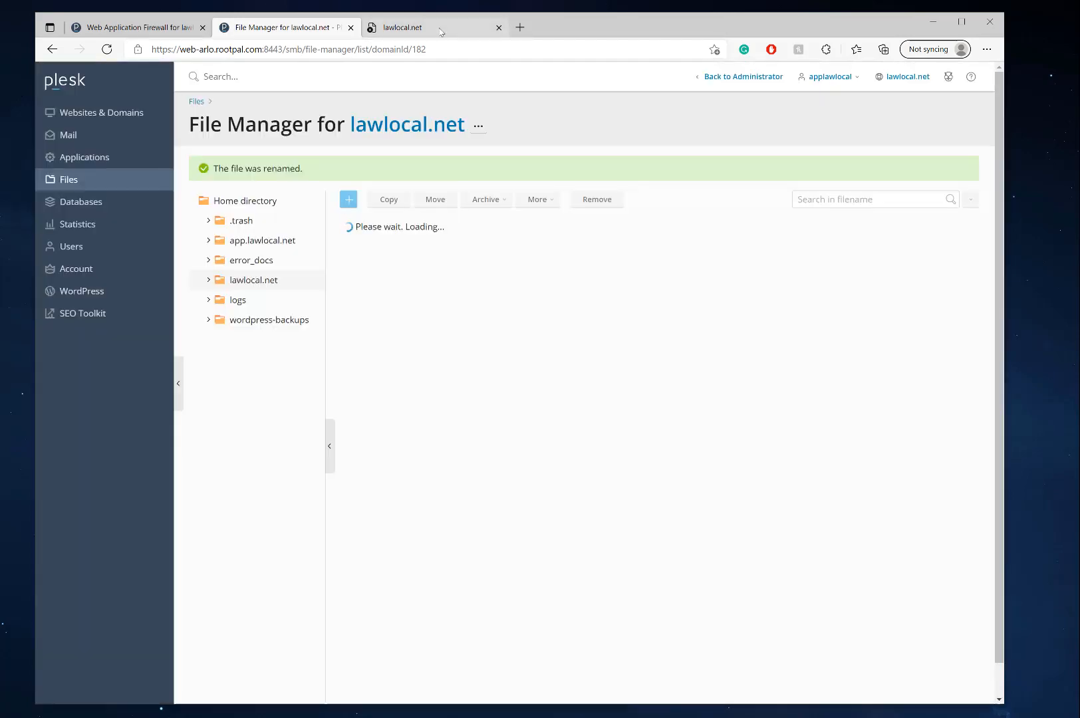
- Recheck wp-admin, which still returns HTTP 500, and return to the File Manager
left_click(425, 26)
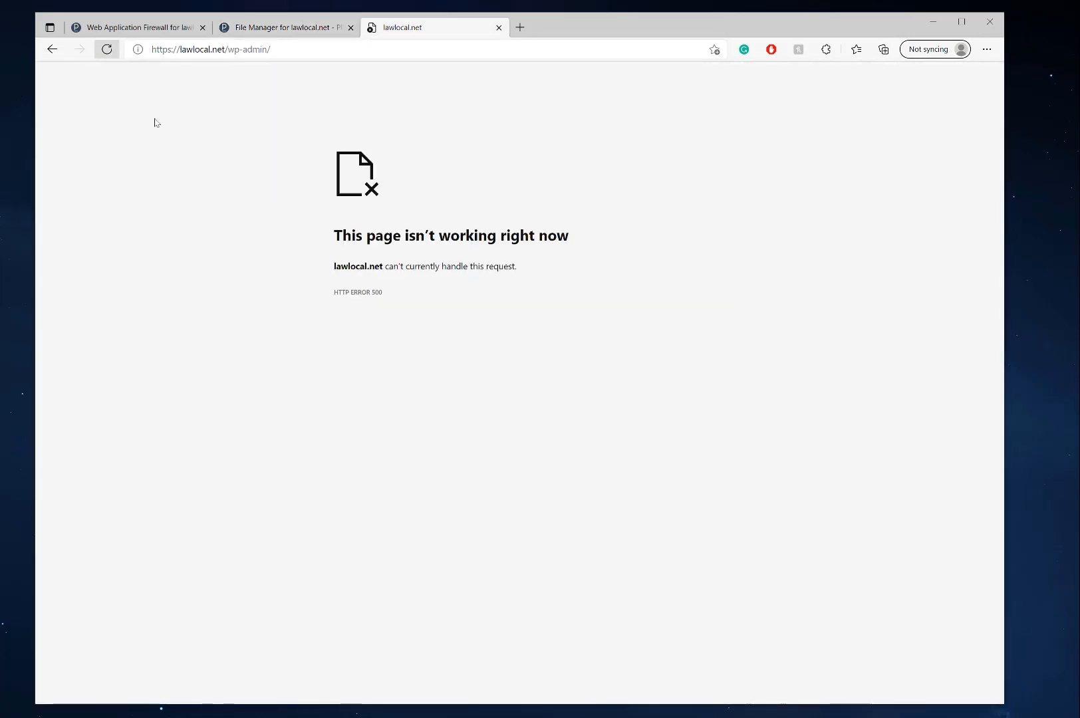
left_click(142, 28)
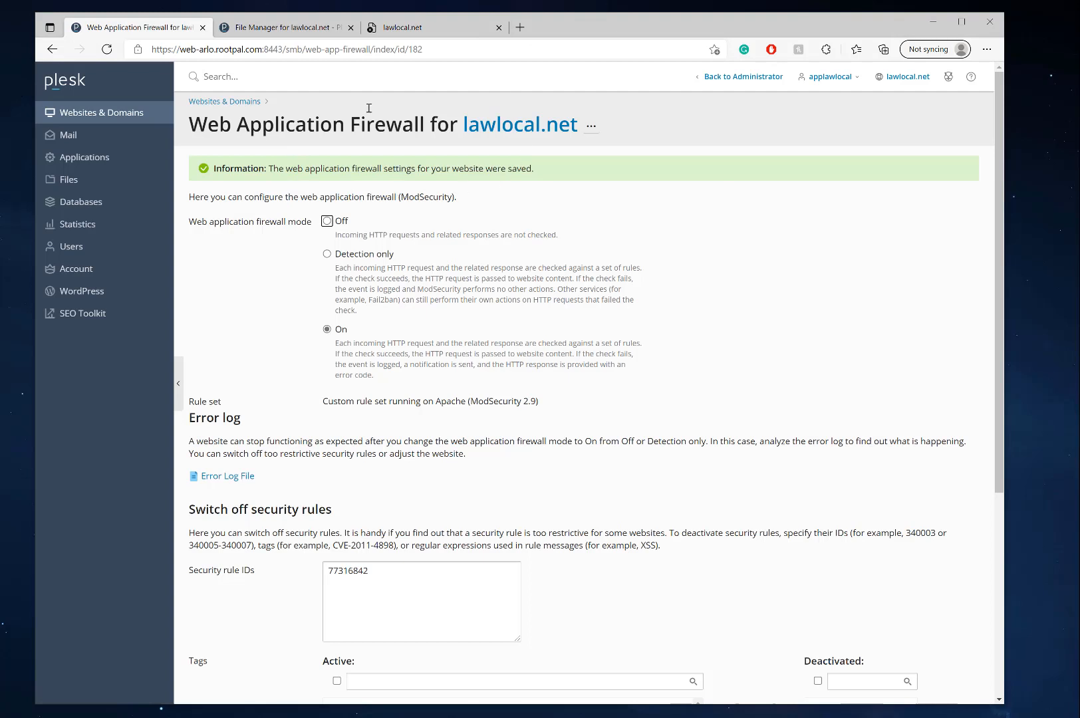
left_click(288, 27)
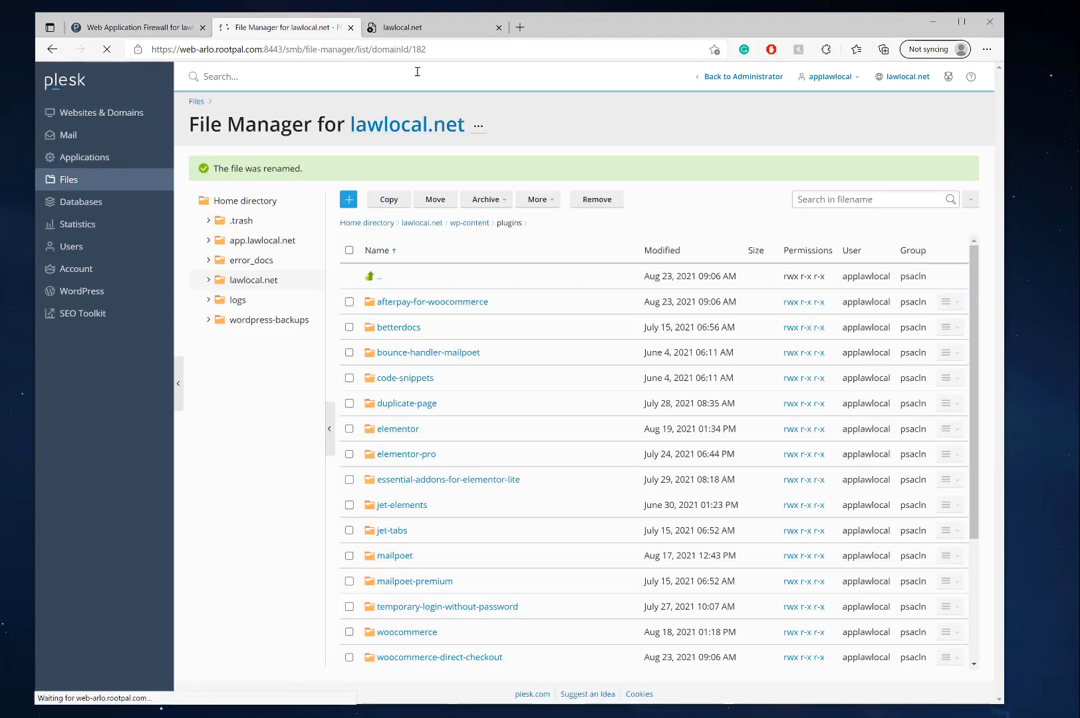
- From Websites & Domains, expand lawlocal.net and bring up its Logs under Dev Tools
left_click(101, 112)
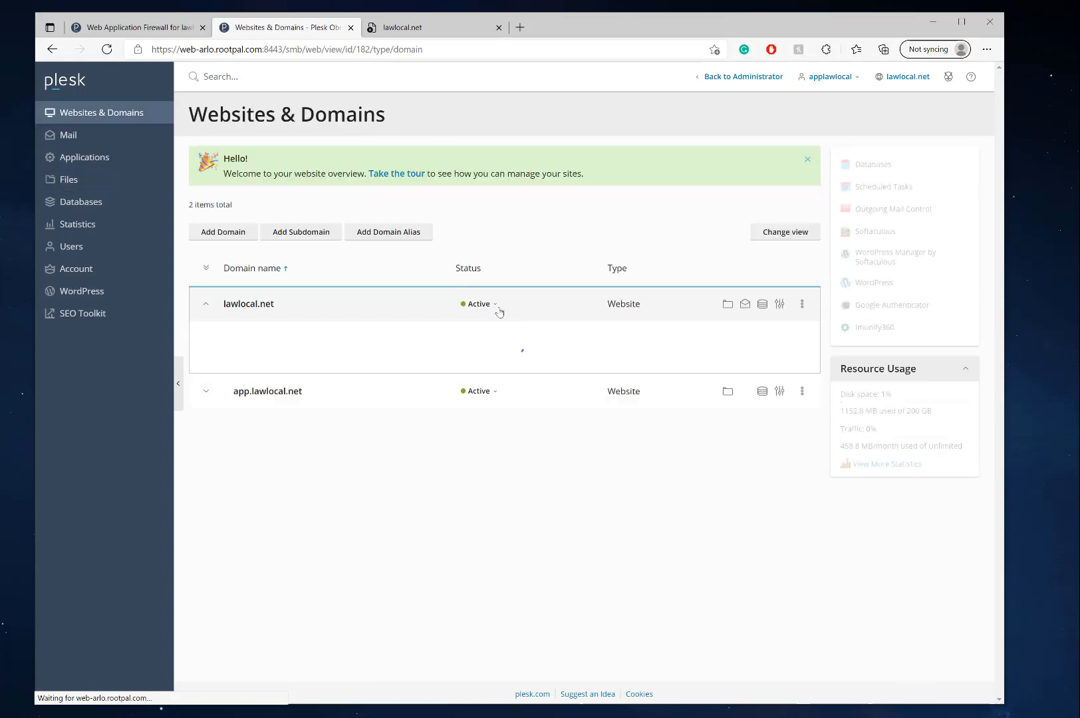
left_click(247, 303)
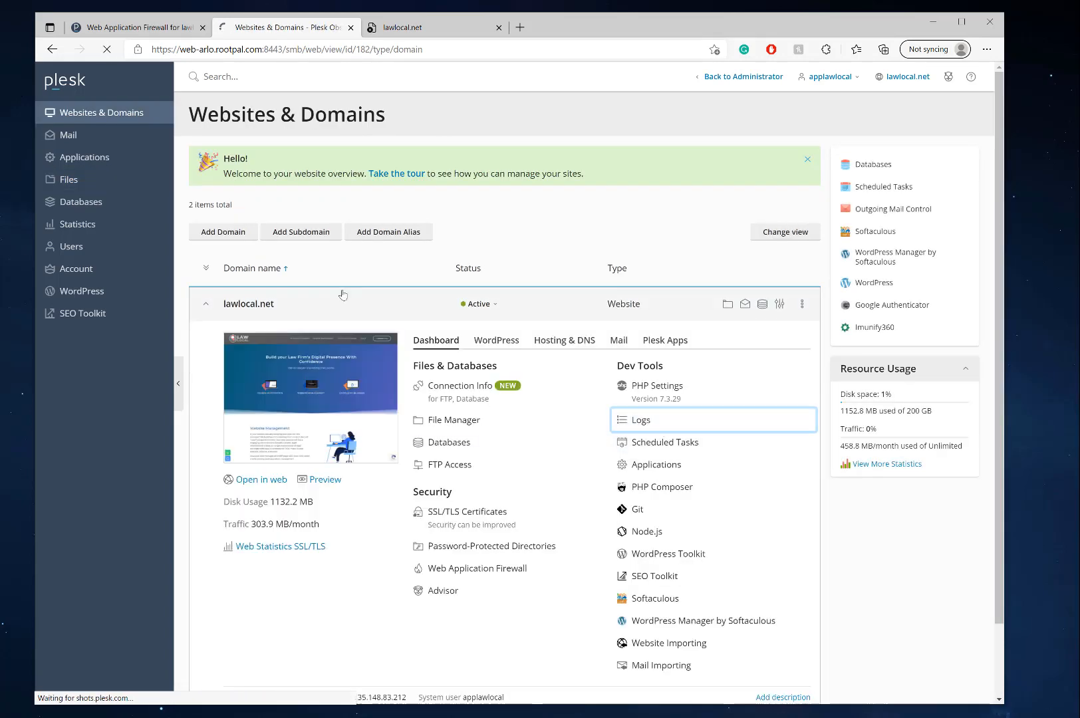
left_click(641, 419)
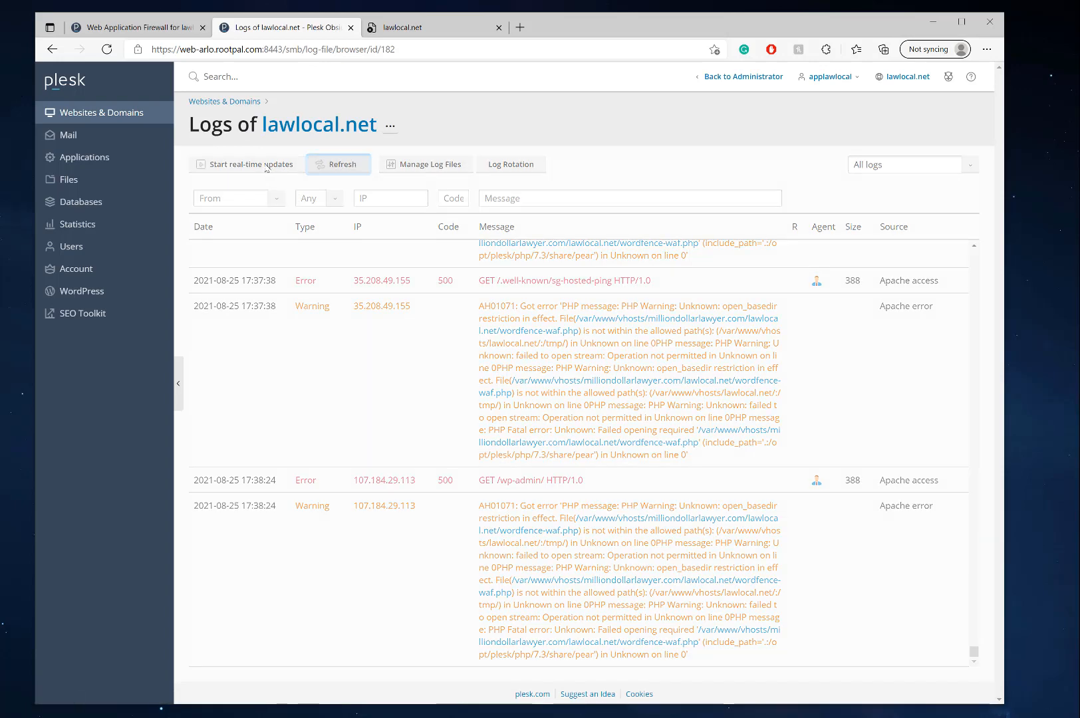
mouse_move(463, 411)
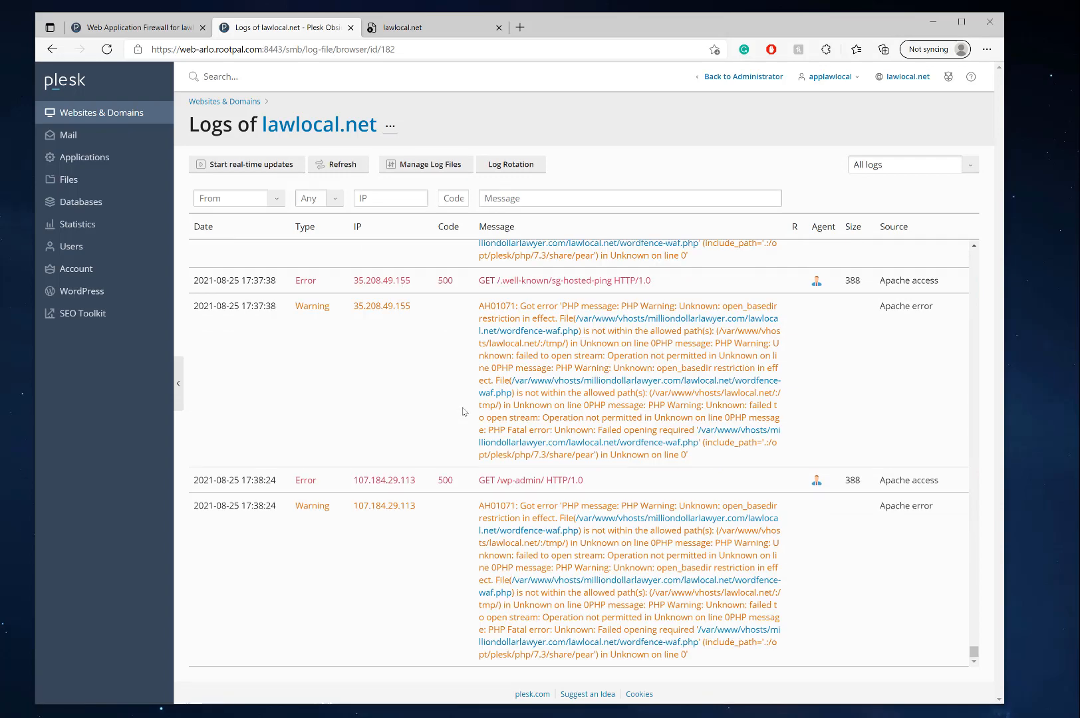
mouse_move(275, 240)
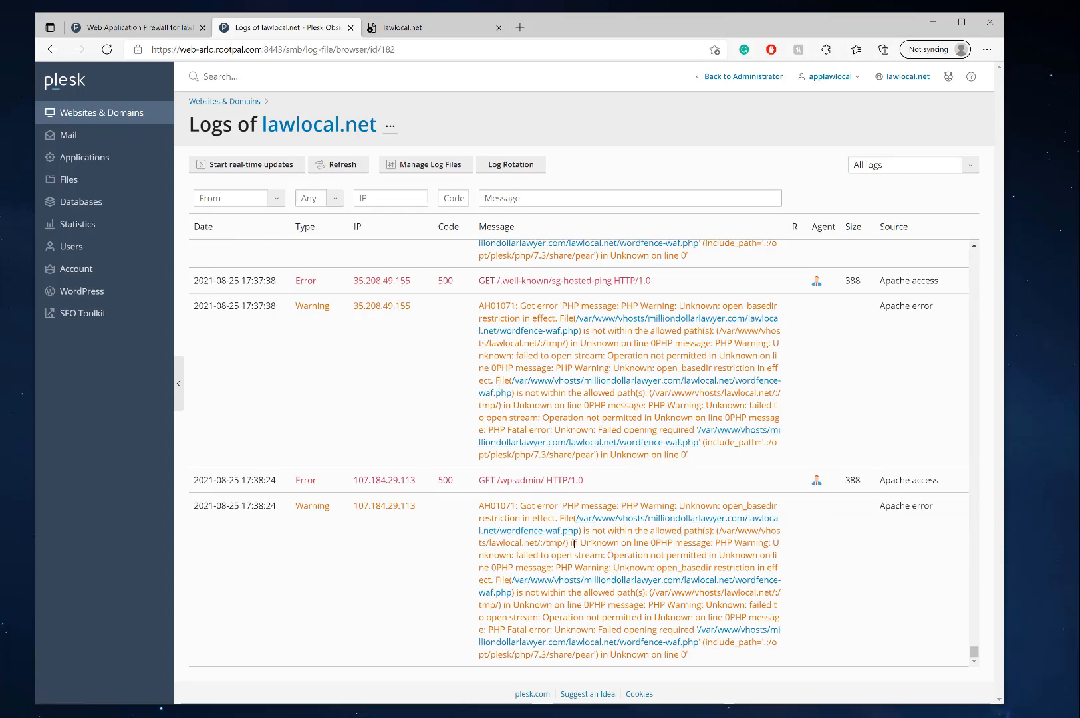
- Trigger a fresh request, select the wordfence-waf.php open_basedir warning, then return to Websites & Domains
left_click(248, 164)
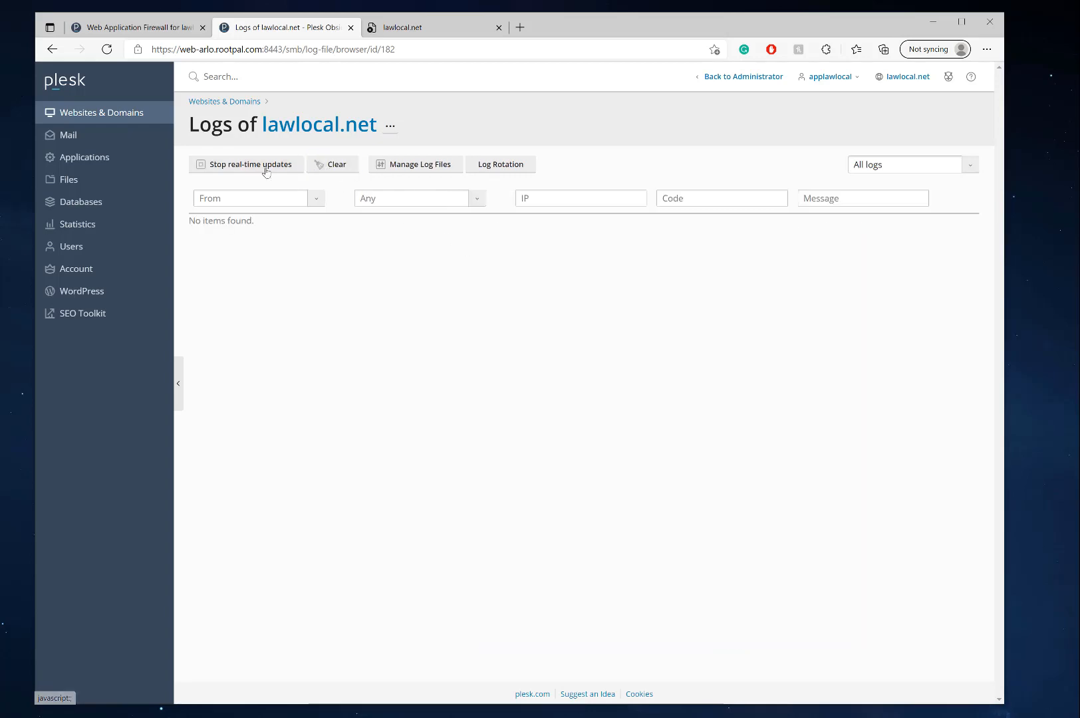
left_click(431, 26)
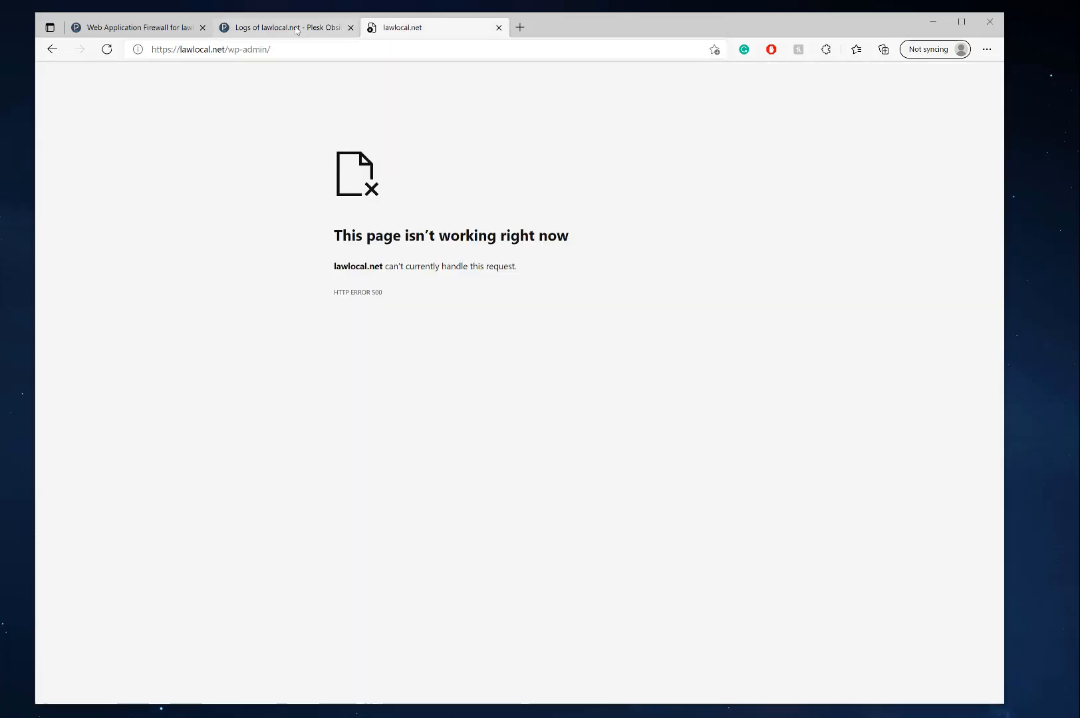
left_click(290, 26)
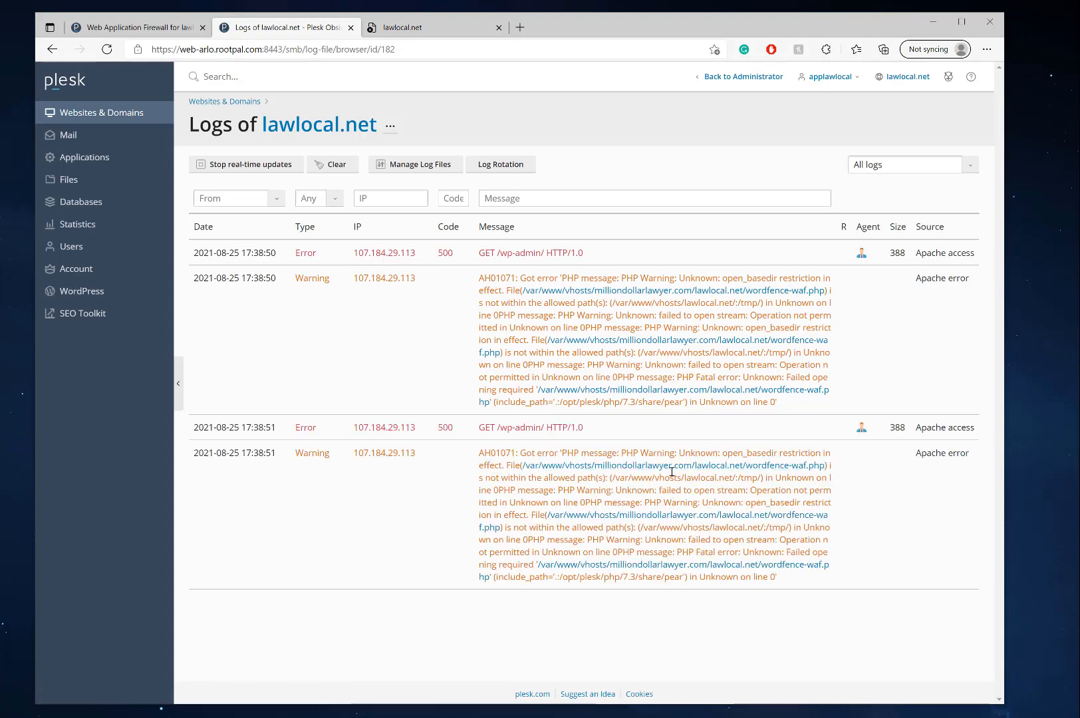
mouse_move(535, 489)
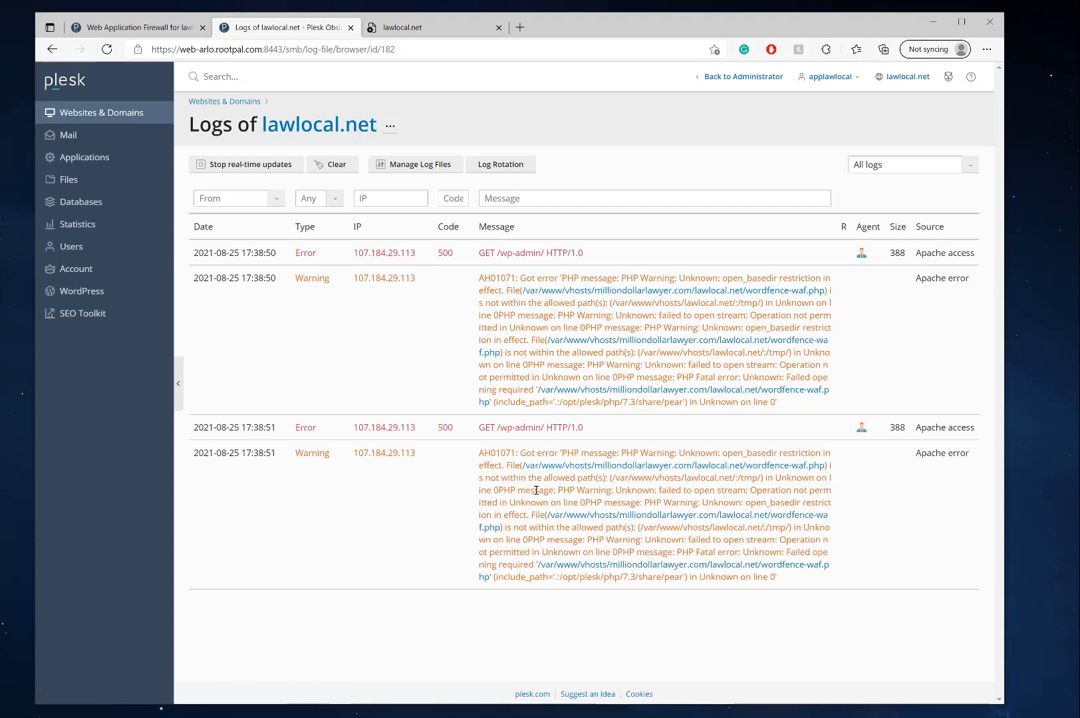
mouse_move(661, 466)
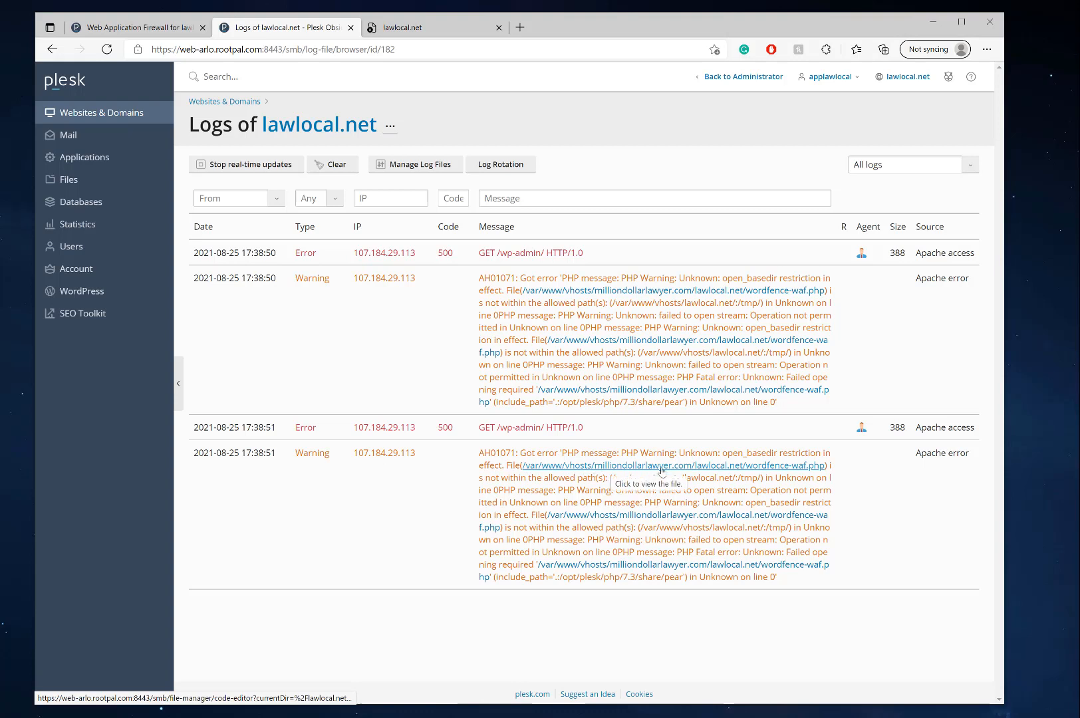
mouse_move(552, 479)
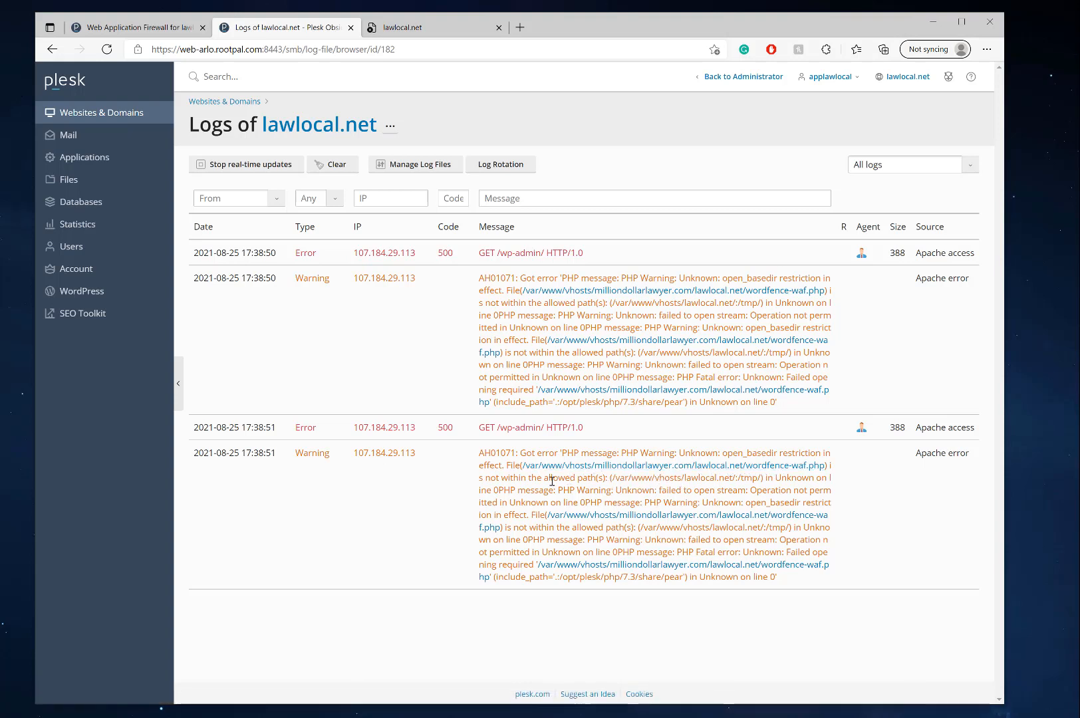
mouse_move(657, 500)
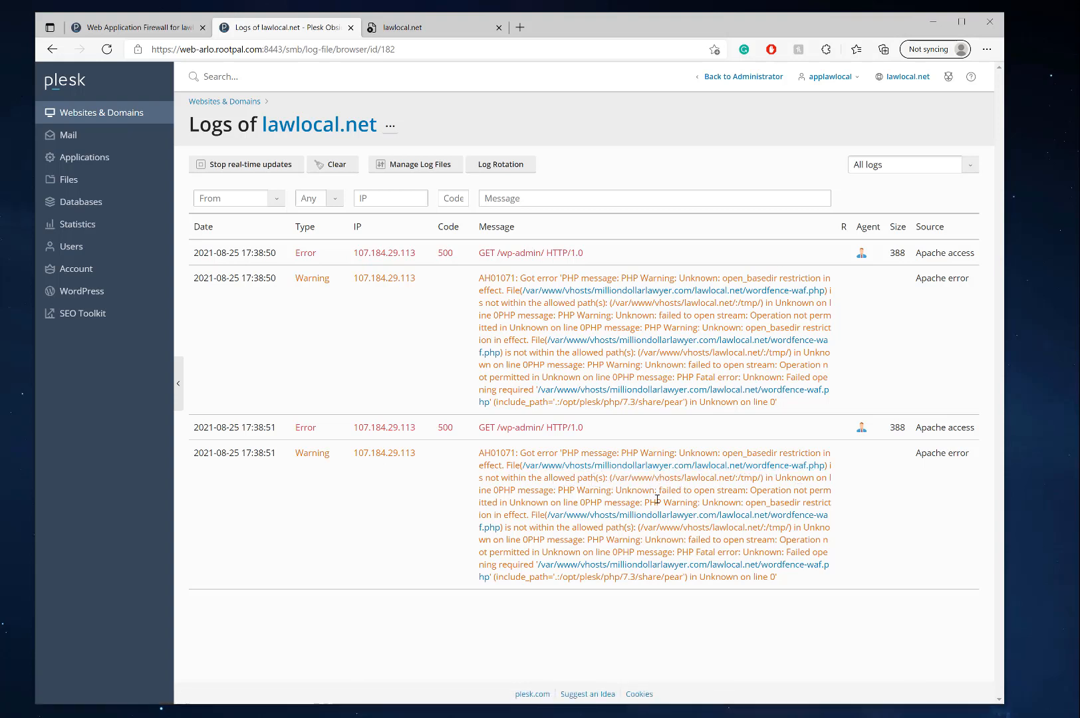
mouse_move(870, 507)
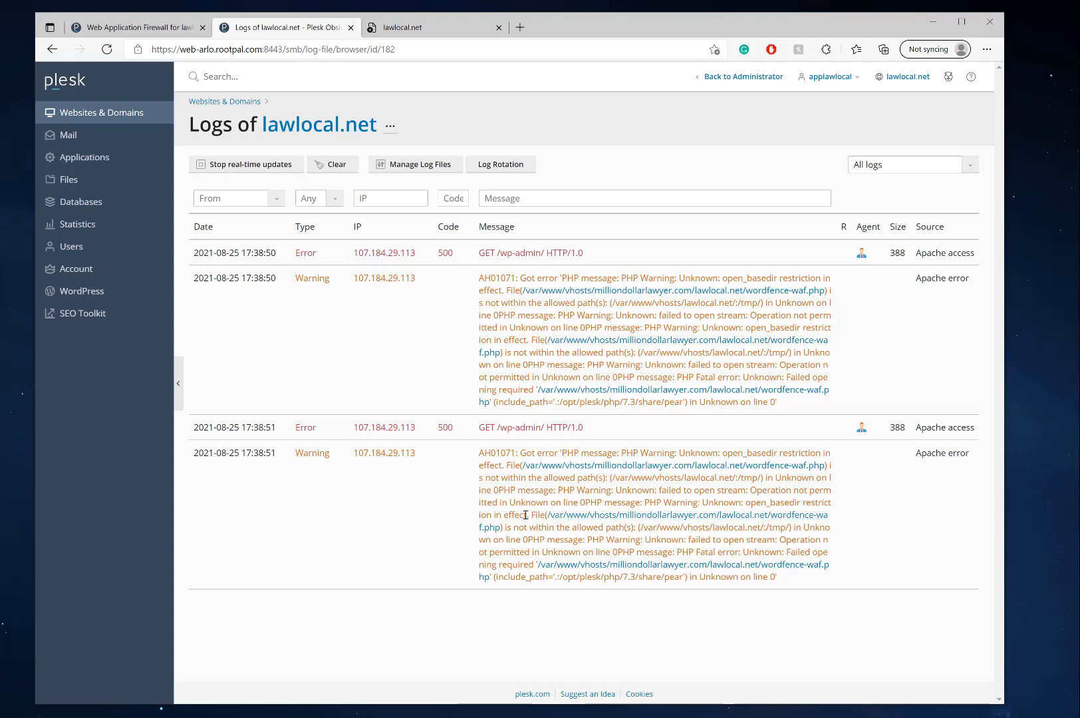
mouse_move(473, 414)
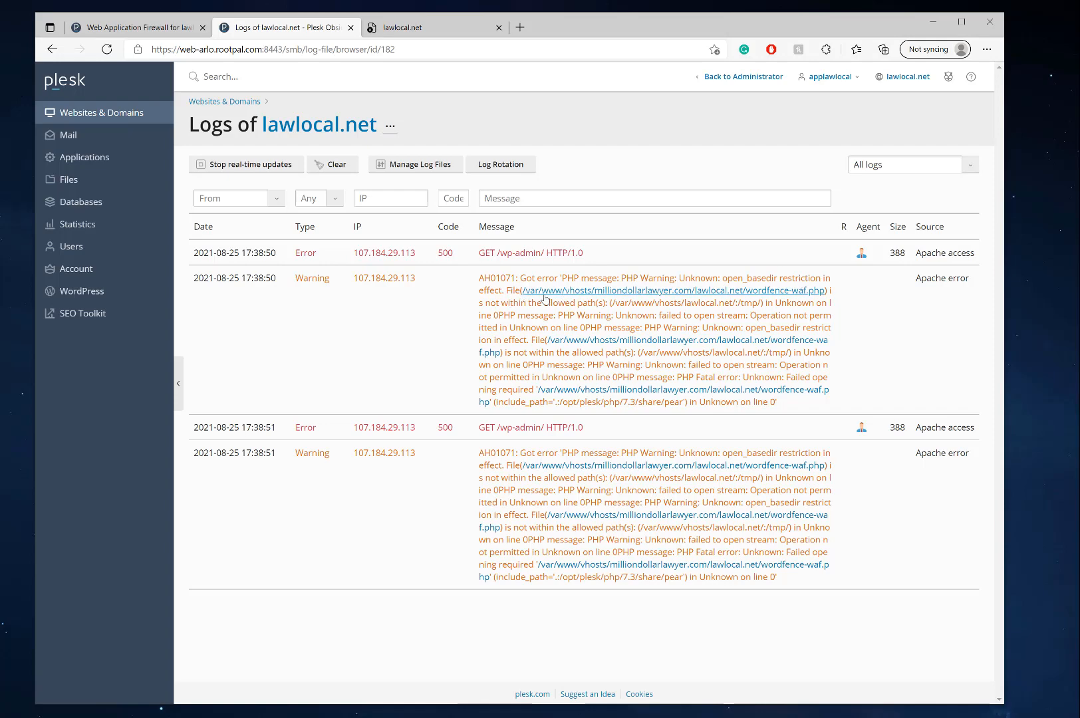
left_click_drag(519, 269, 774, 402)
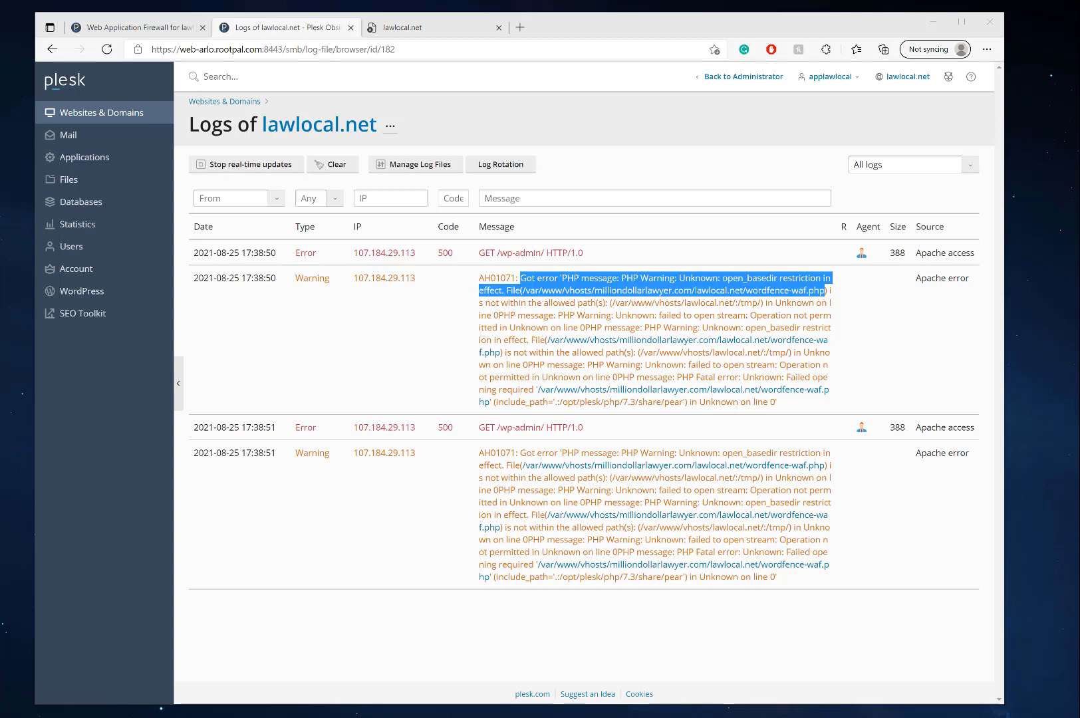
left_click(500, 164)
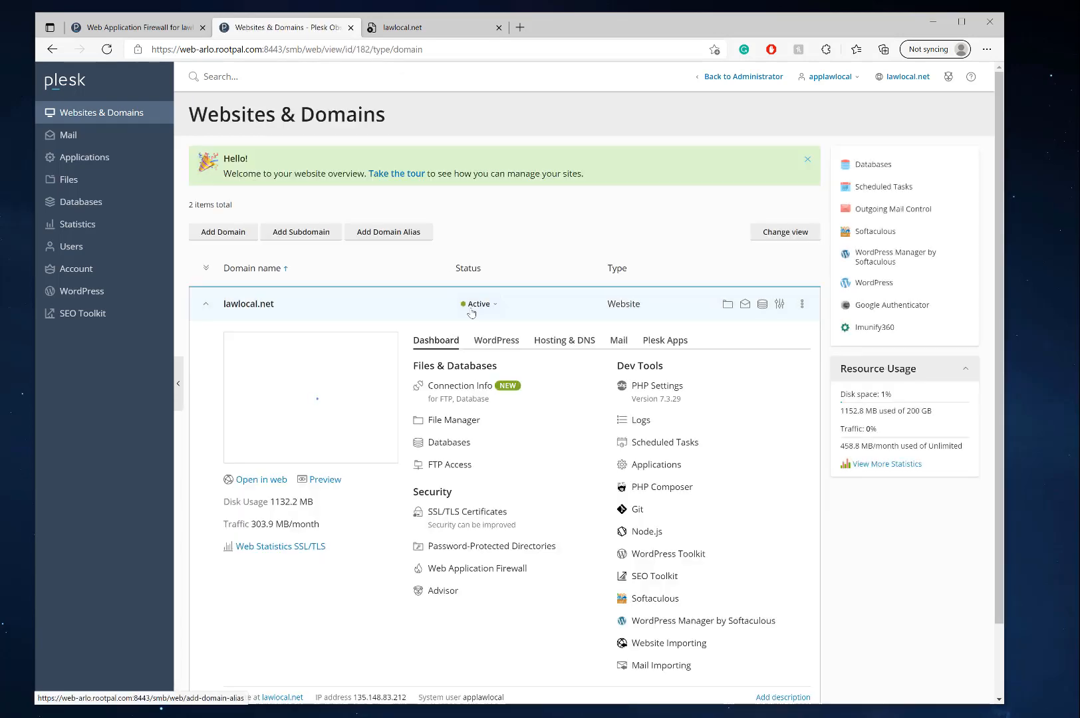
- Empty lawlocal.net's .user.ini of its Wordfence auto_prepend_file line in Code Editor and save
left_click(453, 419)
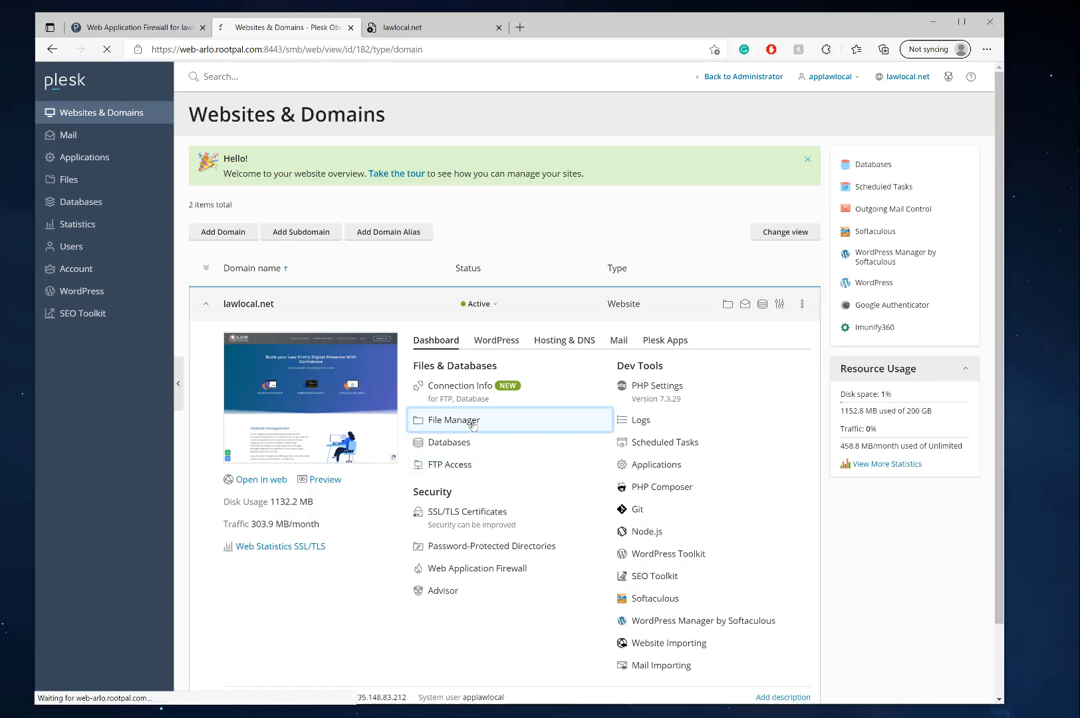
left_click(455, 419)
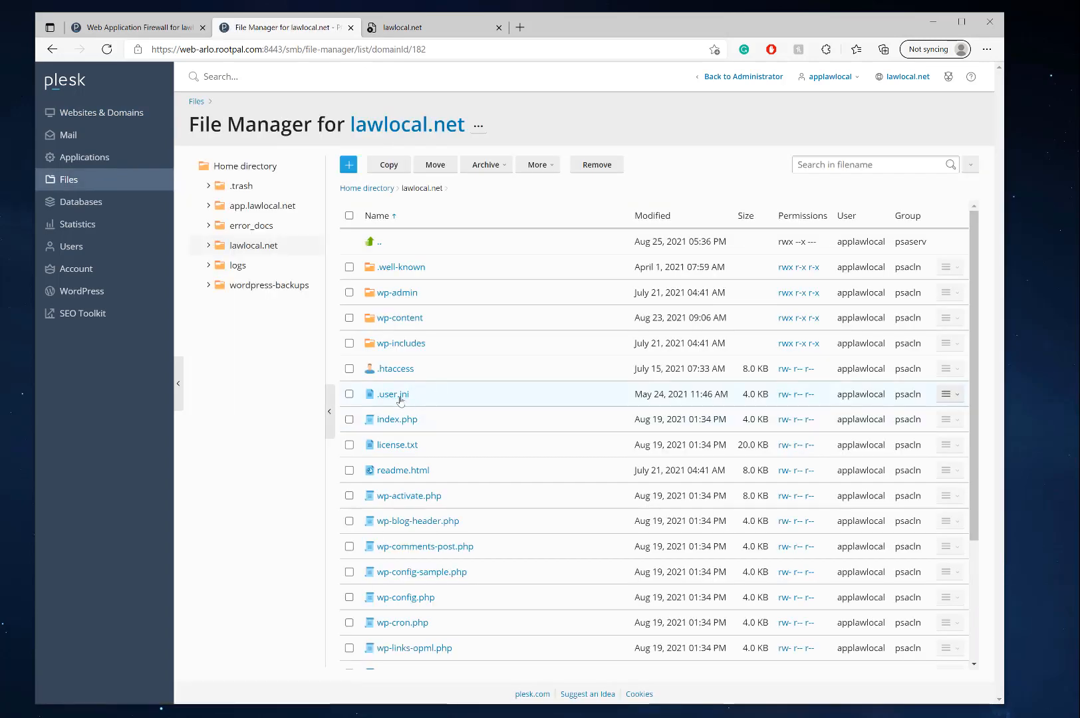
left_click(392, 394)
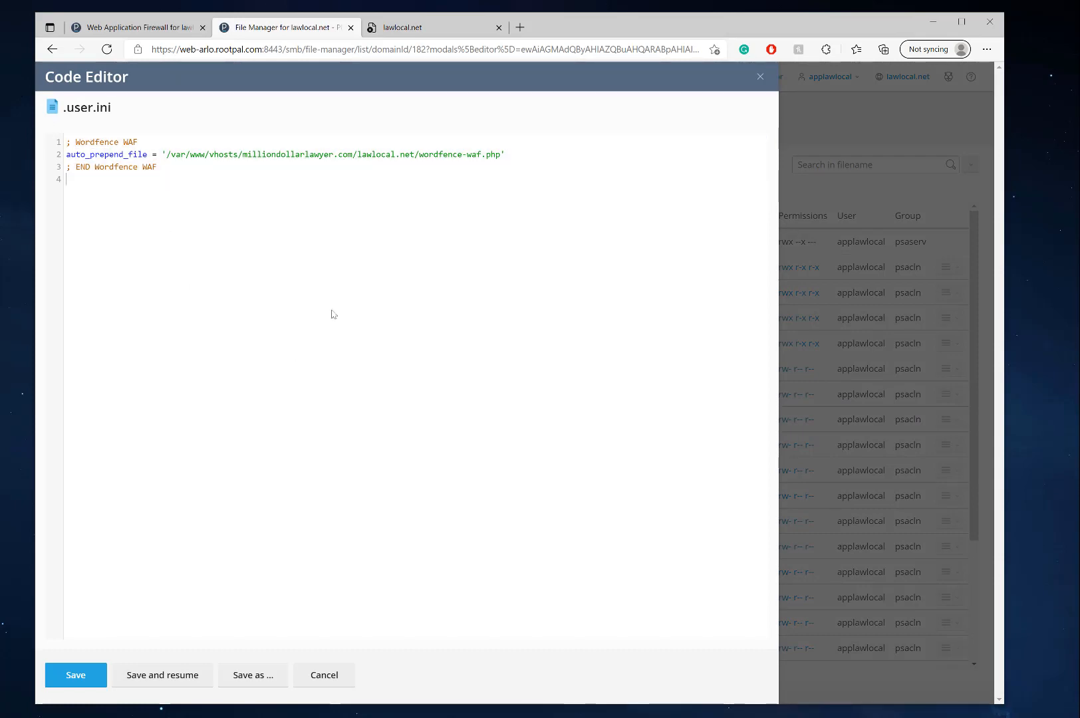
left_click(74, 674)
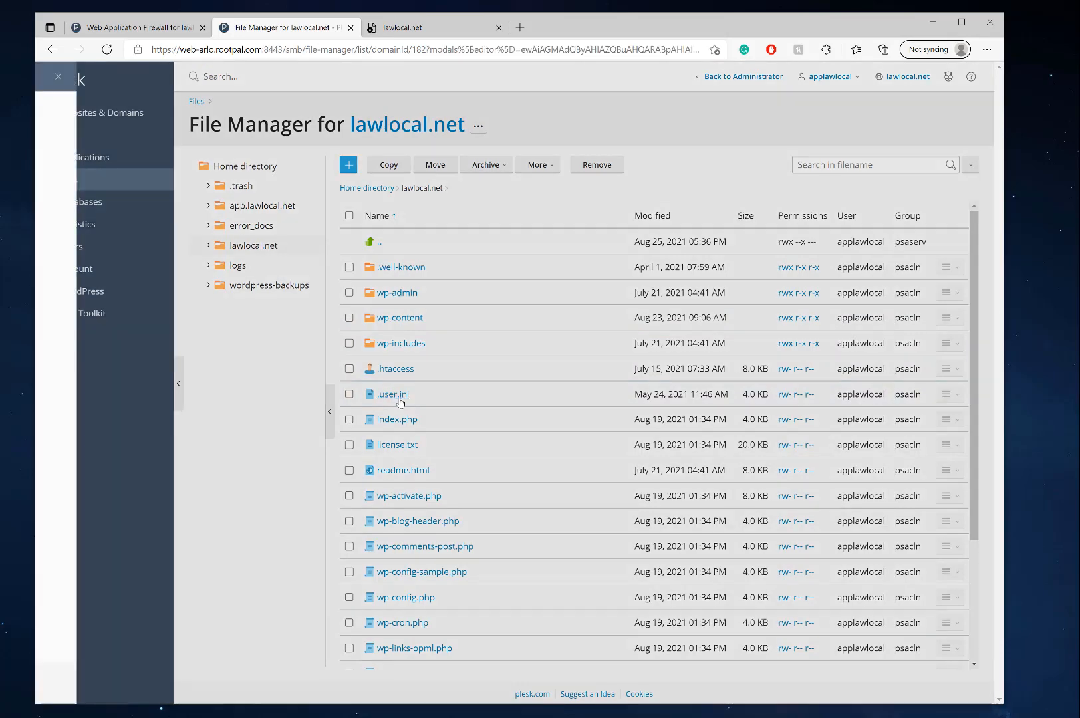
left_click(392, 394)
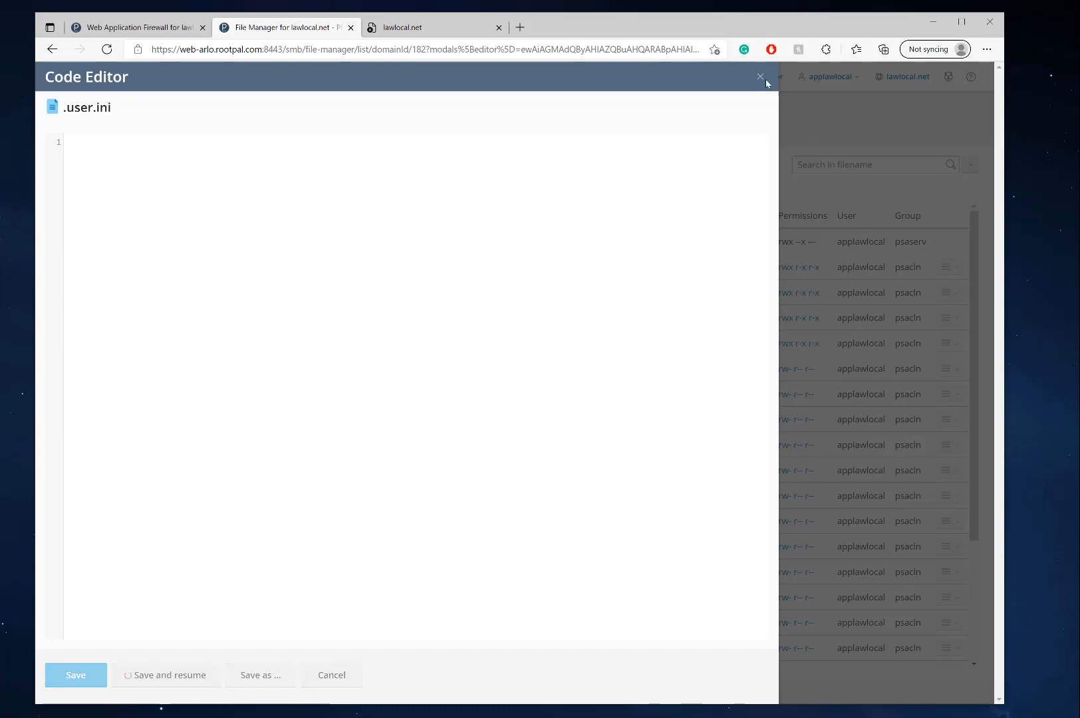
left_click(428, 27)
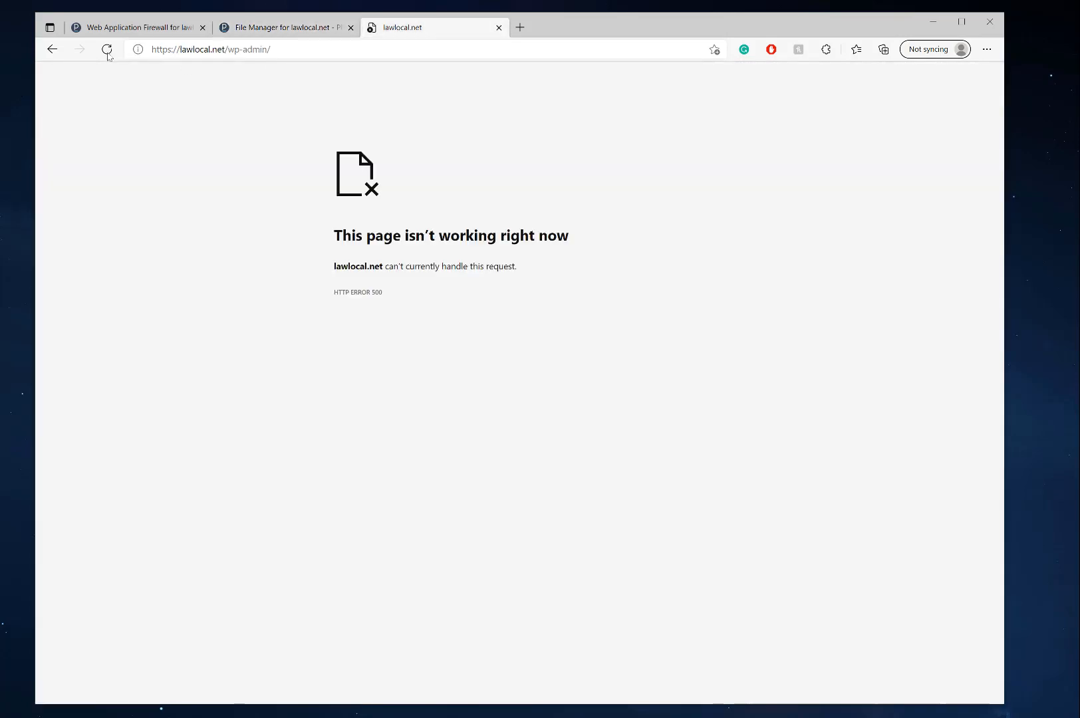
- Reload wp-admin to see the WordPress login page load, then return to Websites & Domains
left_click(105, 49)
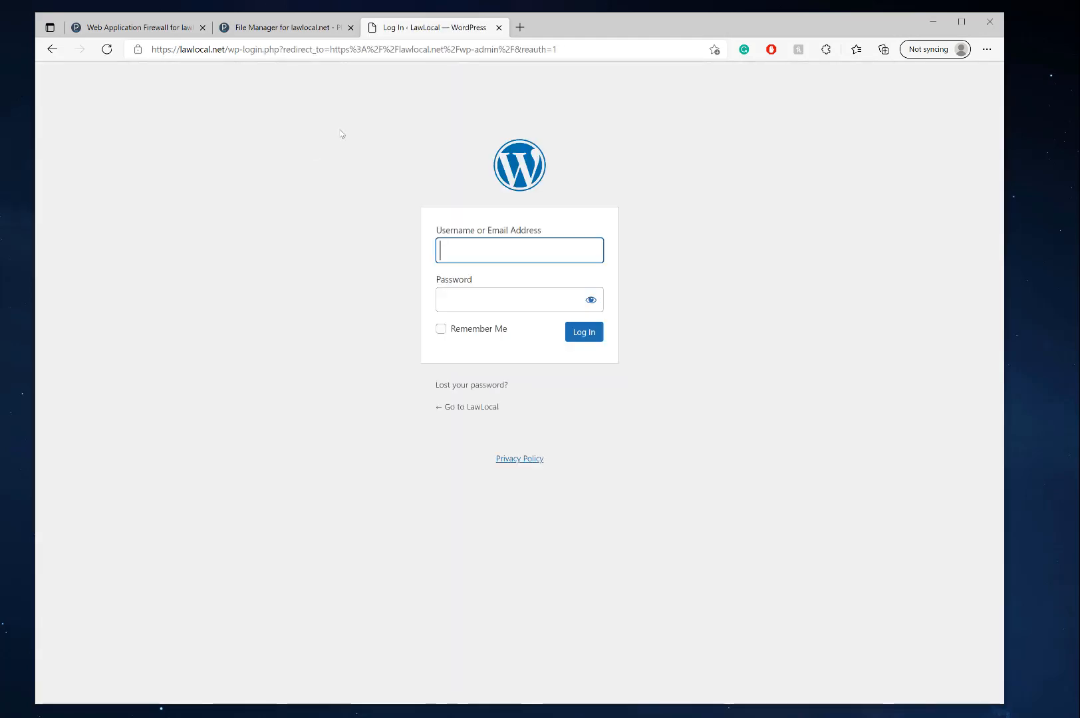
left_click(289, 26)
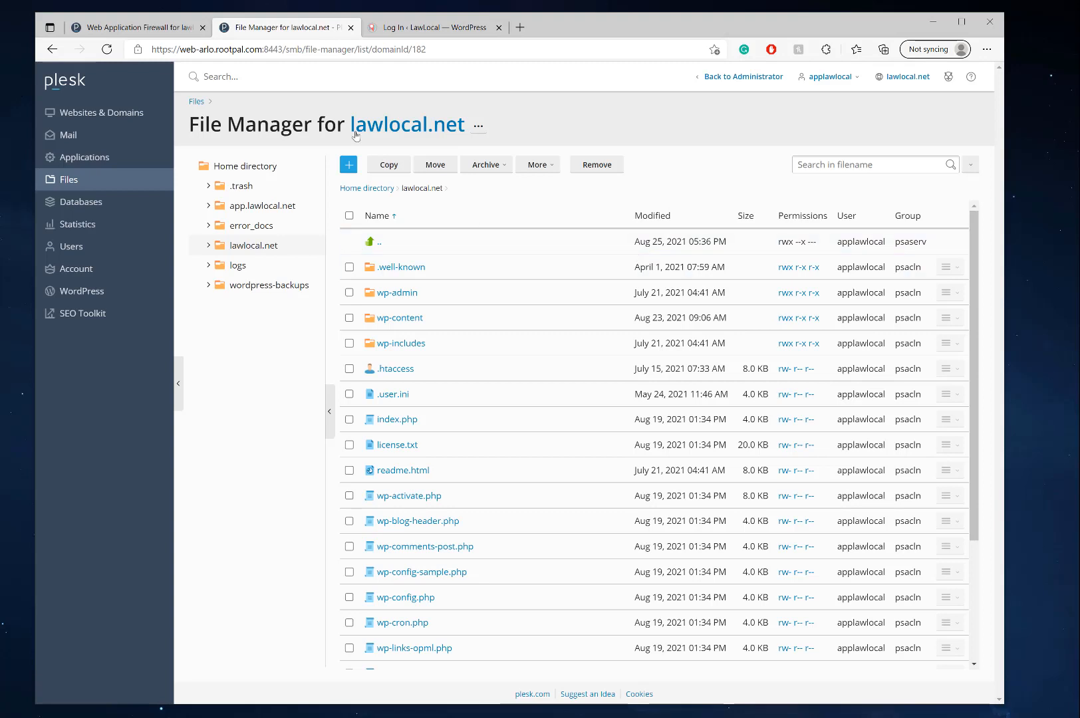
left_click(430, 26)
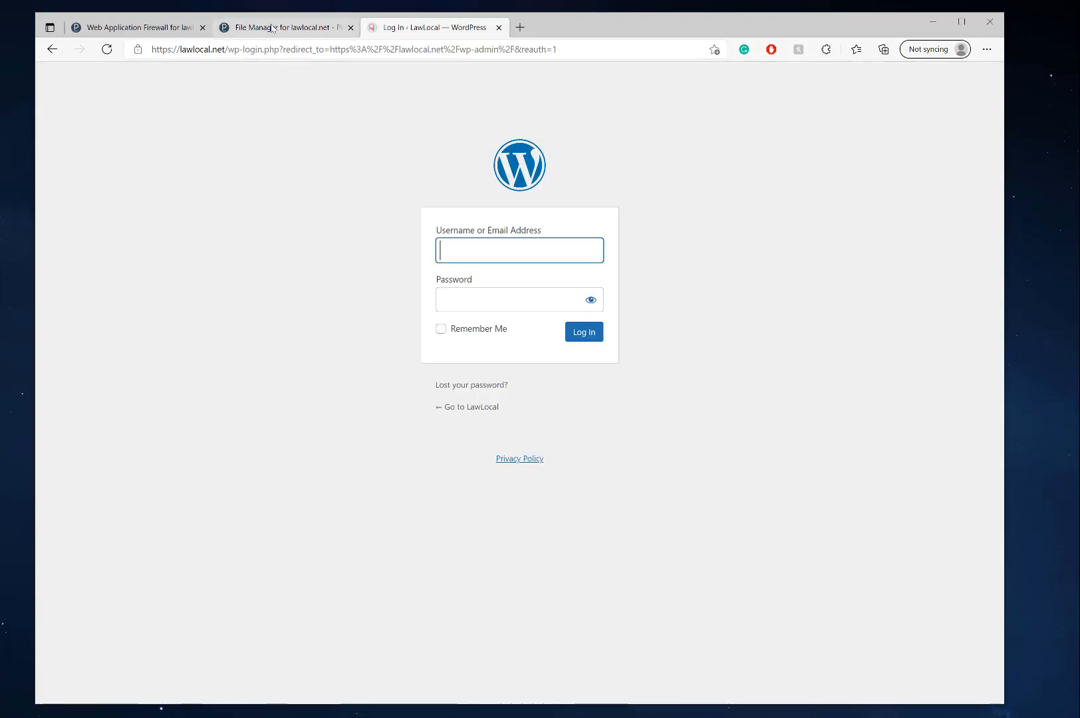
left_click(282, 27)
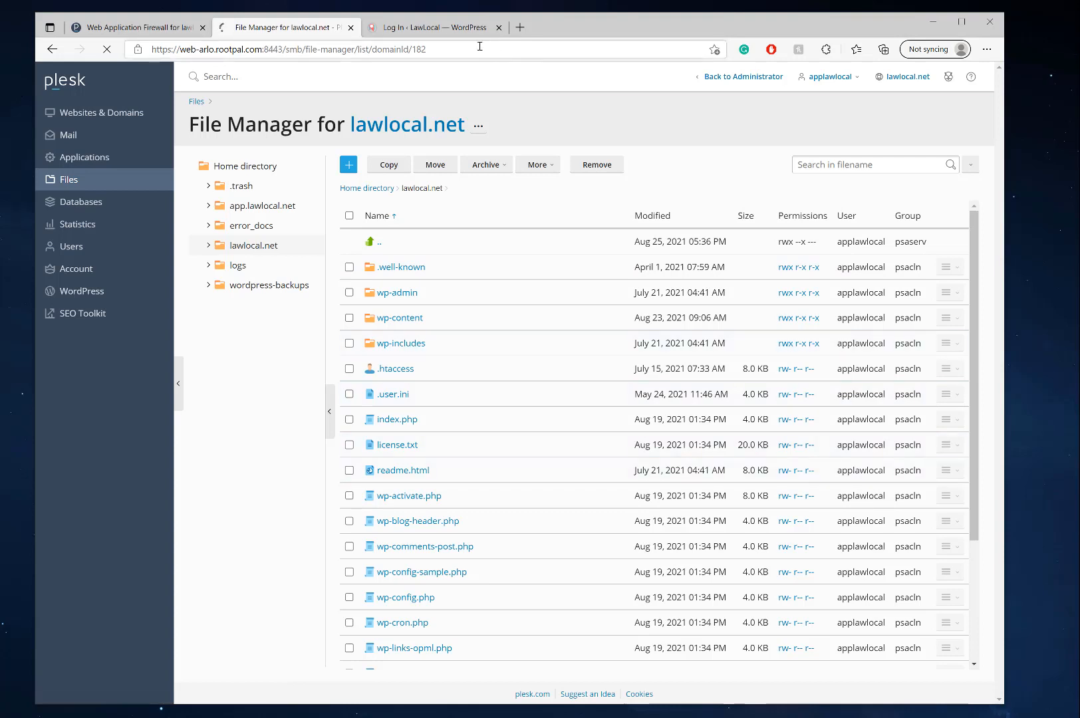
left_click(99, 112)
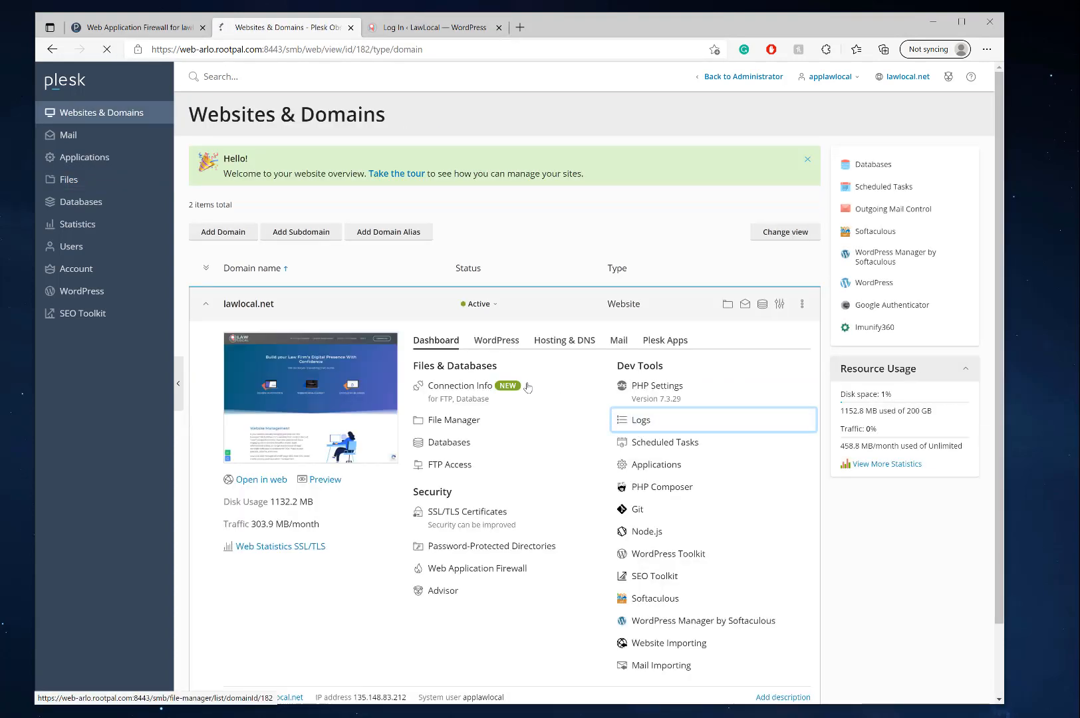
- Stream lawlocal.net's logs live and confirm the wp-login requests return 200
left_click(641, 419)
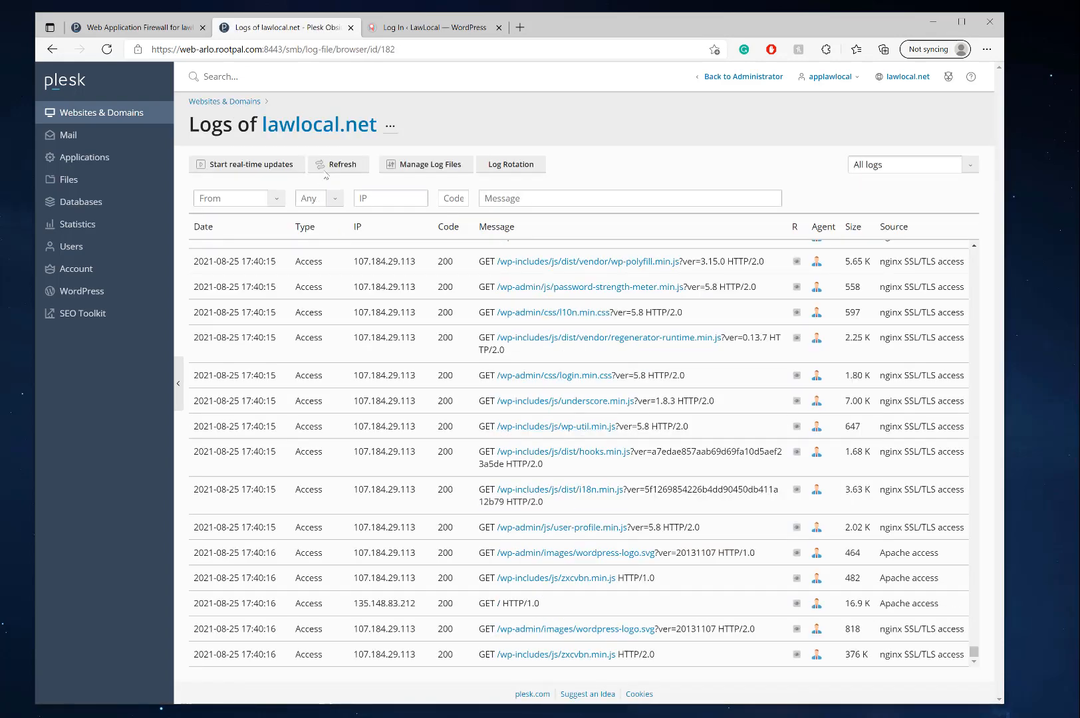
left_click(248, 163)
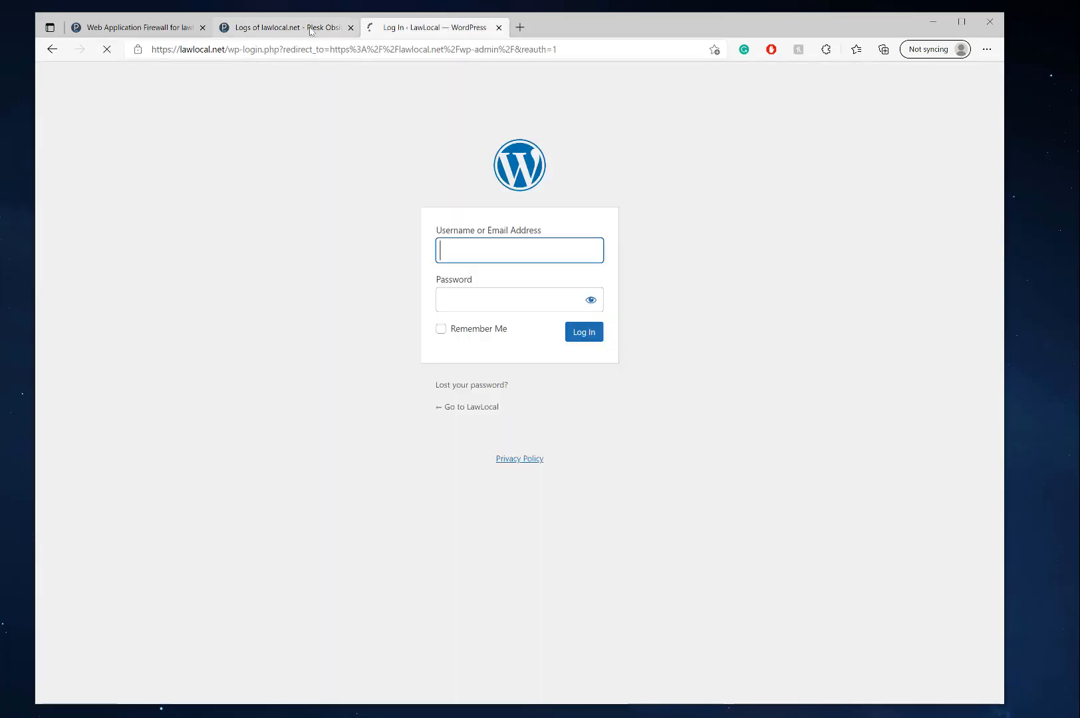
left_click(282, 27)
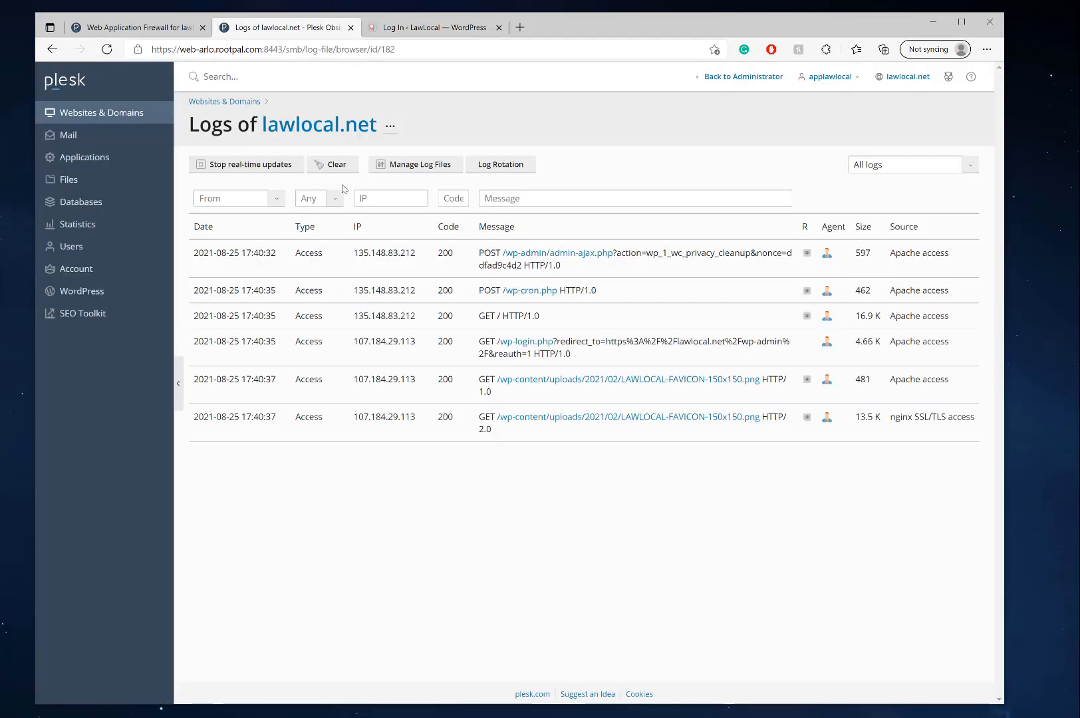
mouse_move(543, 137)
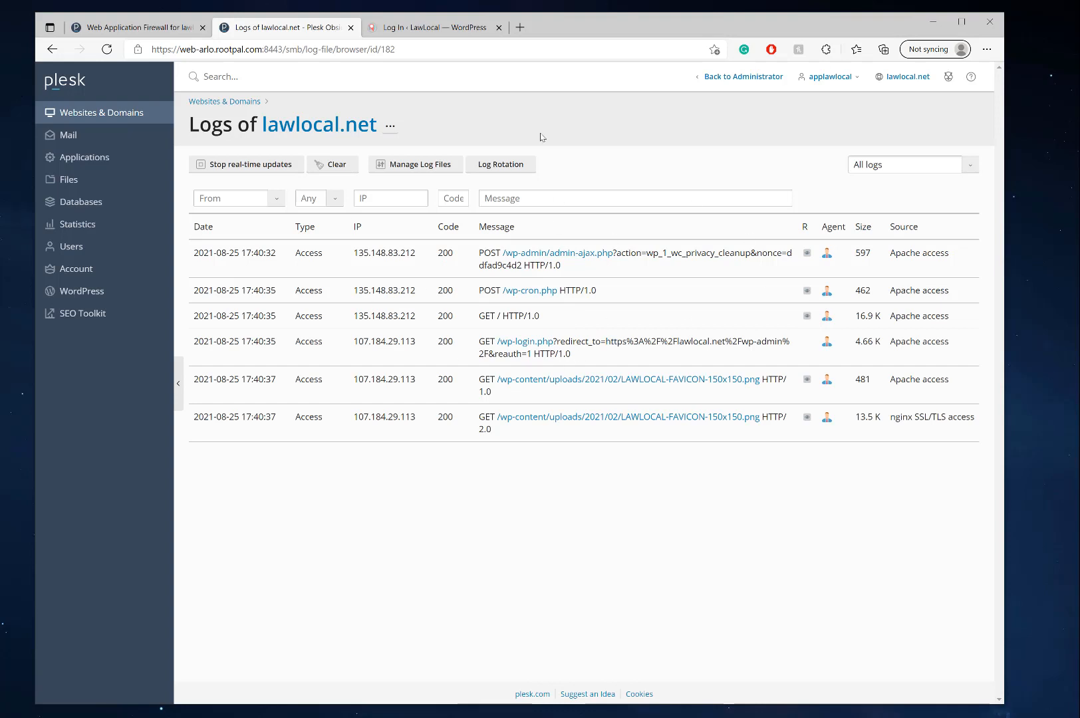
mouse_move(327, 169)
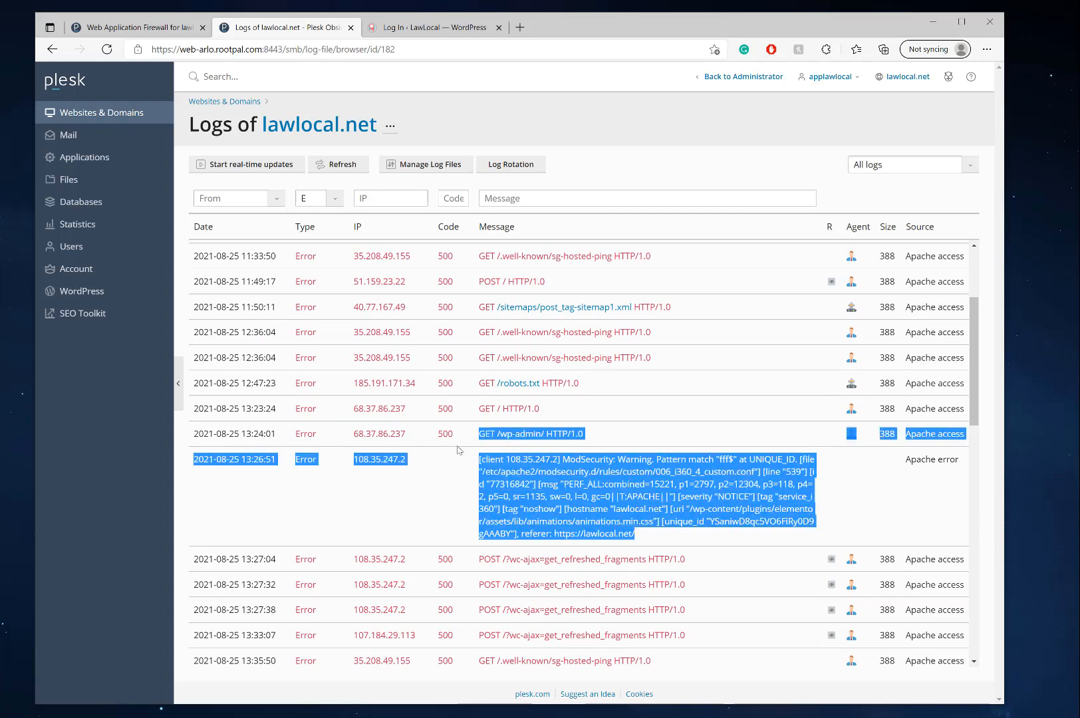
left_click(646, 483)
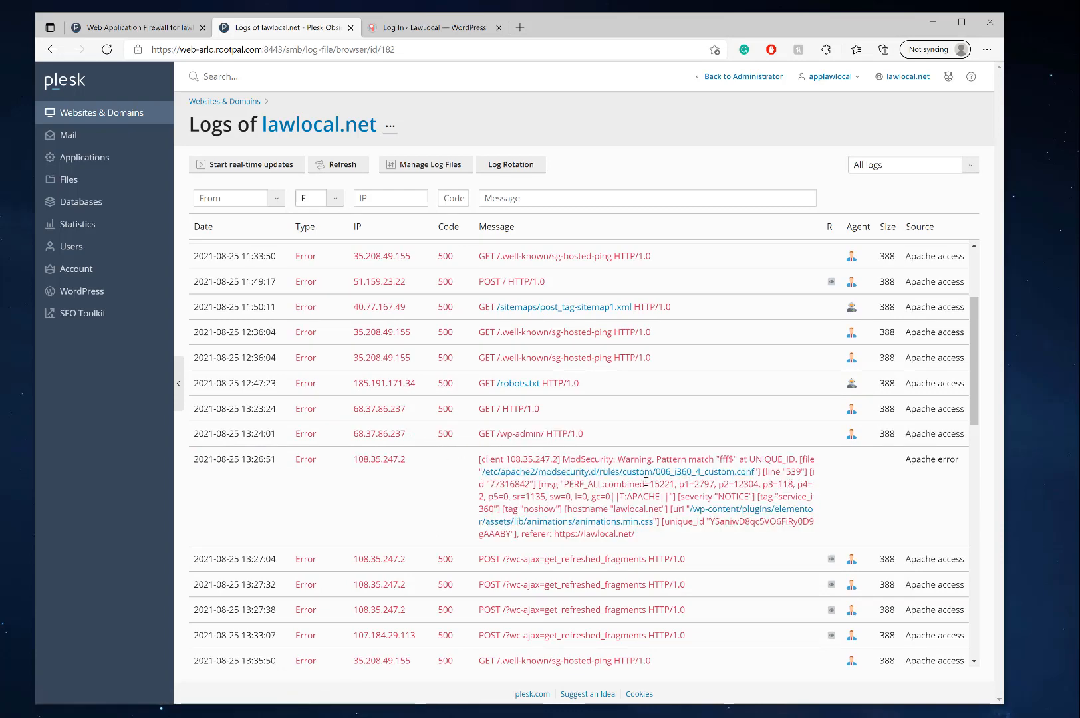
scroll("down", 3)
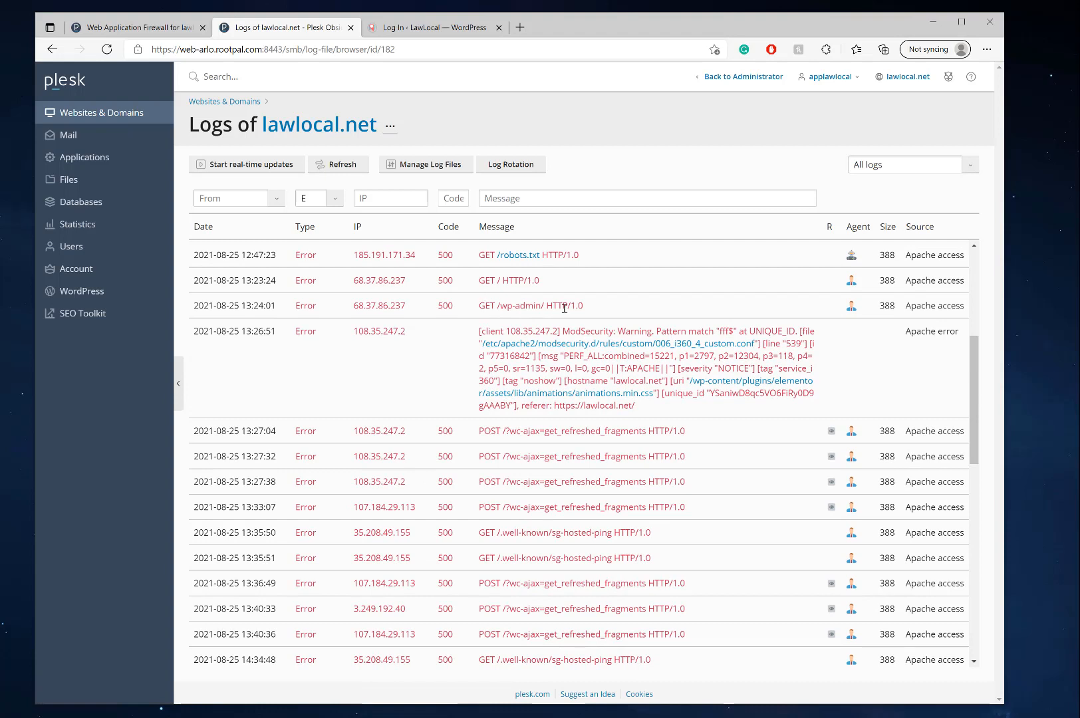
mouse_move(685, 414)
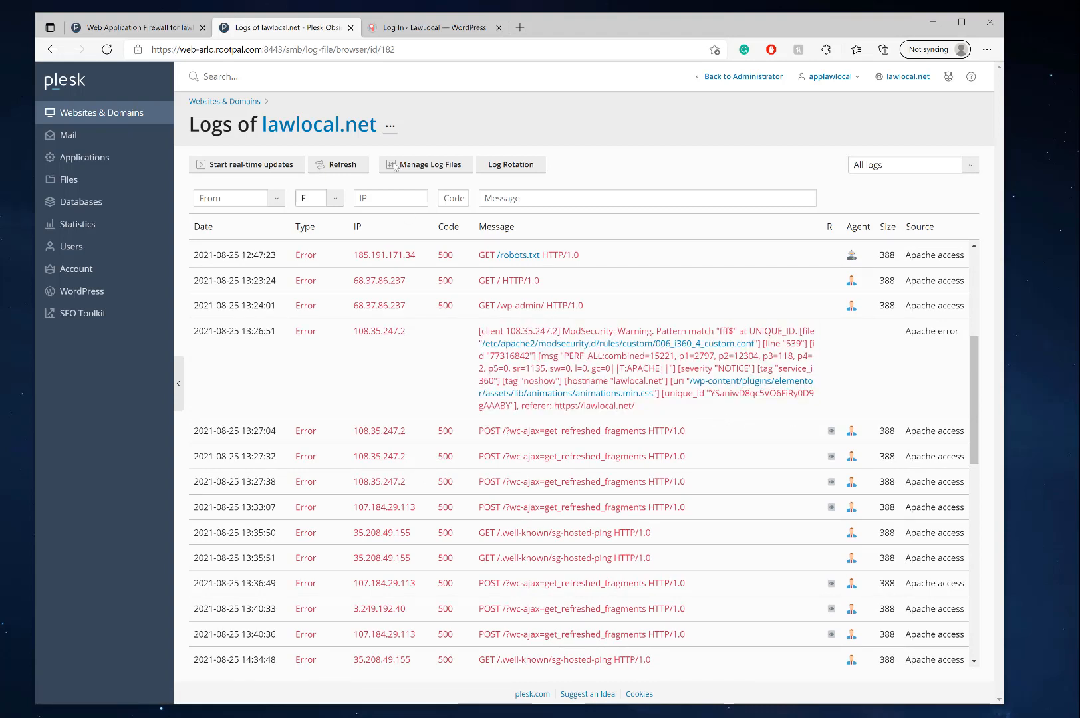
mouse_move(429, 27)
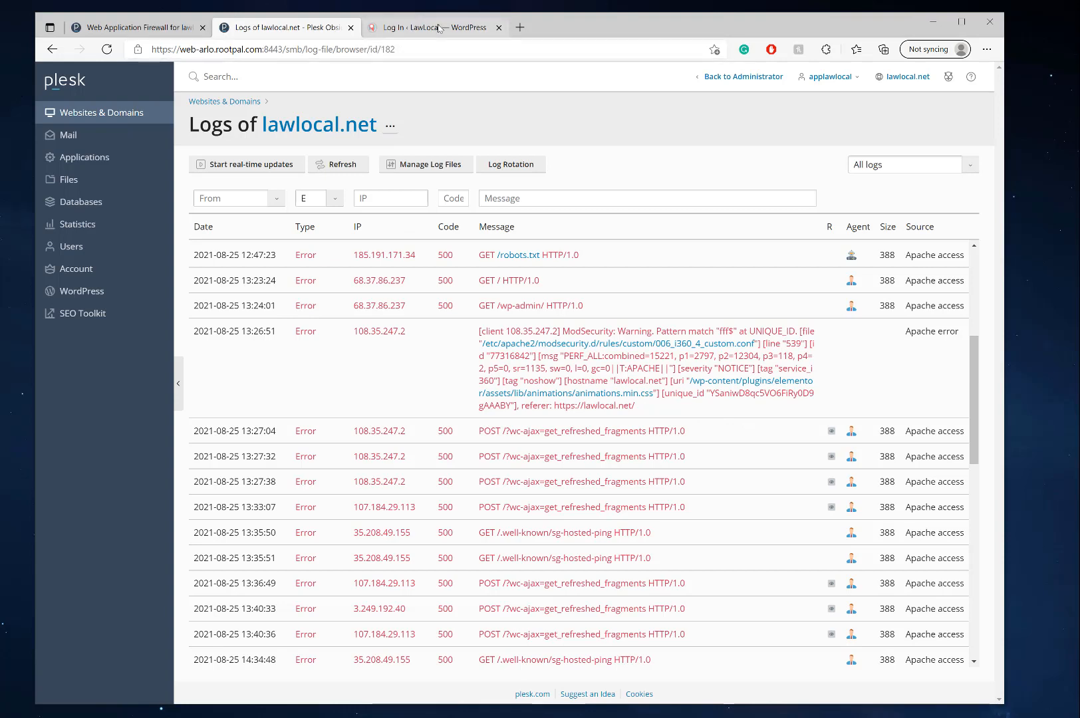
mouse_move(793, 303)
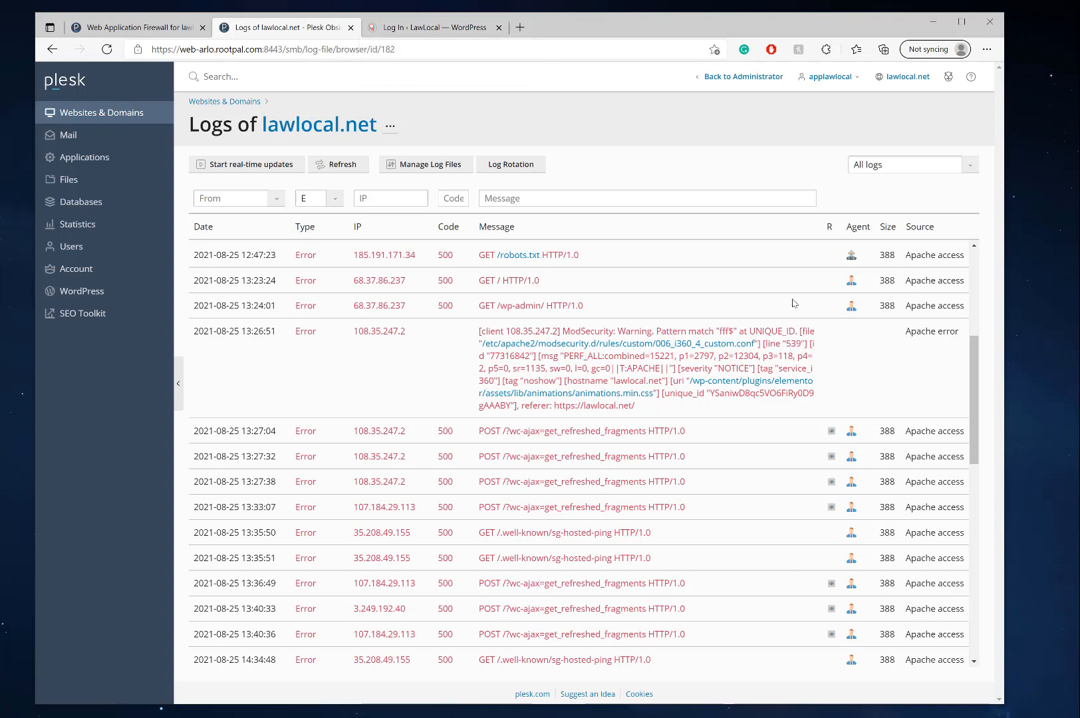